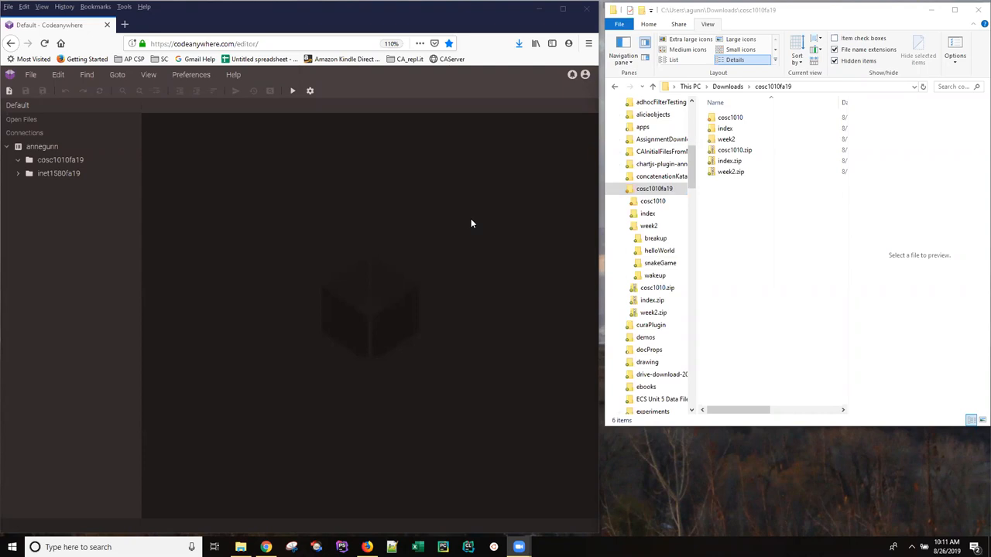
{"action": "mouse_move", "coordinate": [450, 236]}
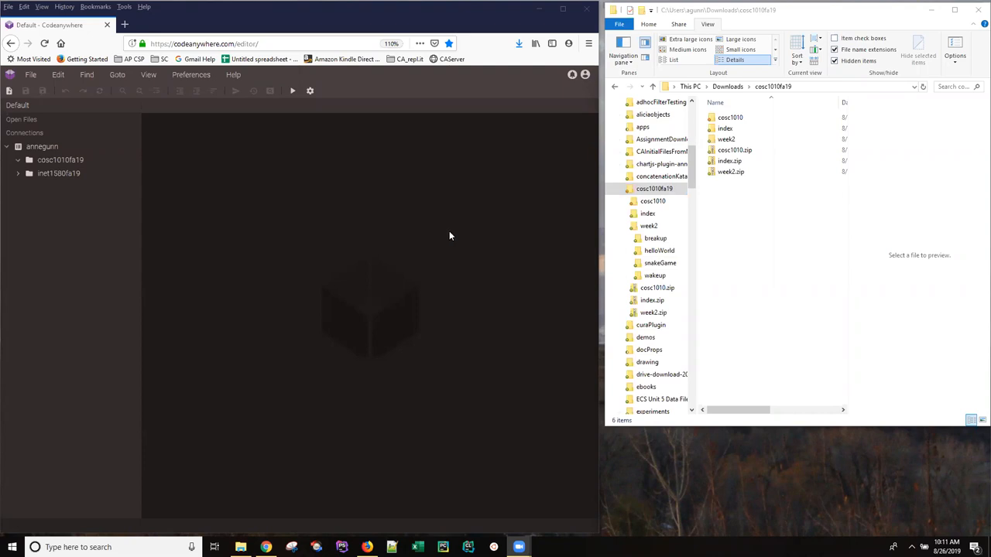
{"action": "mouse_move", "coordinate": [335, 220]}
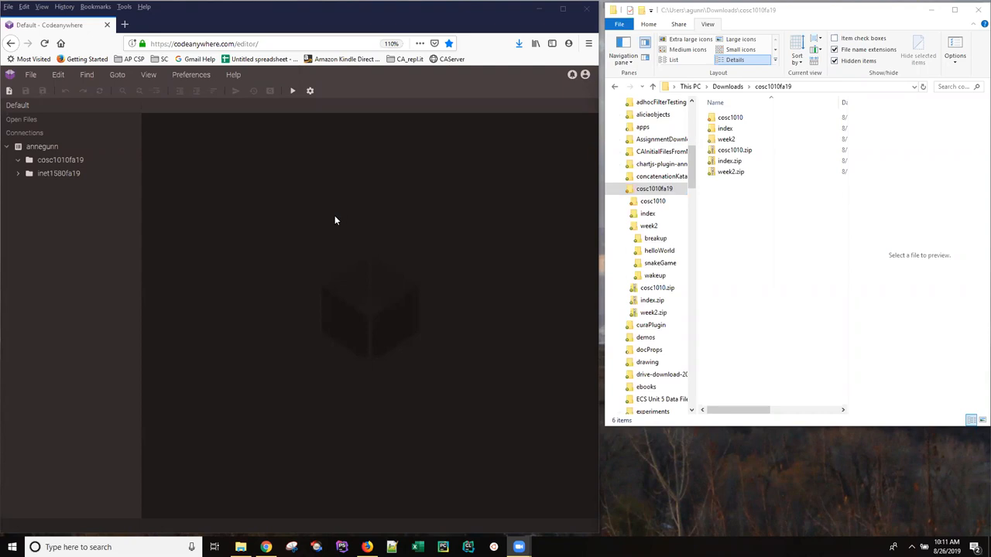
{"action": "mouse_move", "coordinate": [331, 217]}
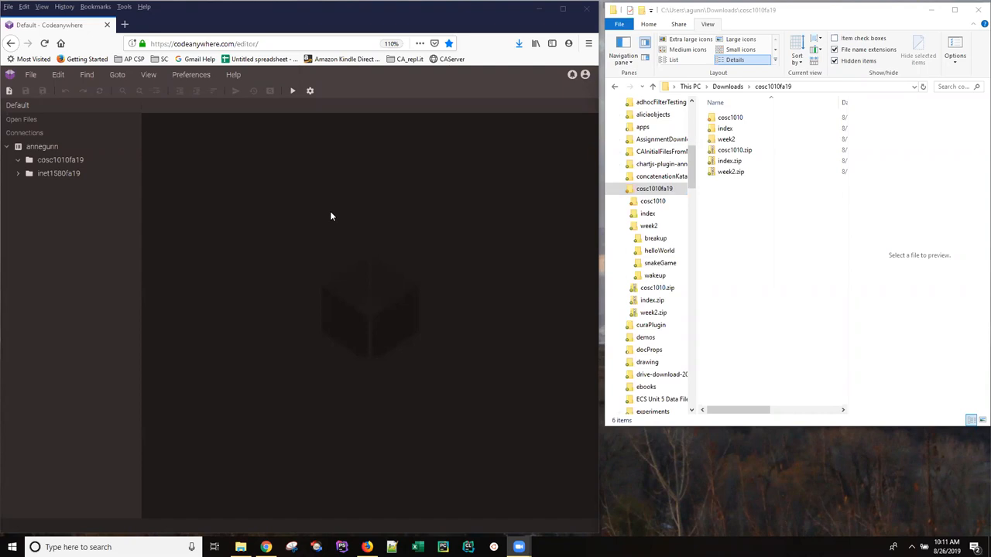
{"action": "mouse_move", "coordinate": [306, 212]}
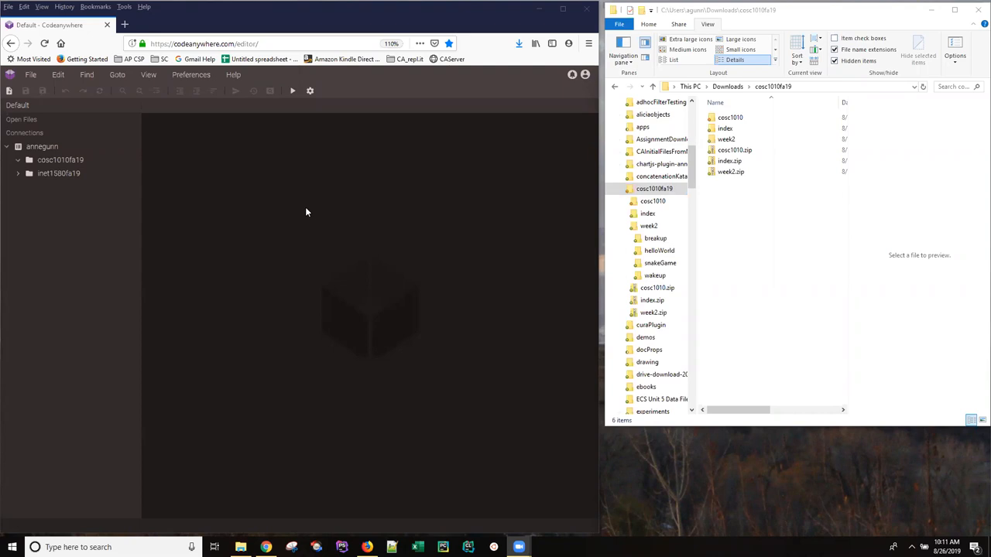
{"action": "mouse_move", "coordinate": [297, 209]}
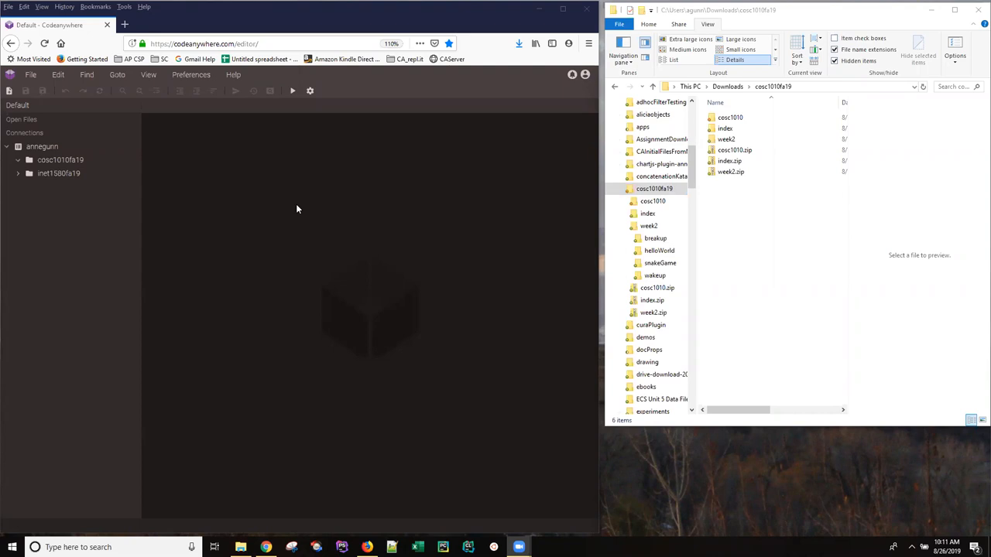
{"action": "mouse_move", "coordinate": [293, 200]}
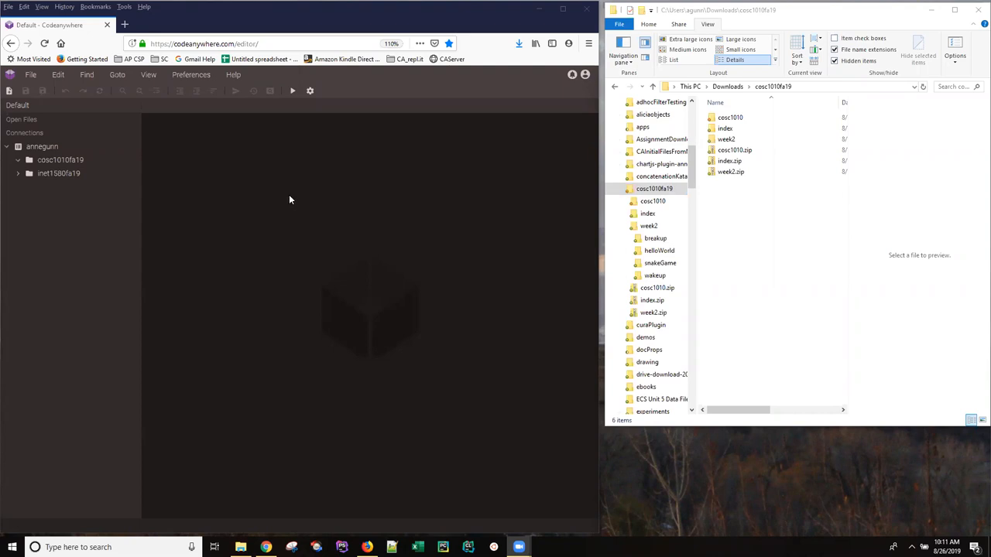
{"action": "mouse_move", "coordinate": [286, 194]}
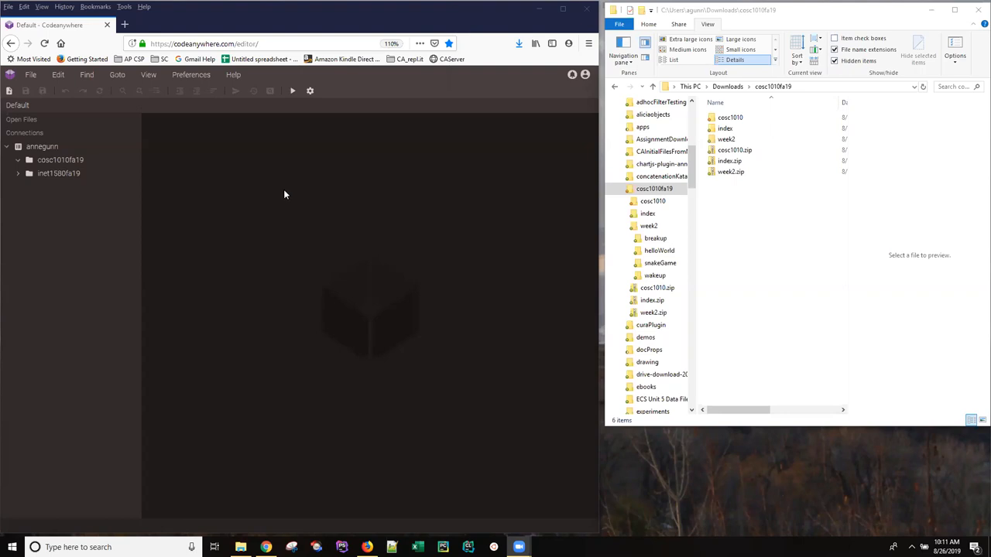
{"action": "mouse_move", "coordinate": [283, 193]}
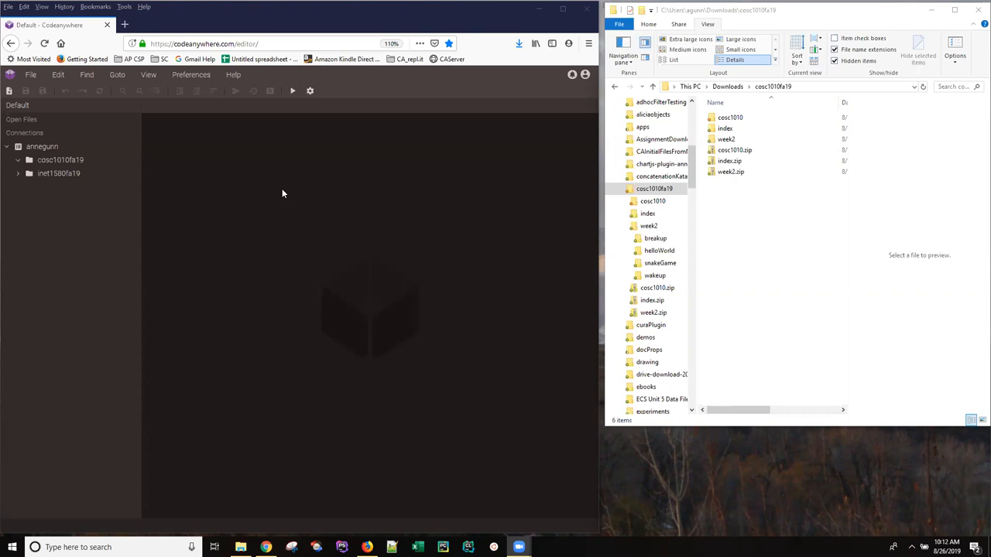
{"action": "mouse_move", "coordinate": [229, 188]}
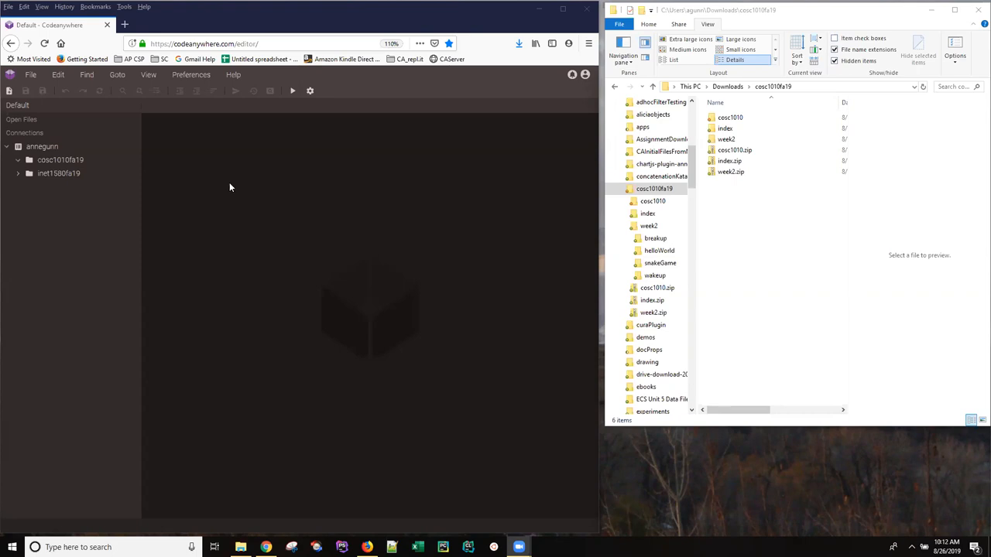
{"action": "mouse_move", "coordinate": [240, 187]}
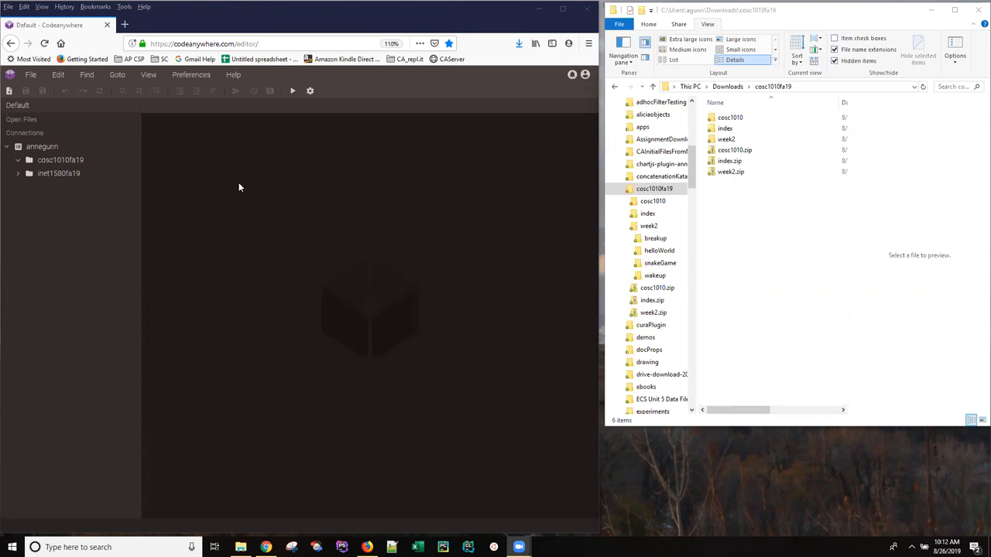
{"action": "mouse_move", "coordinate": [245, 186]}
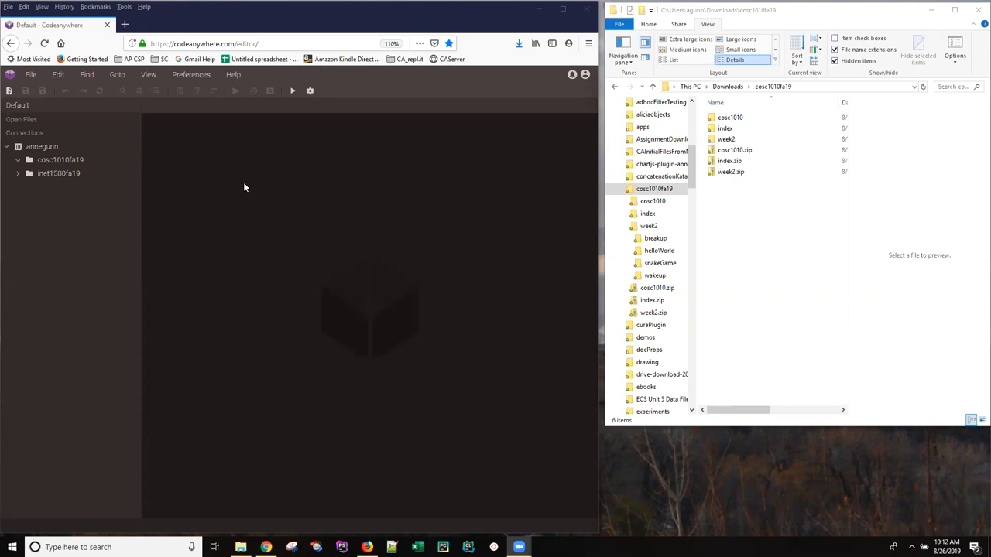
{"action": "mouse_move", "coordinate": [315, 190]}
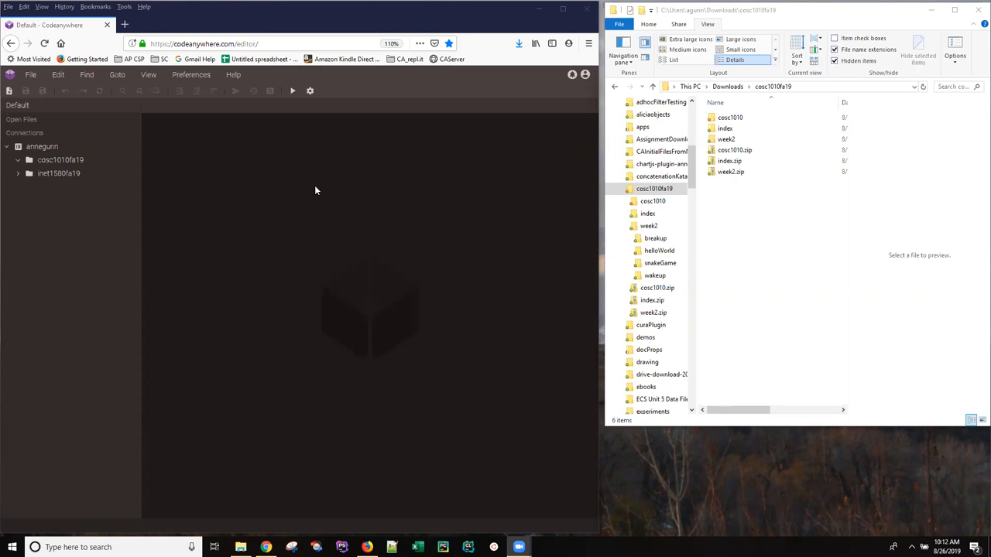
- Open the cosc1010fa19 download folder and look inside its index folder
{"action": "left_click", "coordinate": [730, 117]}
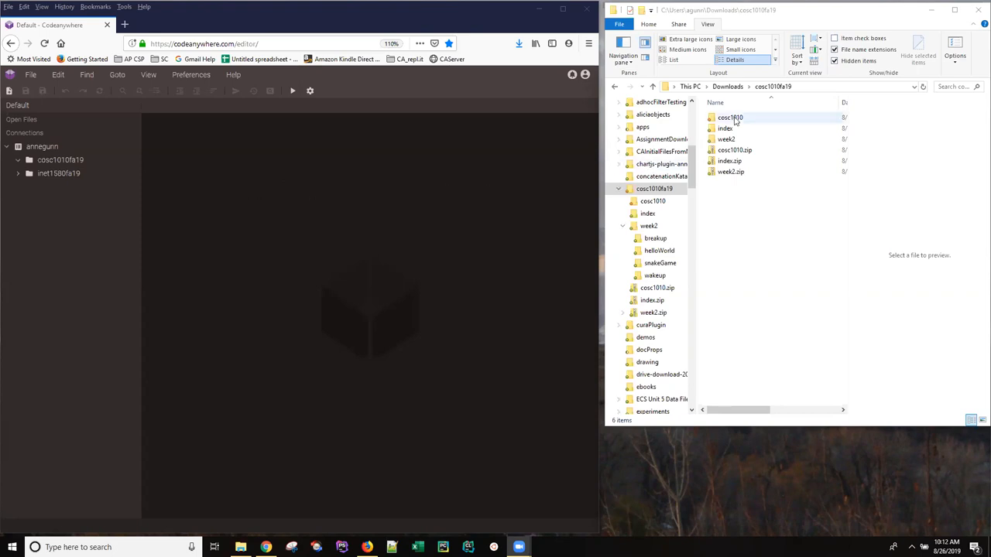
{"action": "left_click", "coordinate": [726, 139]}
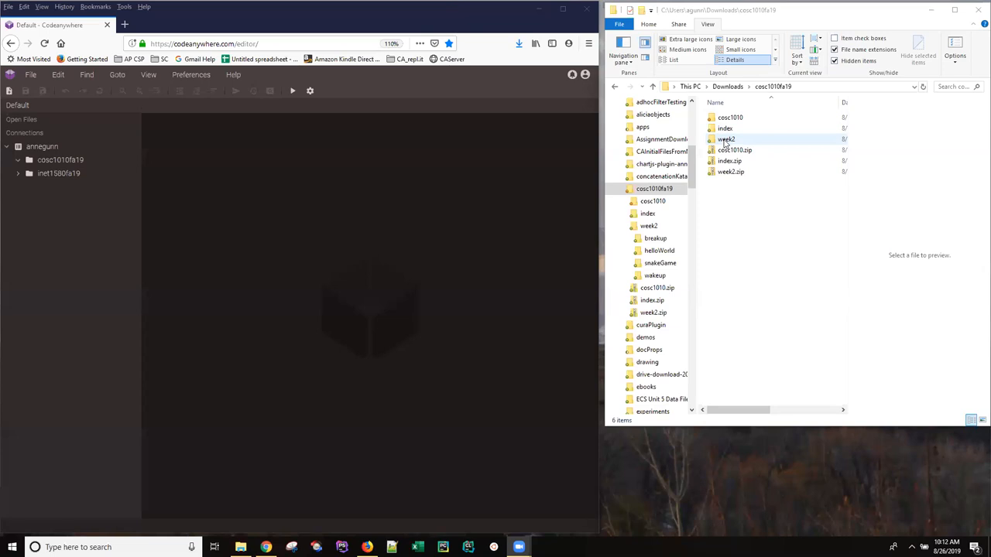
{"action": "mouse_move", "coordinate": [725, 142]}
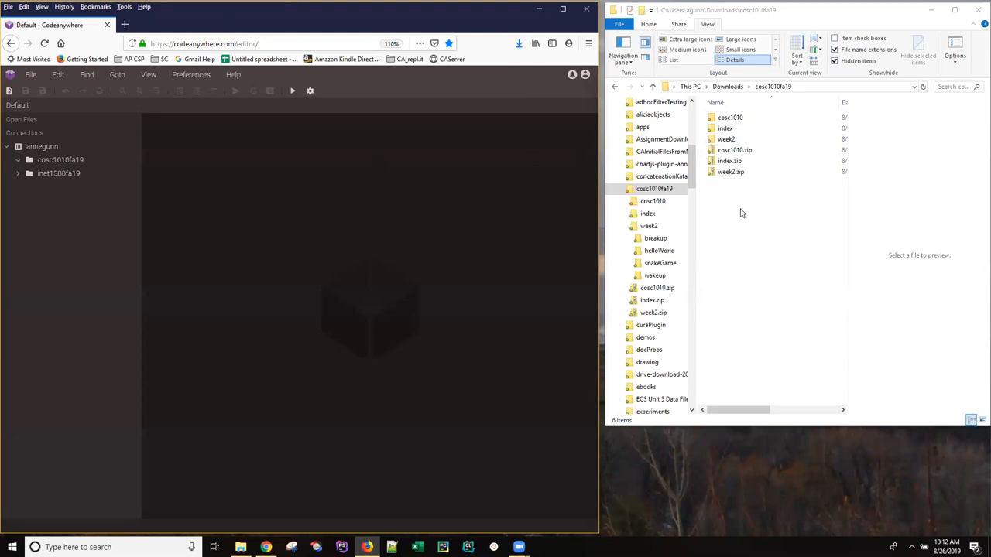
{"action": "left_click", "coordinate": [730, 117]}
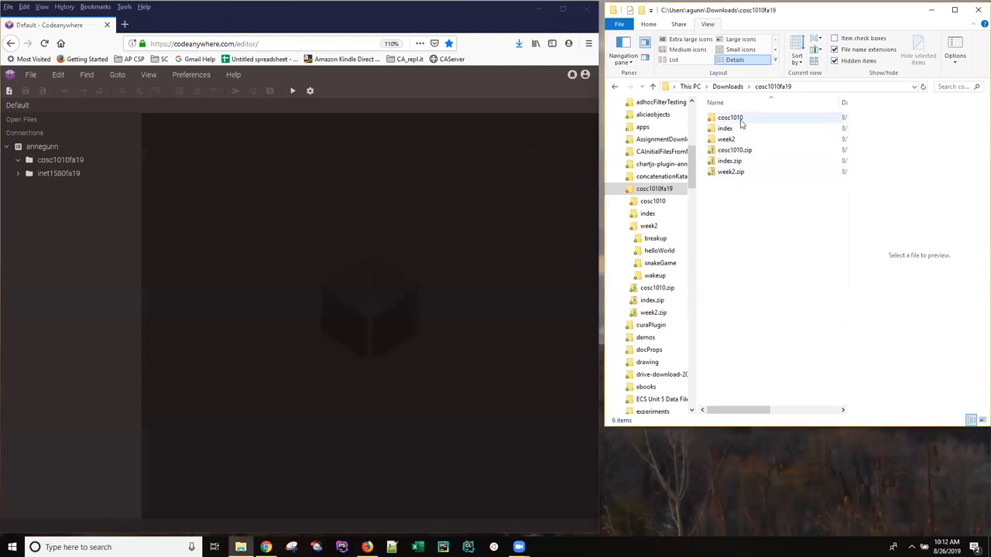
{"action": "mouse_move", "coordinate": [728, 128]}
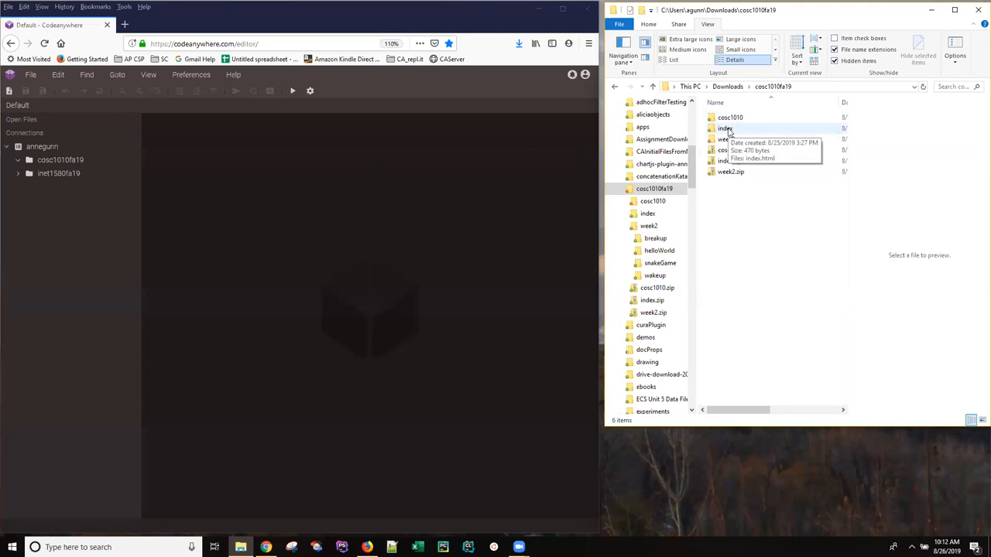
{"action": "left_click", "coordinate": [725, 129]}
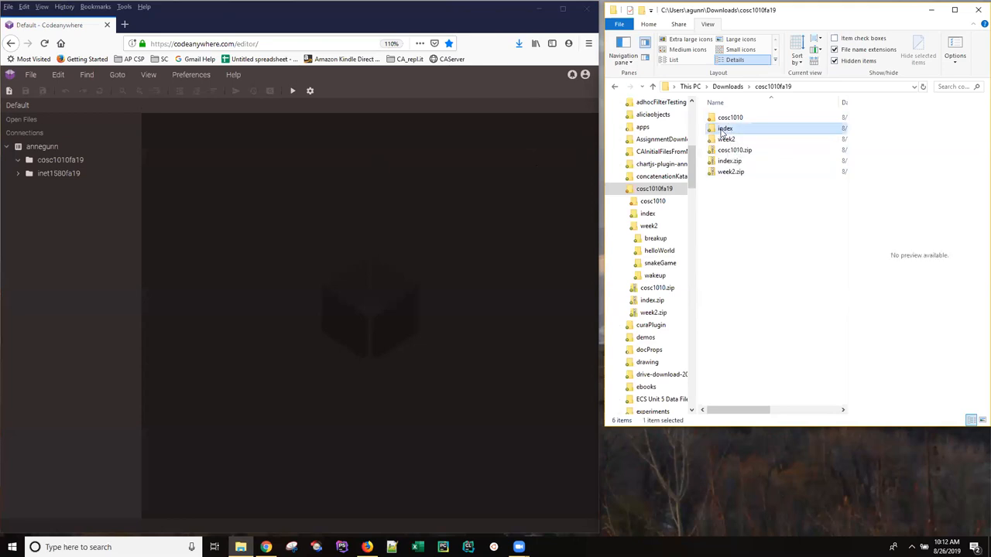
{"action": "double_click", "coordinate": [724, 128]}
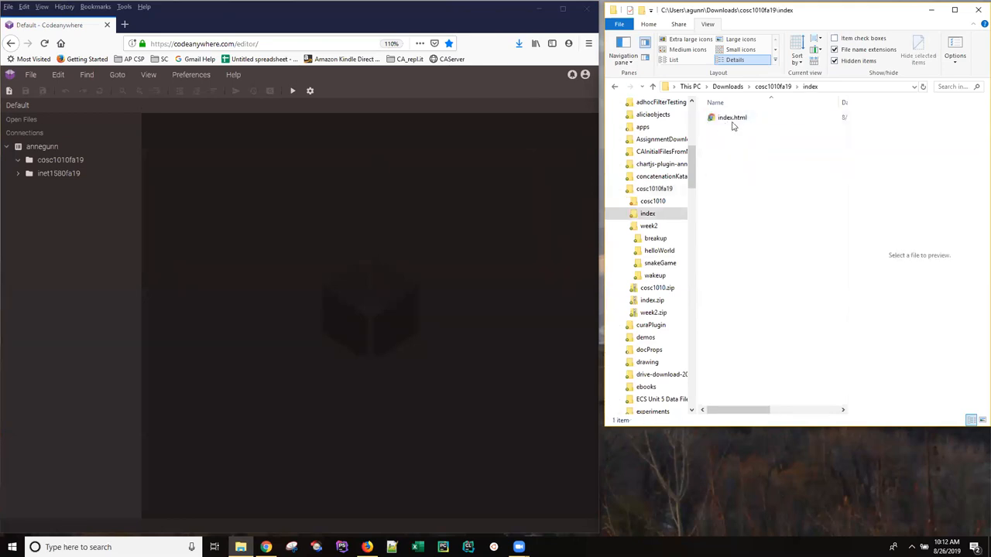
{"action": "left_click", "coordinate": [774, 86]}
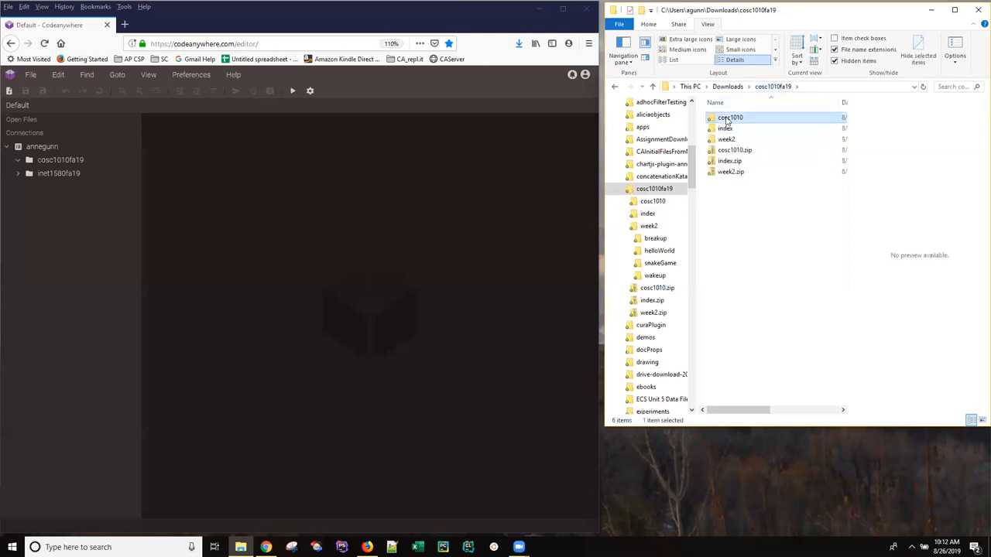
- Inspect the cosc1010 and week2 folders, then return to the cosc1010fa19 folder
{"action": "double_click", "coordinate": [730, 117]}
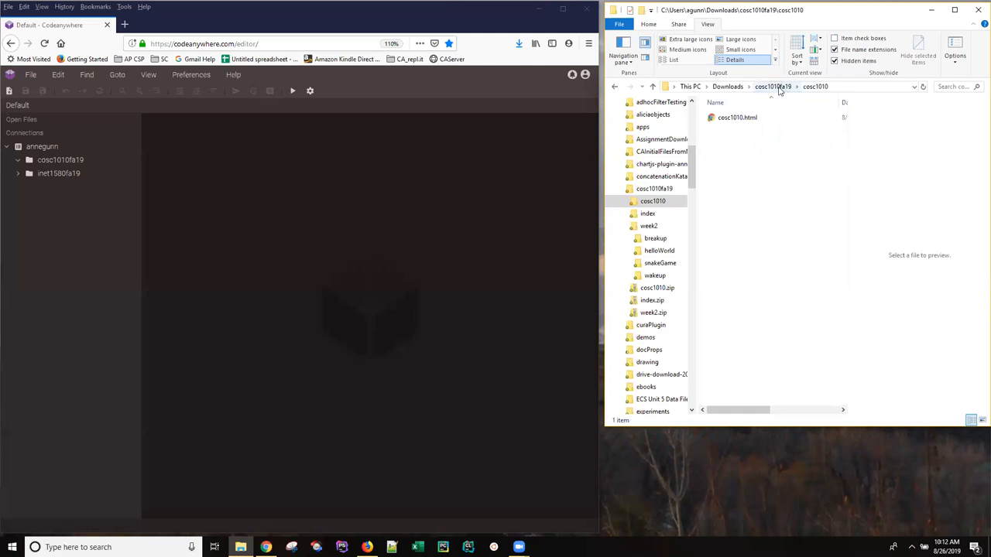
{"action": "left_click", "coordinate": [737, 116]}
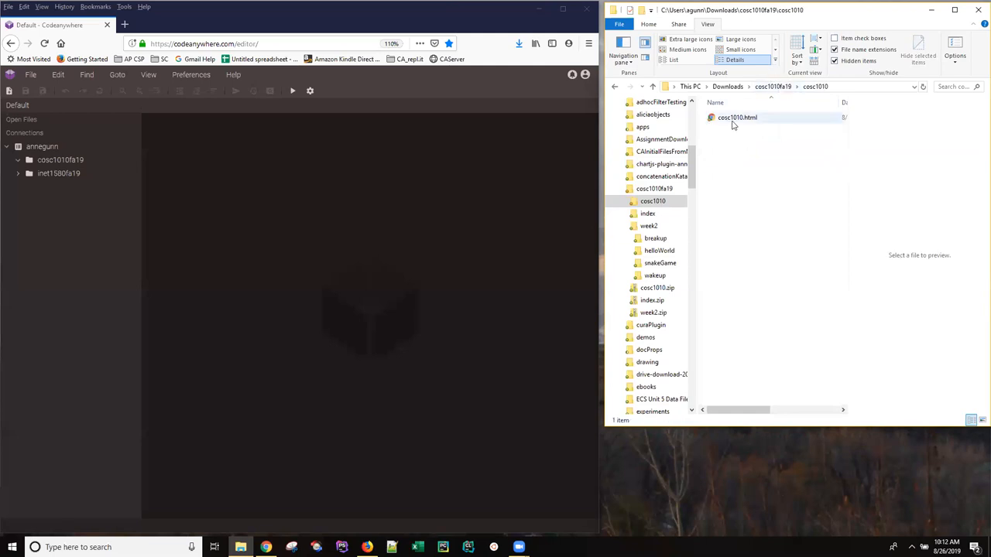
{"action": "mouse_move", "coordinate": [736, 117]}
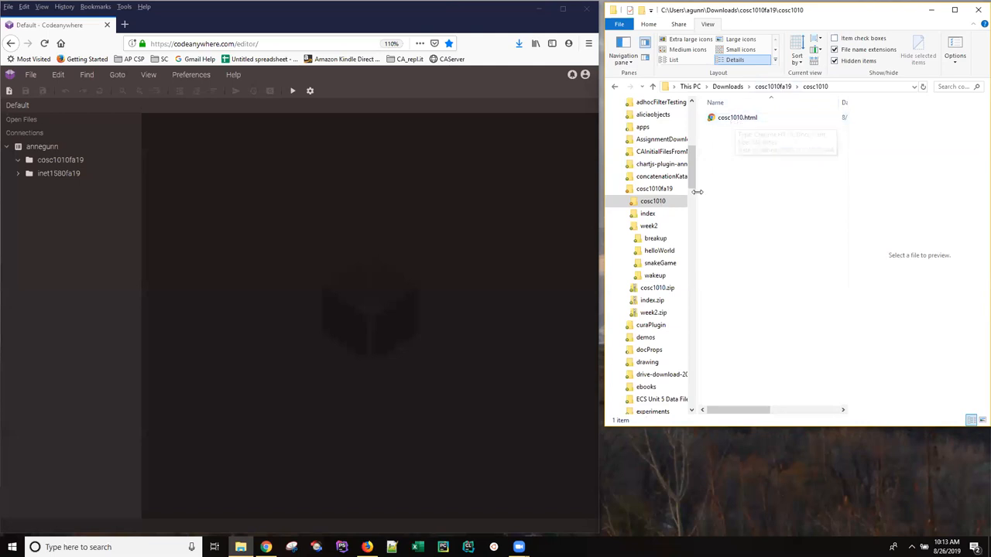
{"action": "left_click", "coordinate": [649, 226]}
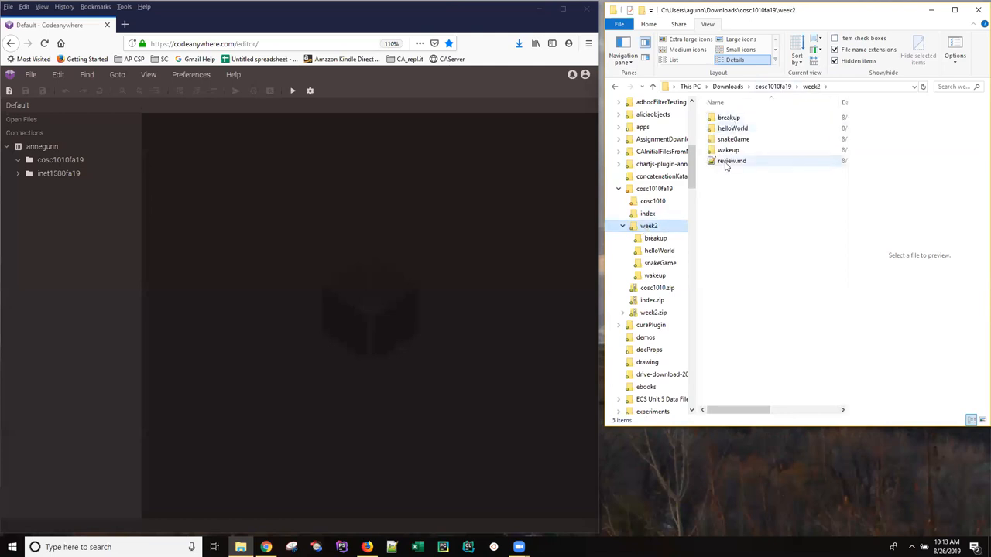
{"action": "mouse_move", "coordinate": [731, 161]}
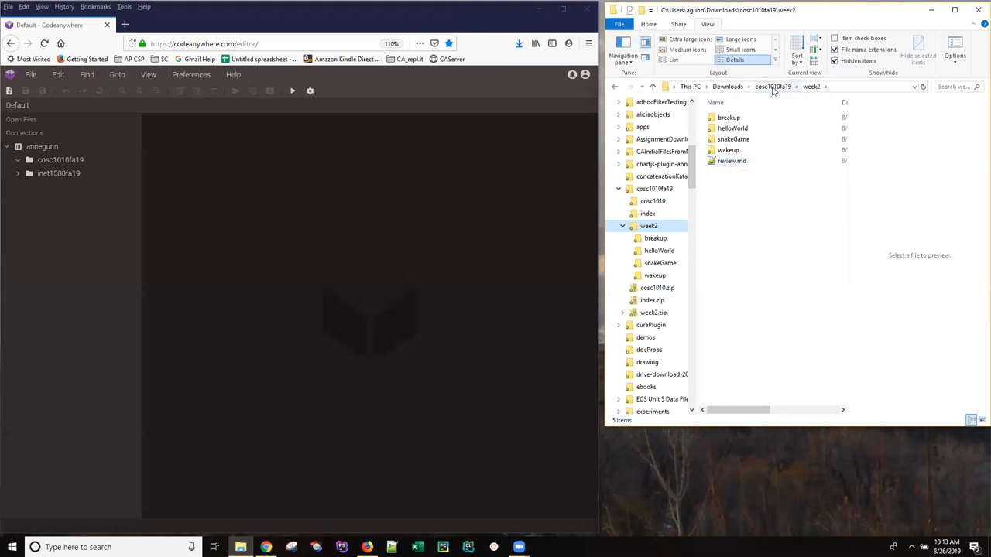
{"action": "left_click", "coordinate": [772, 86]}
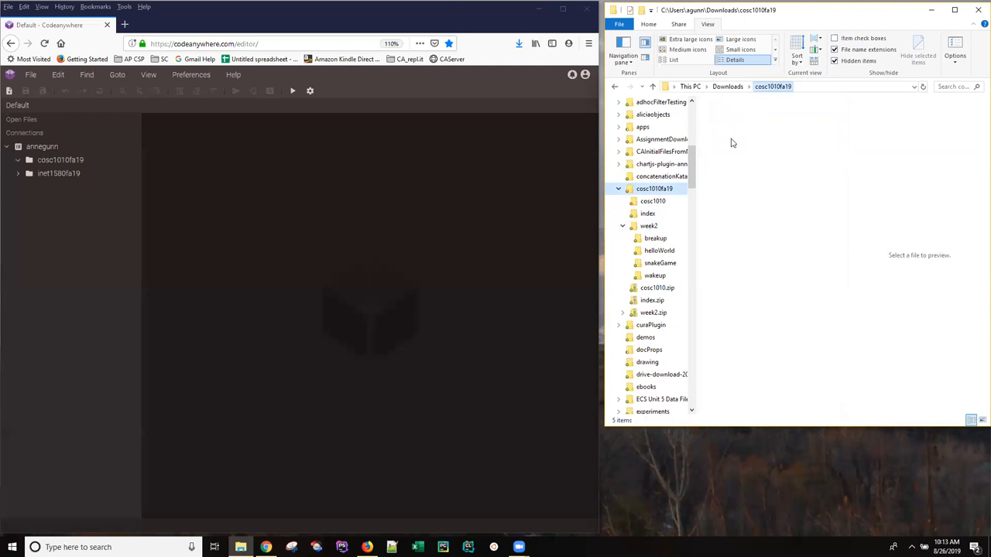
{"action": "left_click", "coordinate": [728, 140]}
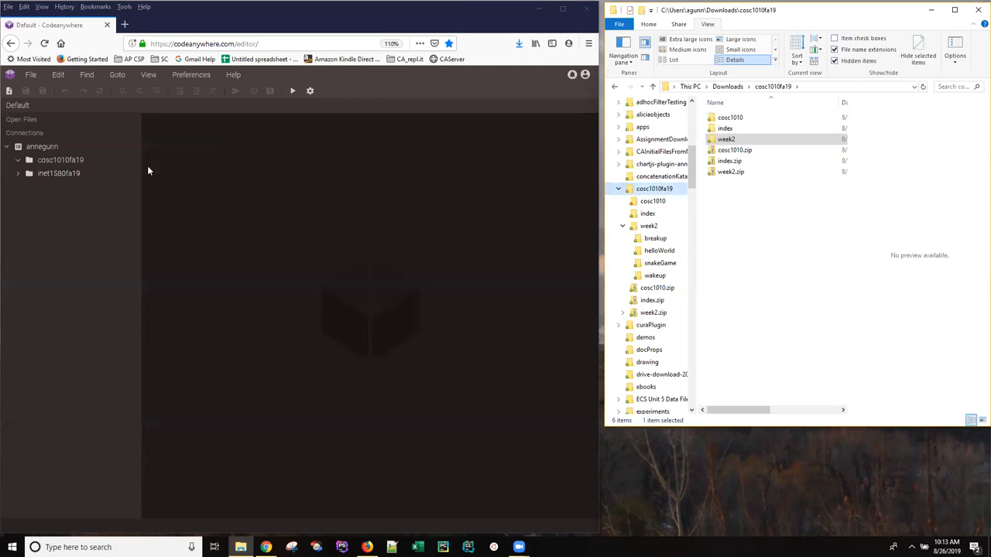
{"action": "mouse_move", "coordinate": [158, 171]}
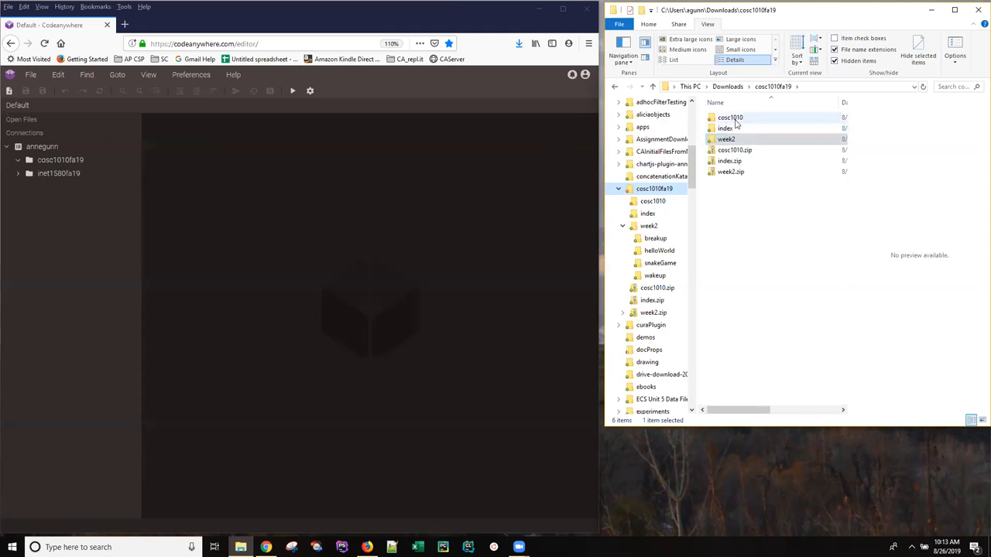
- Open the index folder to show index.html, then open the annegunn container's context menu
{"action": "left_click", "coordinate": [726, 128]}
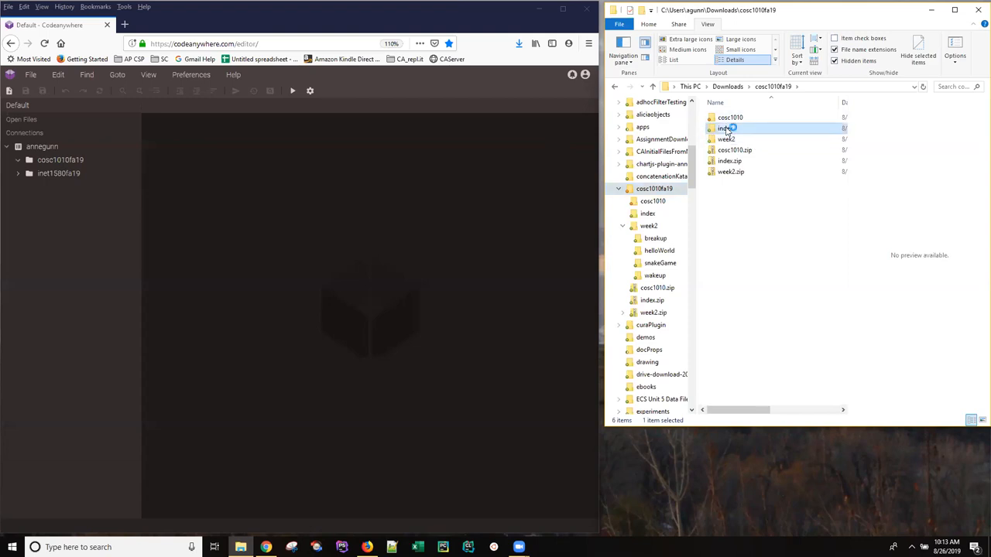
{"action": "double_click", "coordinate": [724, 127]}
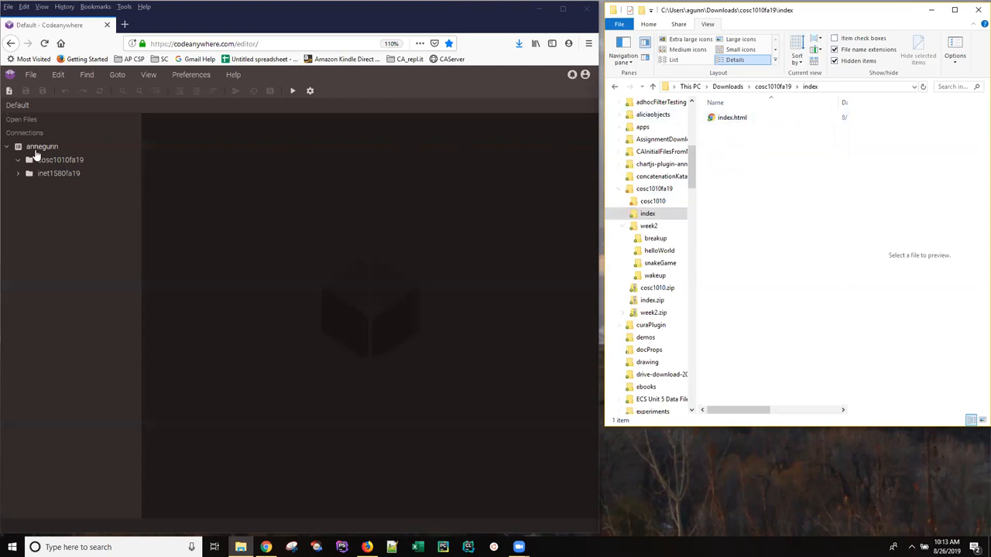
{"action": "mouse_move", "coordinate": [40, 156]}
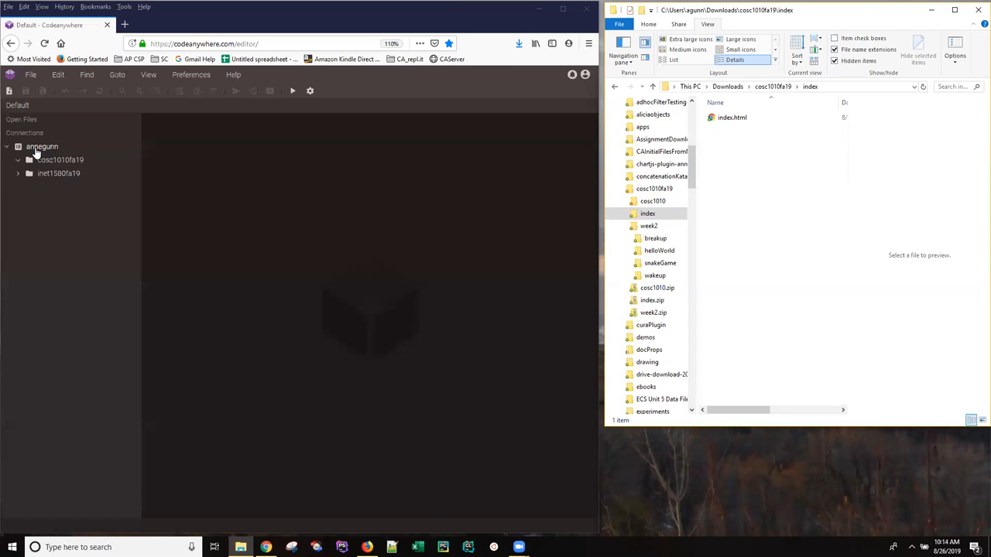
{"action": "right_click", "coordinate": [42, 146]}
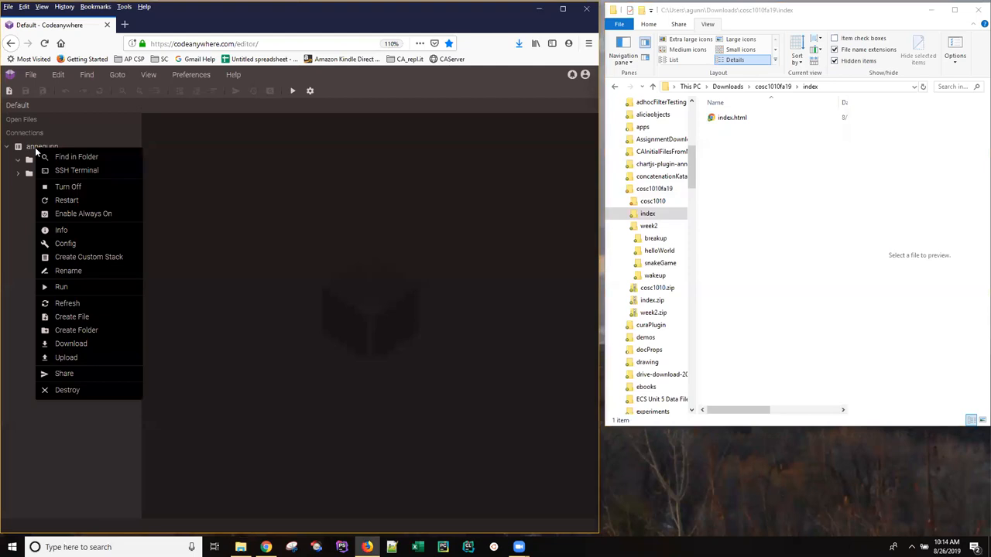
{"action": "mouse_move", "coordinate": [52, 243]}
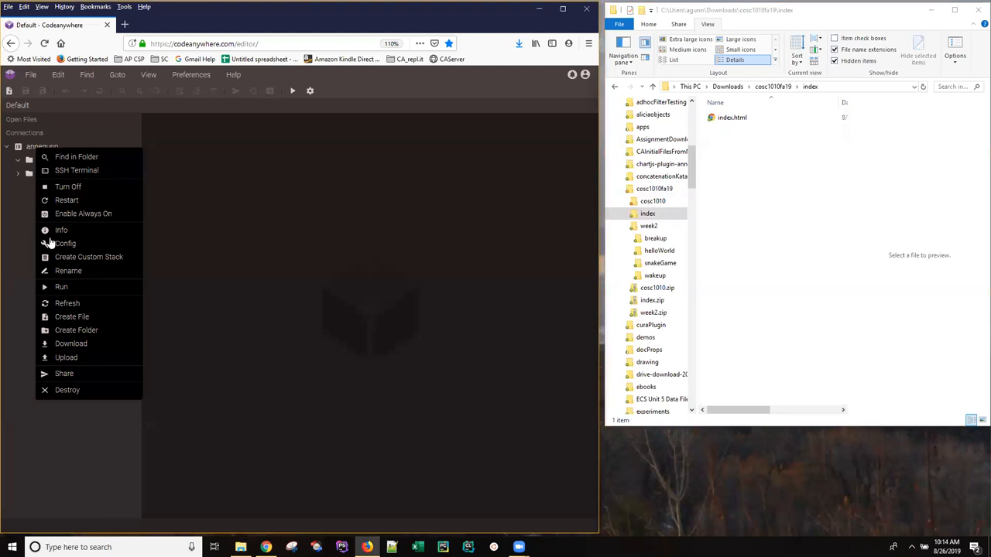
- Choose Upload from the annegunn container's context menu
{"action": "left_click", "coordinate": [66, 357]}
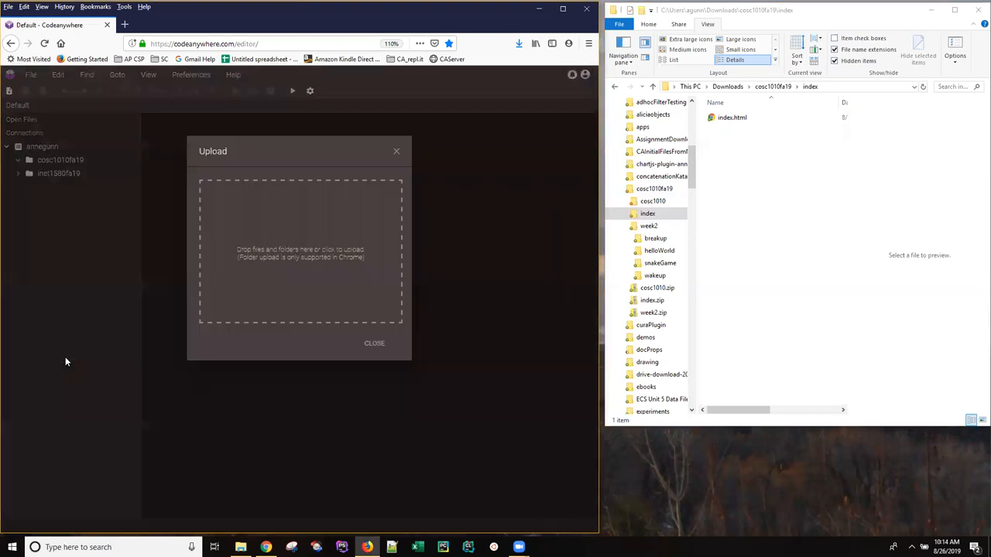
{"action": "mouse_move", "coordinate": [304, 238]}
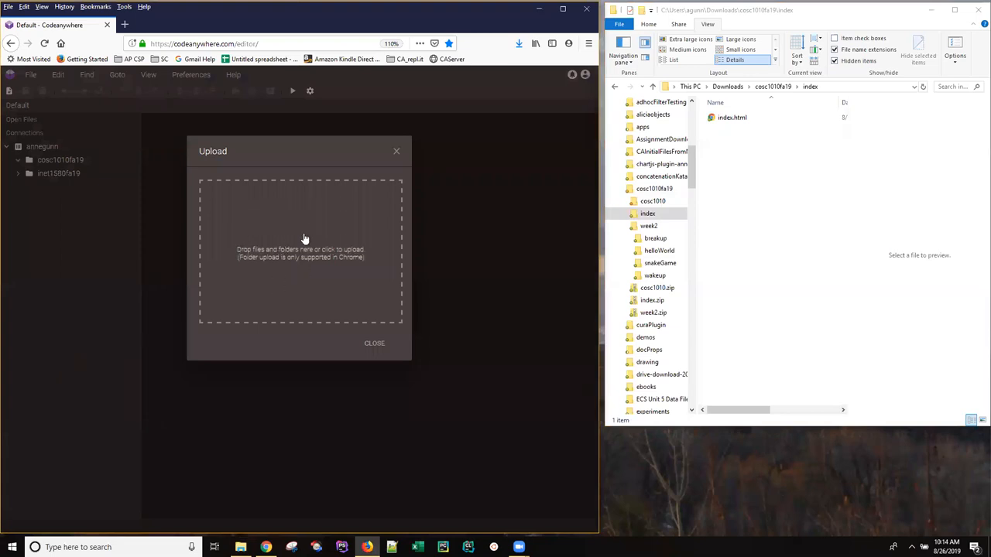
{"action": "mouse_move", "coordinate": [293, 209]}
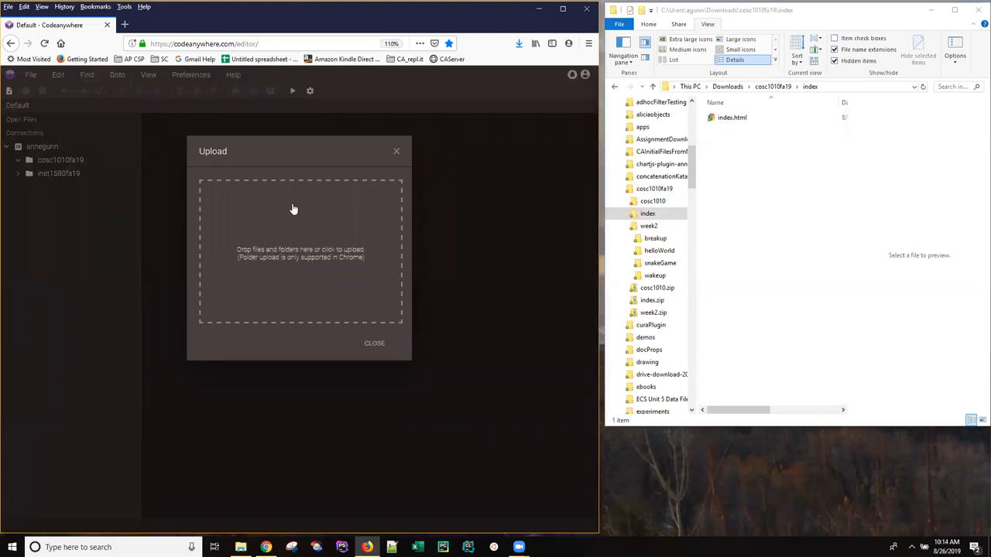
{"action": "mouse_move", "coordinate": [294, 216]}
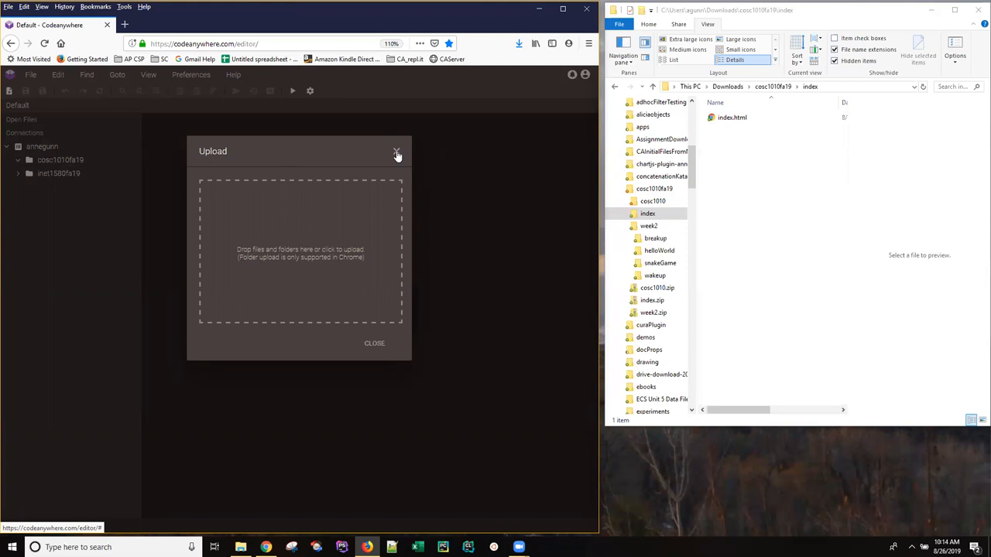
- Close the upload dialog without uploading any files
{"action": "left_click", "coordinate": [397, 152]}
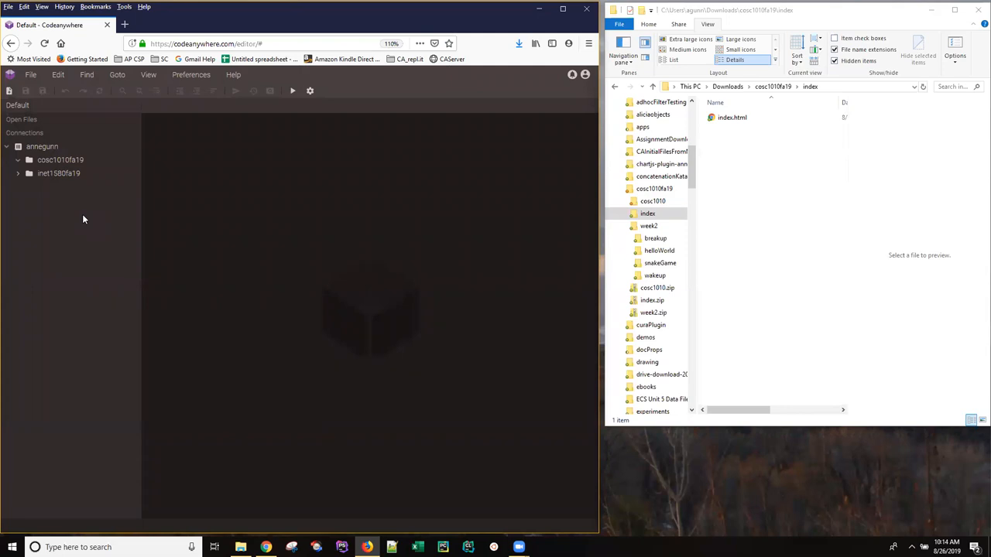
{"action": "mouse_move", "coordinate": [84, 220]}
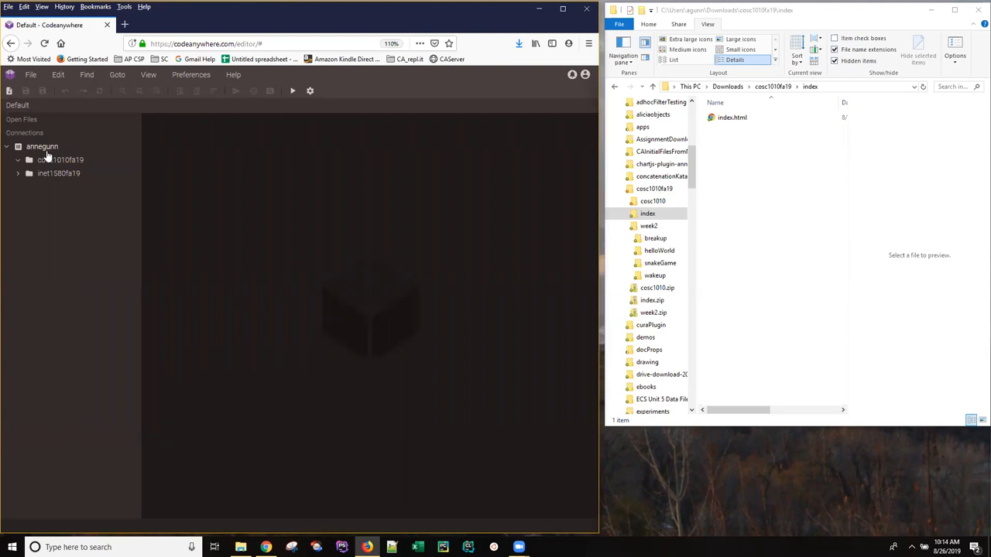
{"action": "mouse_move", "coordinate": [48, 151]}
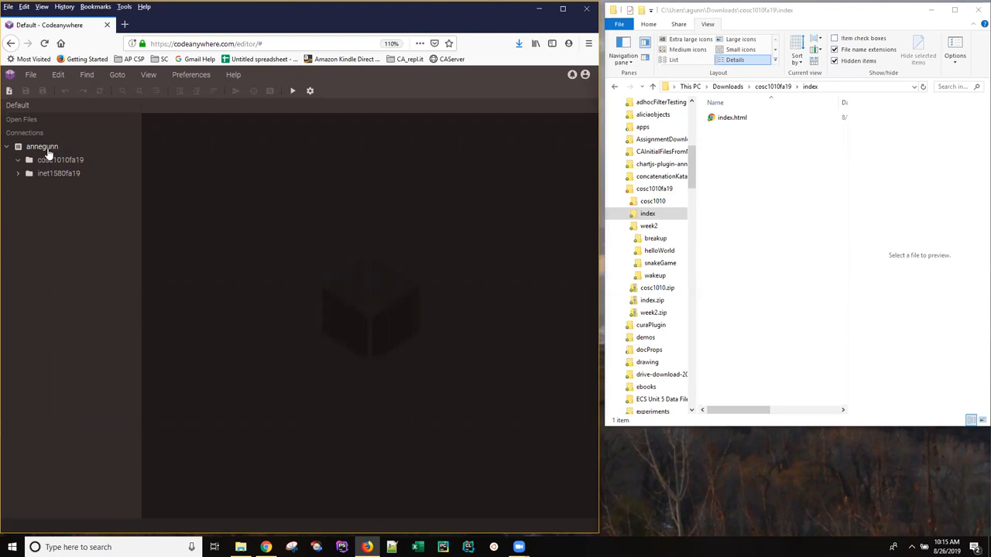
{"action": "mouse_move", "coordinate": [48, 155]}
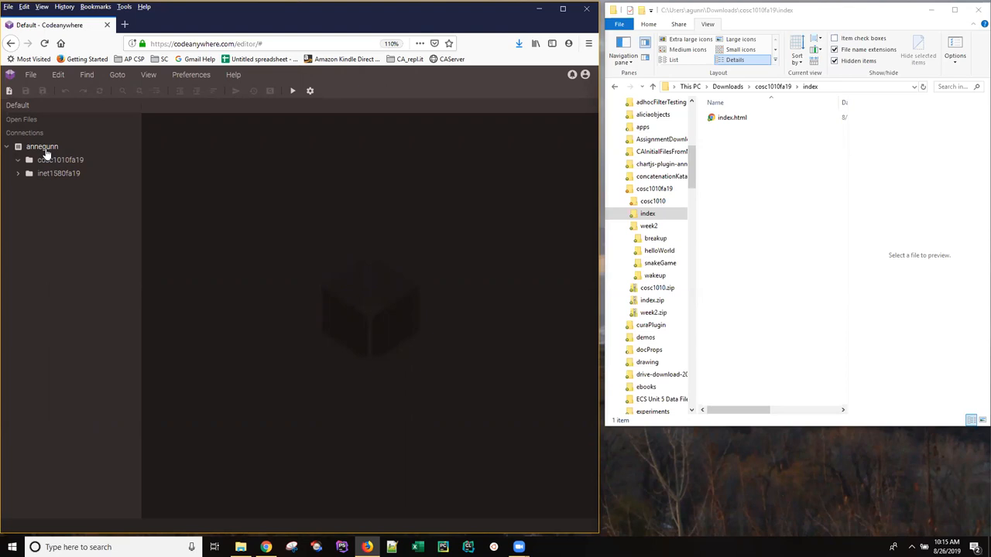
{"action": "mouse_move", "coordinate": [54, 151]}
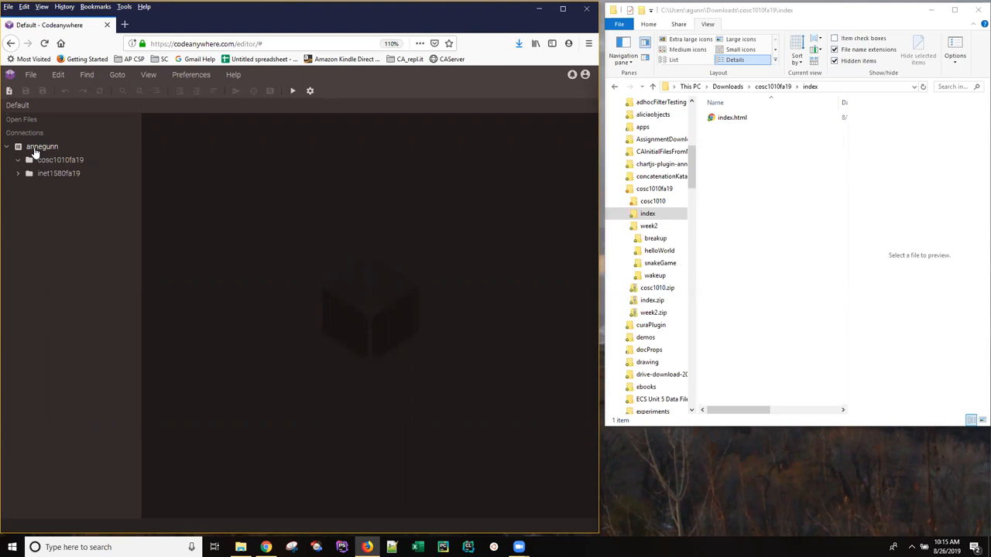
{"action": "mouse_move", "coordinate": [40, 151]}
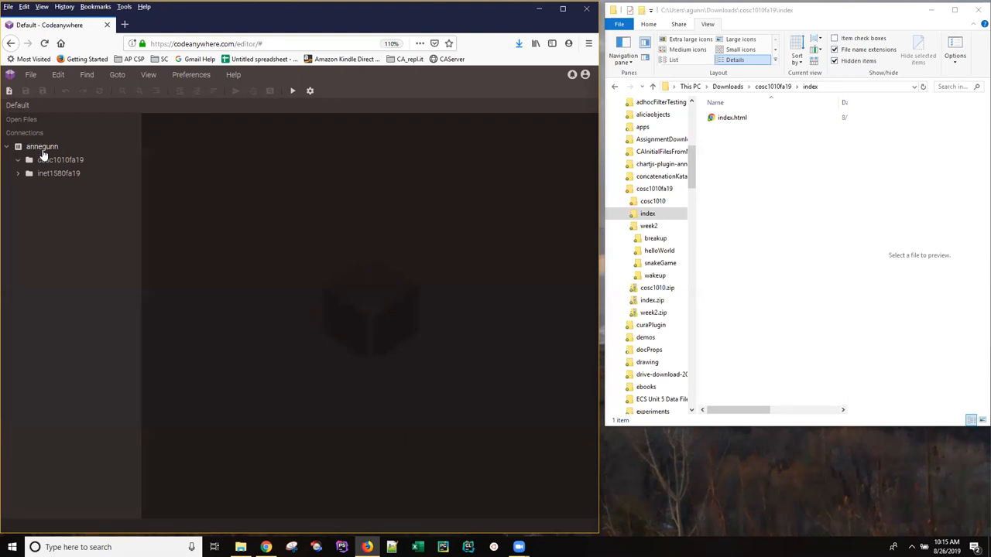
{"action": "mouse_move", "coordinate": [42, 155]}
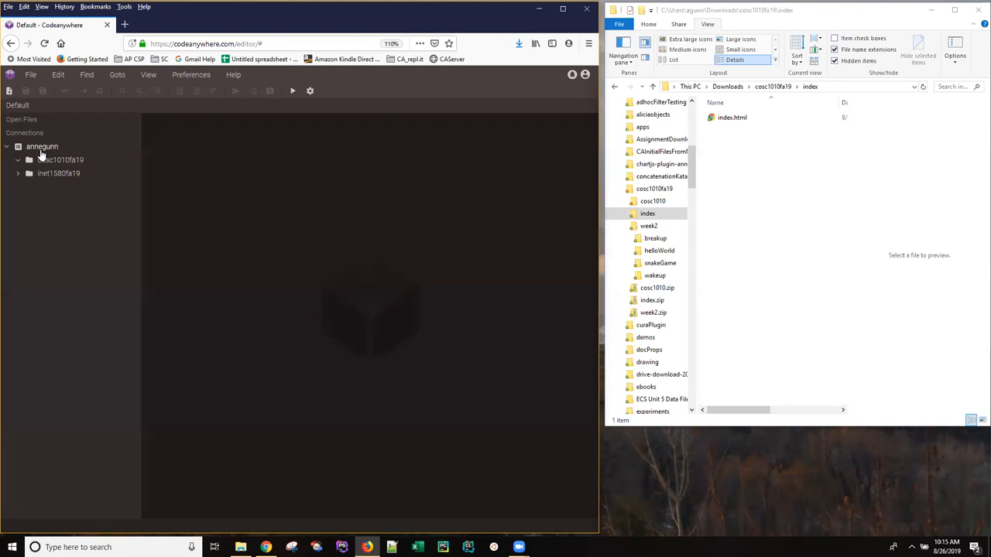
{"action": "mouse_move", "coordinate": [42, 152]}
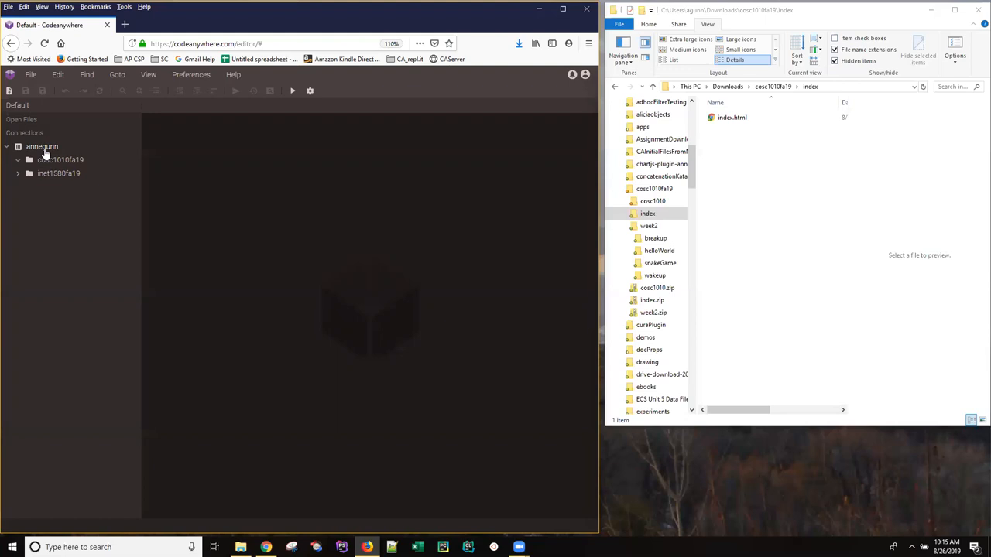
{"action": "mouse_move", "coordinate": [76, 148]}
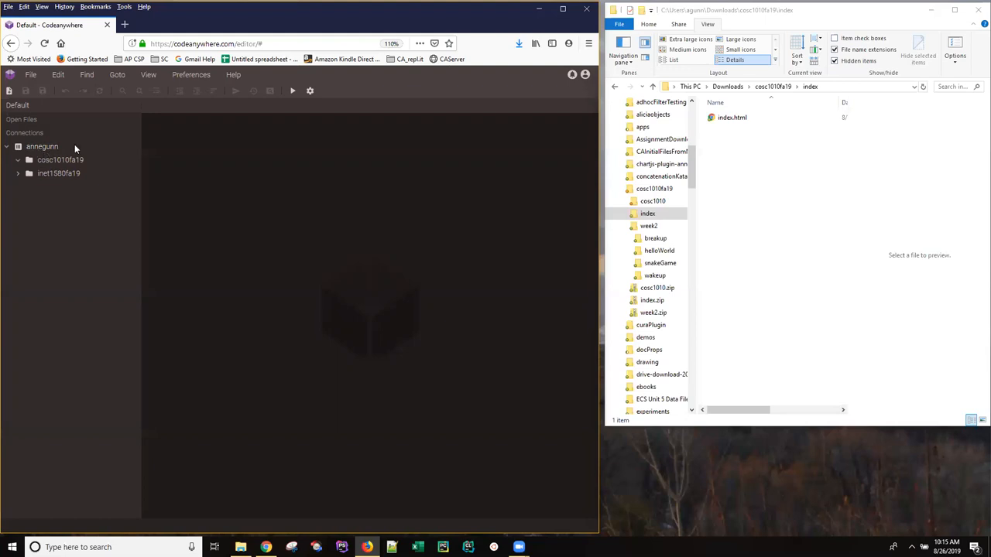
{"action": "mouse_move", "coordinate": [293, 93]}
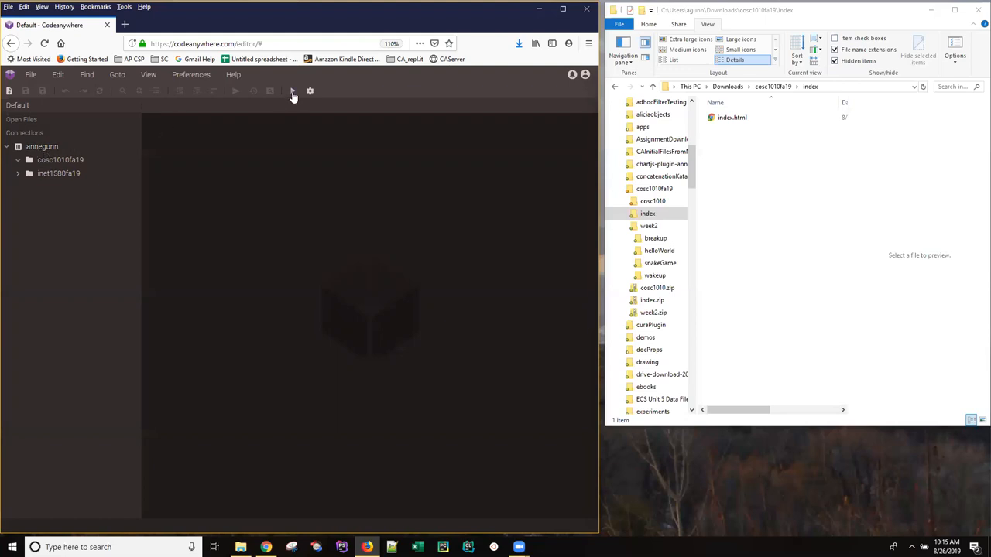
{"action": "mouse_move", "coordinate": [293, 91]}
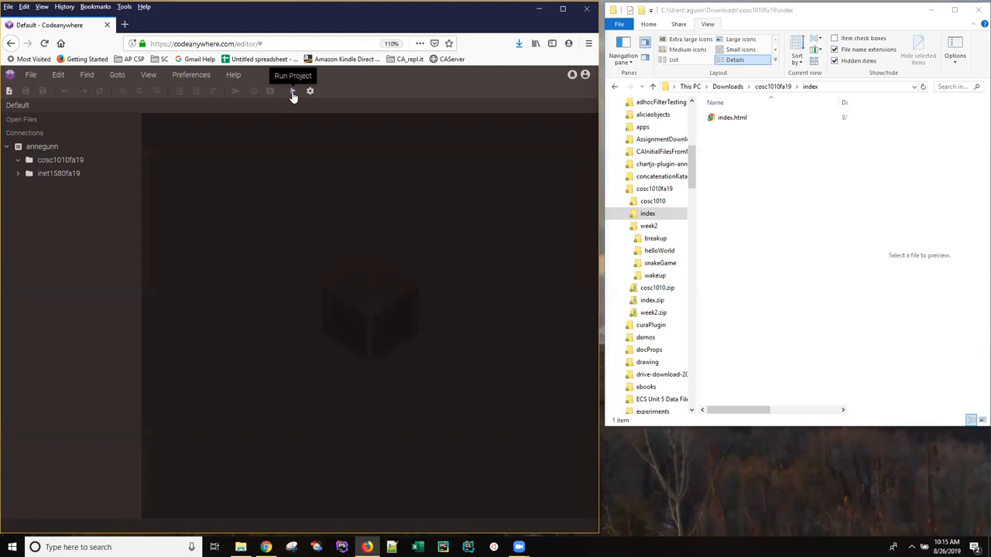
{"action": "mouse_move", "coordinate": [98, 162]}
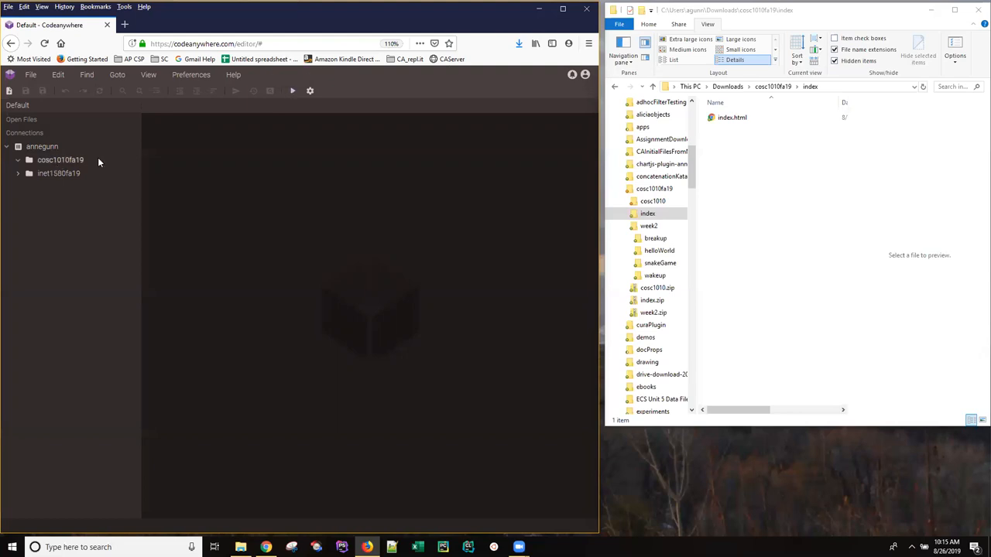
{"action": "mouse_move", "coordinate": [70, 164]}
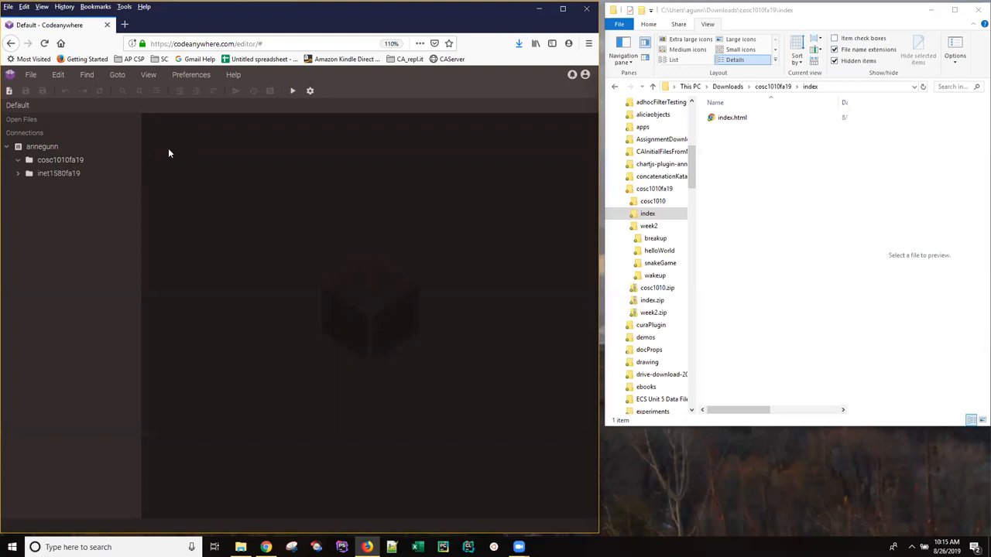
{"action": "mouse_move", "coordinate": [281, 97]}
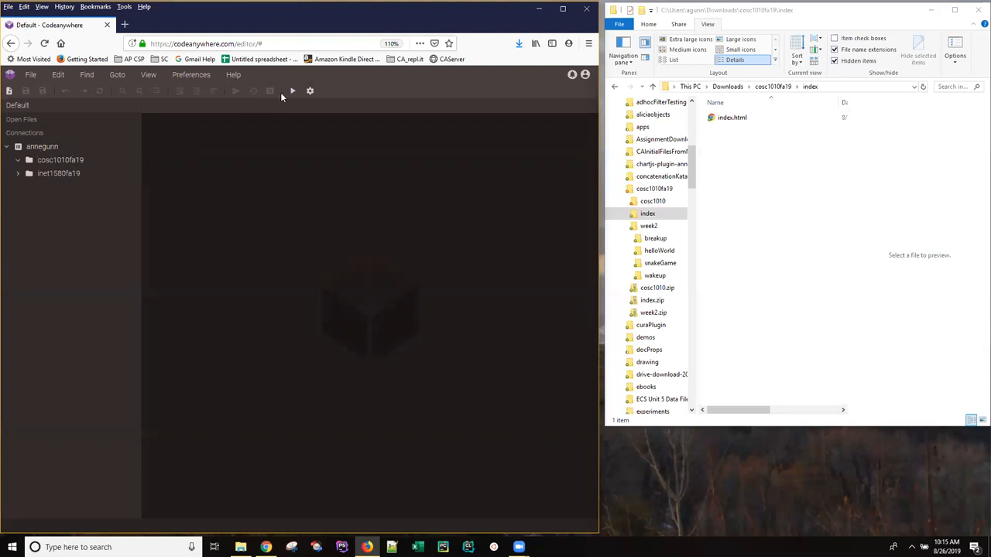
{"action": "mouse_move", "coordinate": [293, 92]}
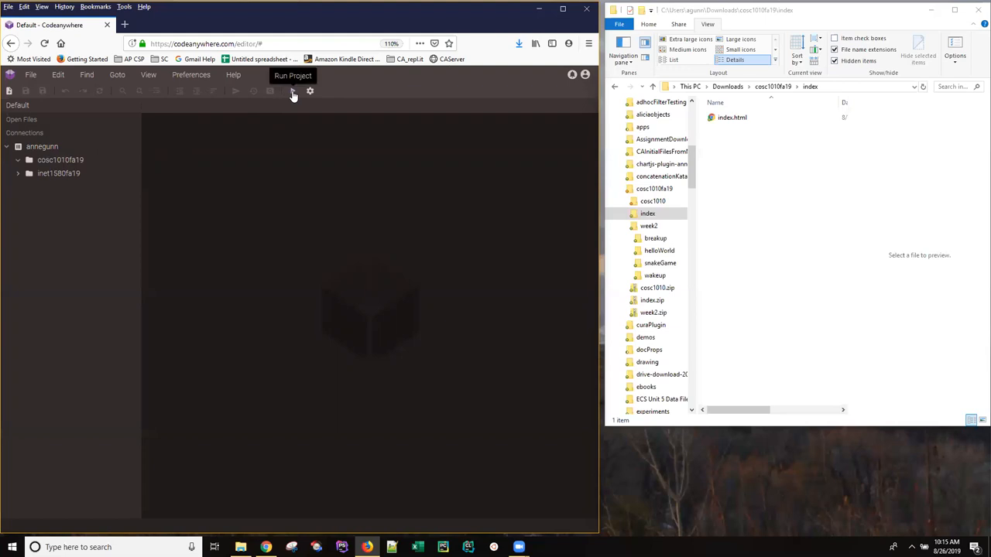
{"action": "mouse_move", "coordinate": [50, 174]}
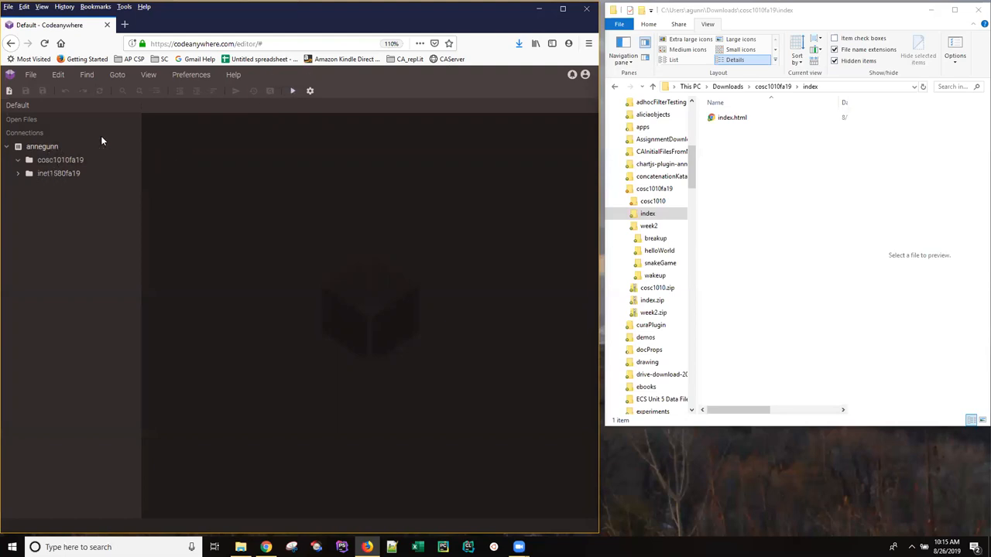
{"action": "mouse_move", "coordinate": [293, 91]}
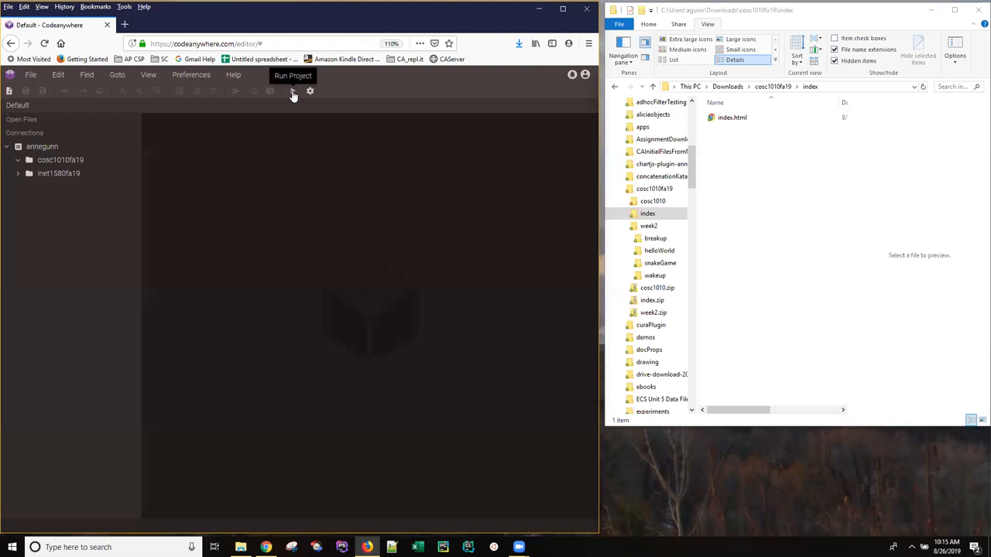
- Run the project, browse into inet1580fa19/, then return to the root Index of / listing
{"action": "left_click", "coordinate": [124, 24]}
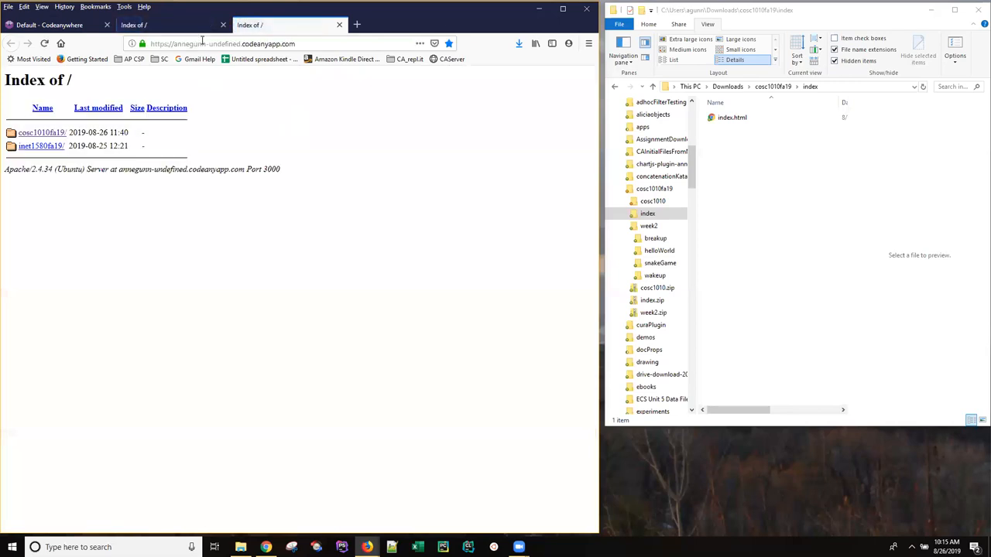
{"action": "mouse_move", "coordinate": [171, 24]}
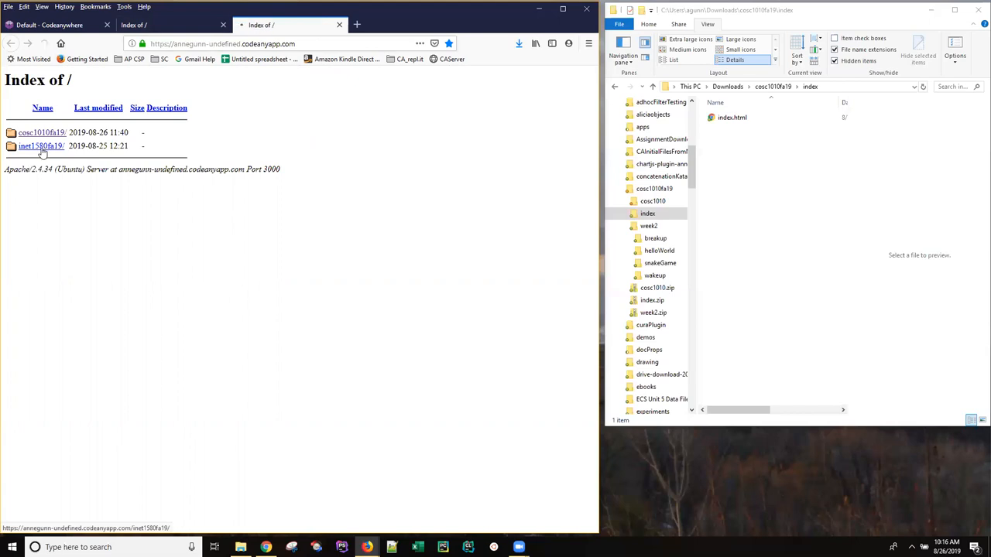
{"action": "left_click", "coordinate": [41, 145]}
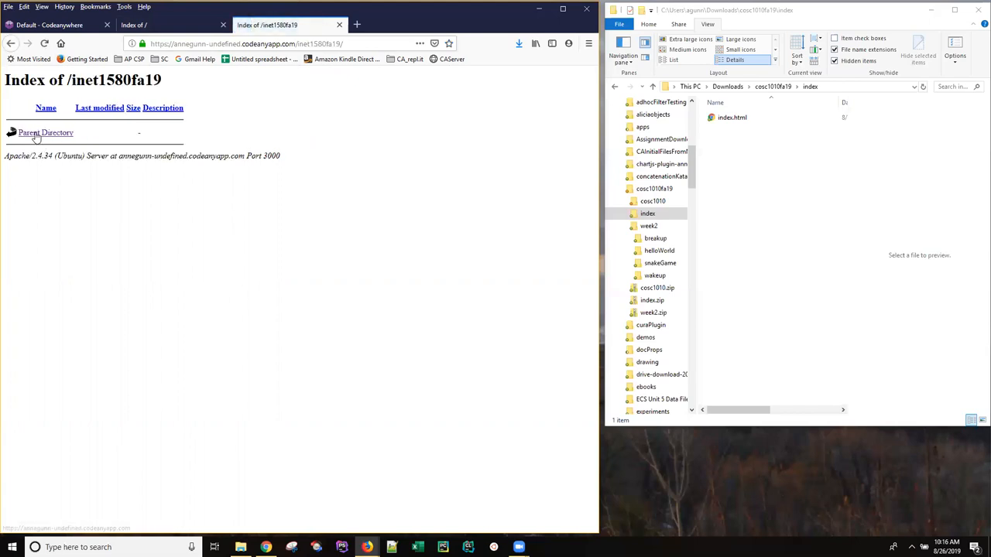
{"action": "left_click", "coordinate": [45, 132]}
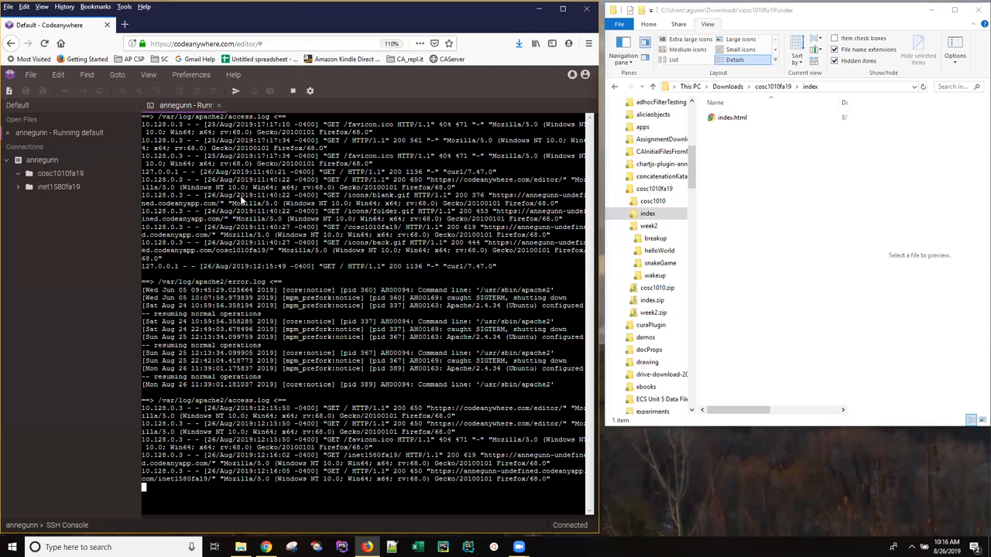
{"action": "mouse_move", "coordinate": [368, 187]}
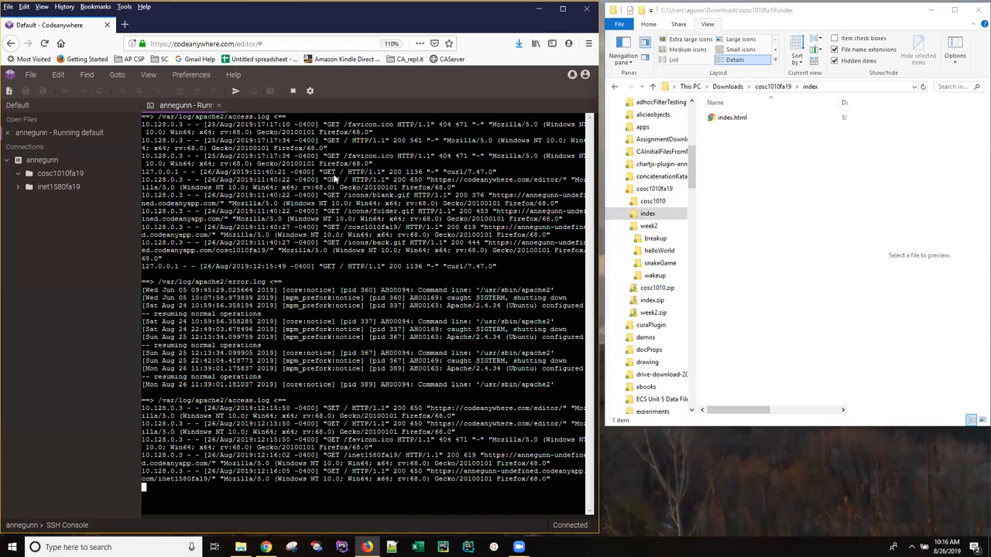
{"action": "mouse_move", "coordinate": [335, 178]}
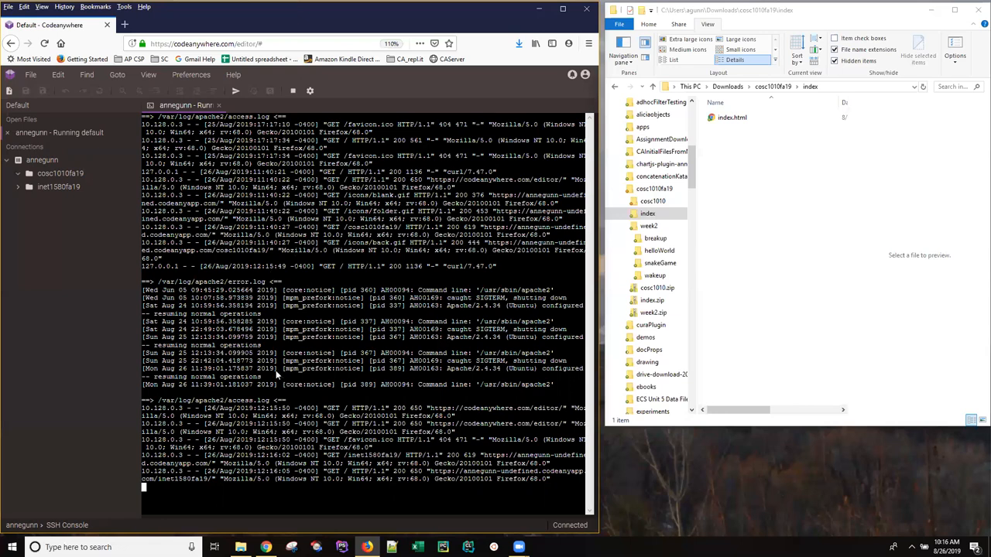
{"action": "mouse_move", "coordinate": [278, 375]}
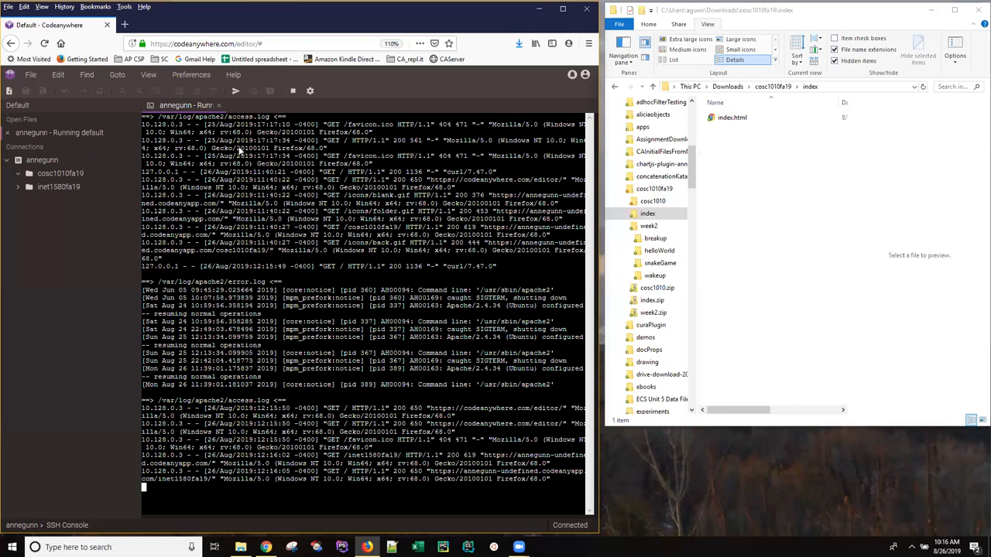
{"action": "mouse_move", "coordinate": [263, 179]}
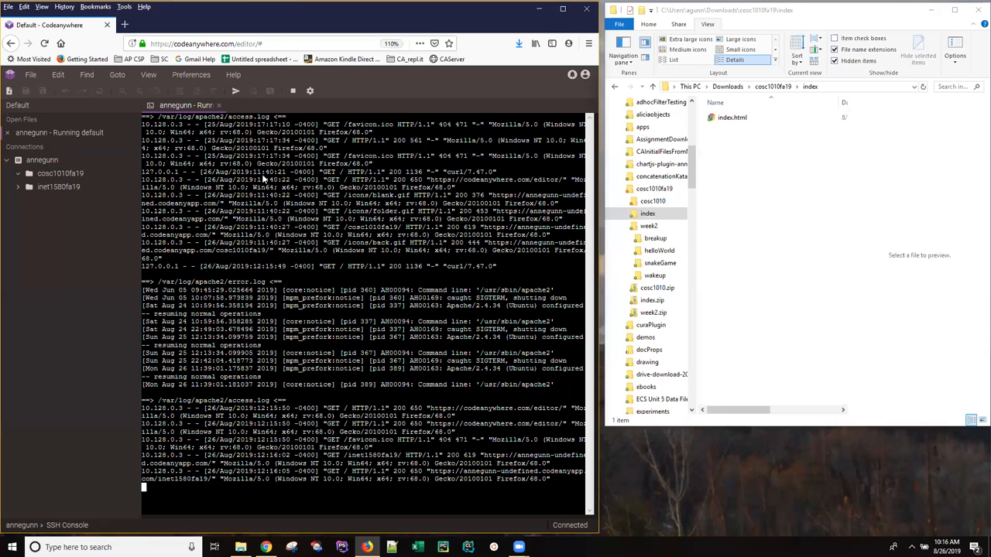
{"action": "mouse_move", "coordinate": [345, 377]}
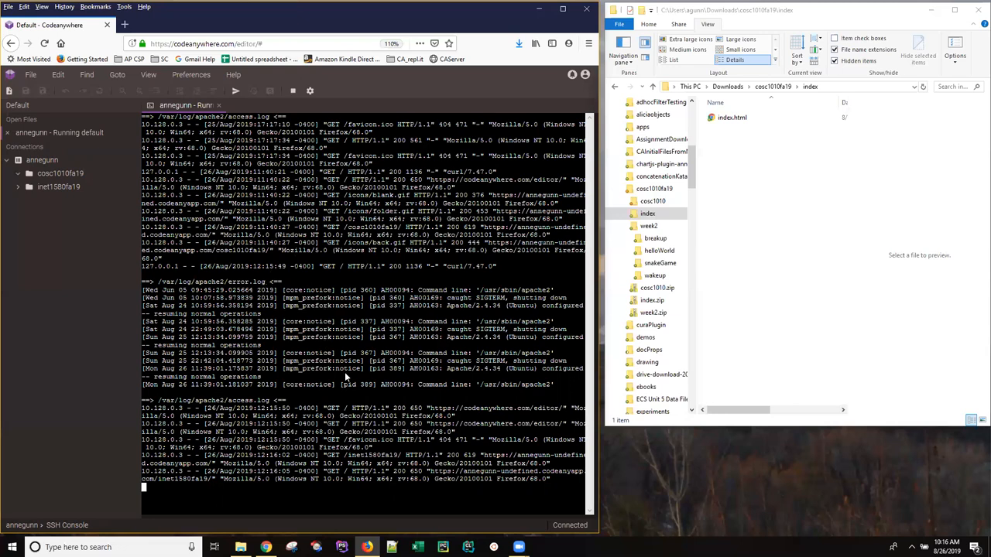
{"action": "mouse_move", "coordinate": [271, 286]}
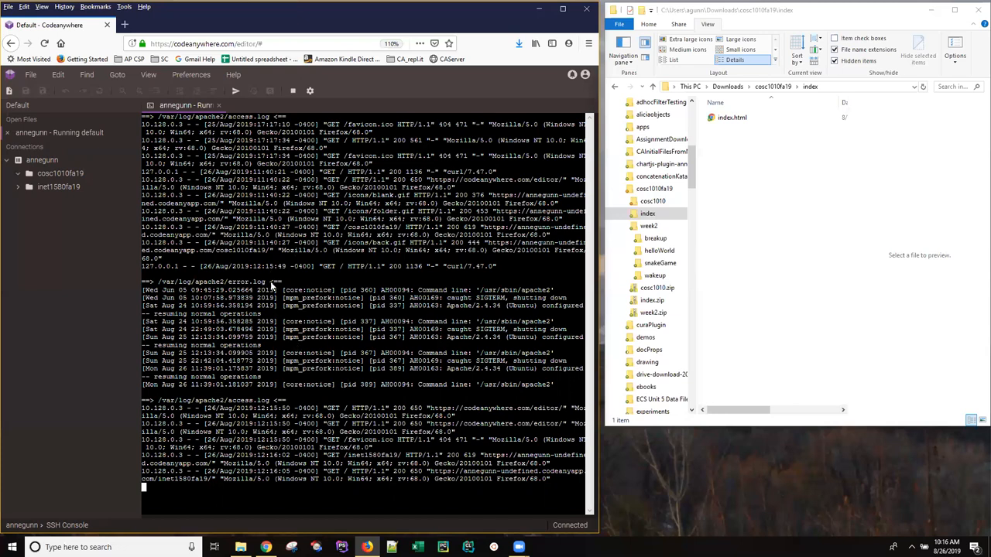
{"action": "mouse_move", "coordinate": [445, 173]}
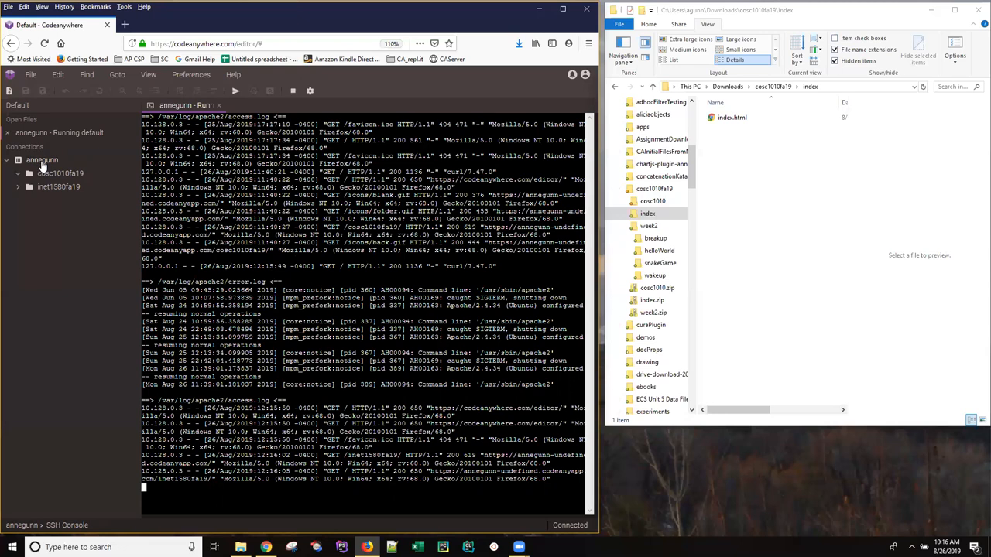
{"action": "mouse_move", "coordinate": [42, 168]}
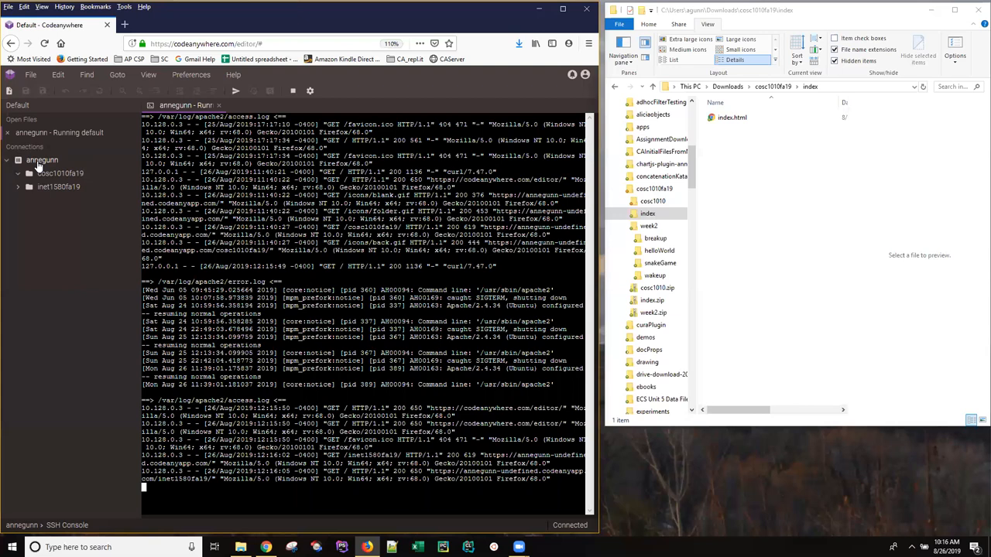
- Upload index.html from the local index folder into the annegunn container's top level
{"action": "right_click", "coordinate": [42, 160]}
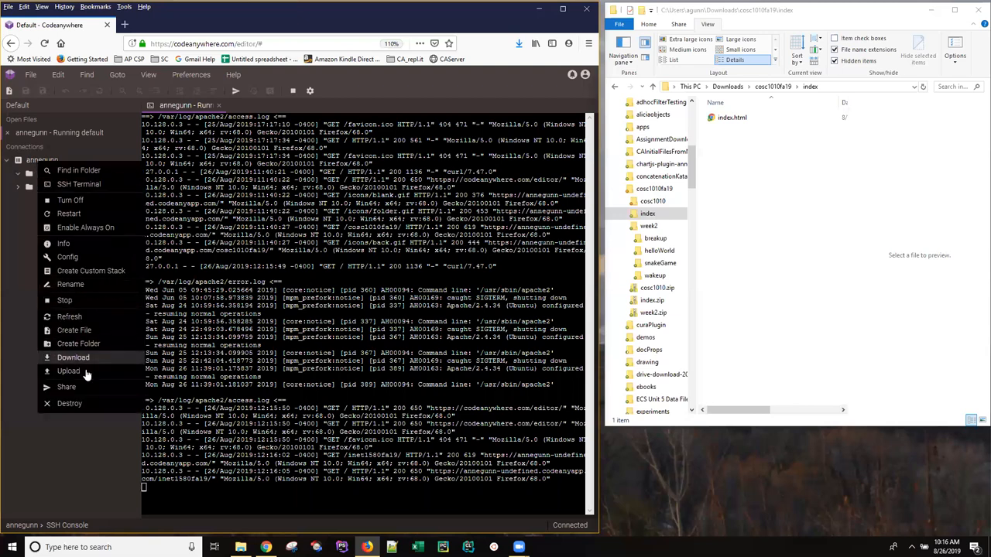
{"action": "left_click", "coordinate": [68, 371]}
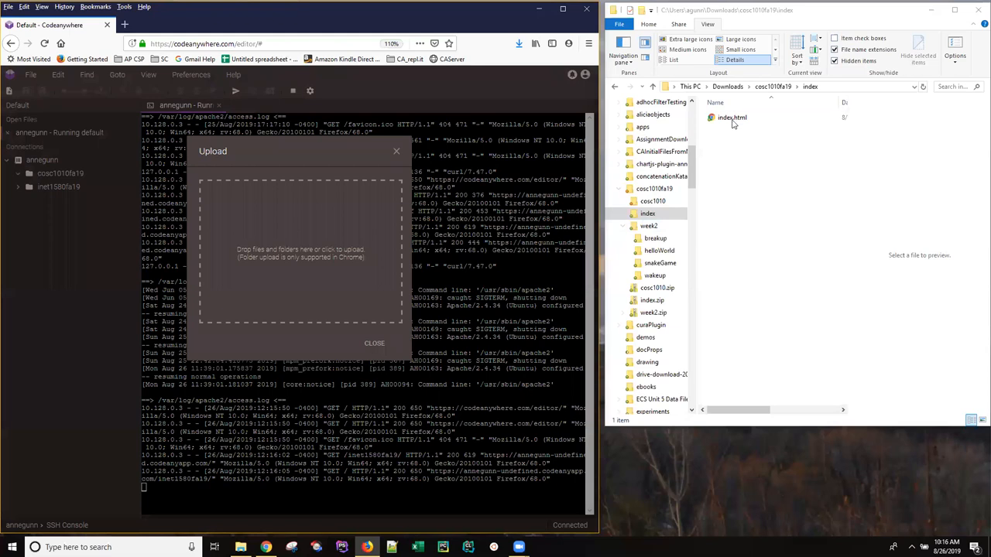
{"action": "left_click", "coordinate": [731, 117]}
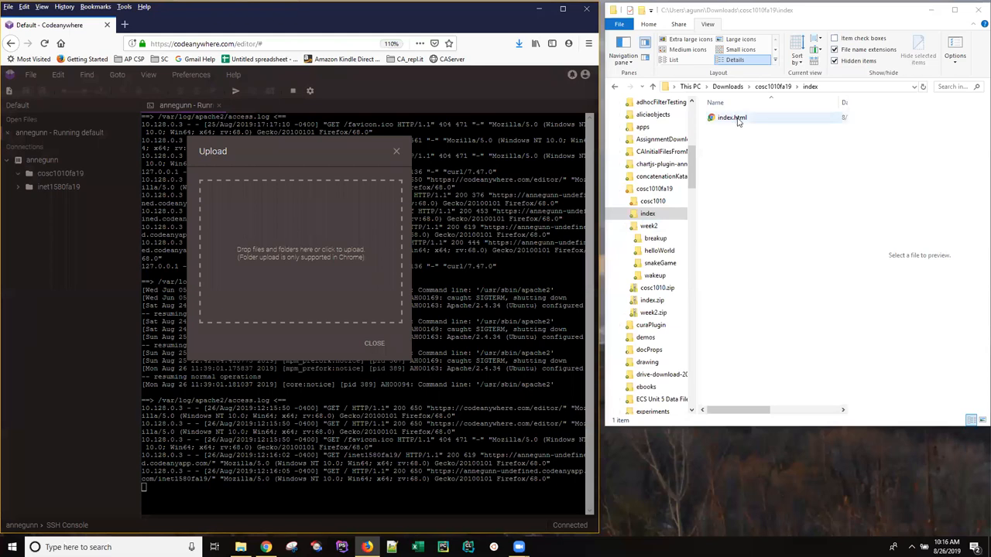
{"action": "left_click", "coordinate": [732, 117]}
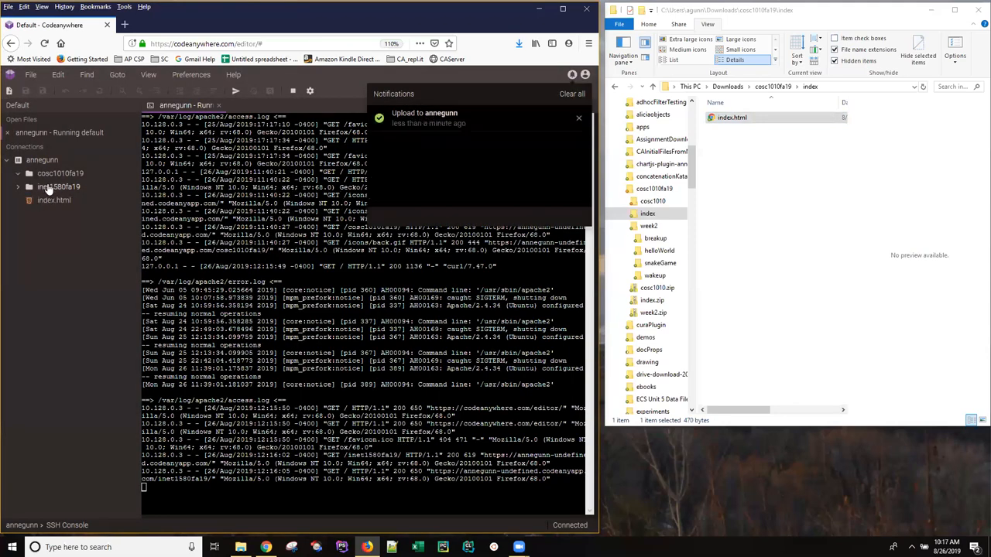
{"action": "mouse_move", "coordinate": [54, 204]}
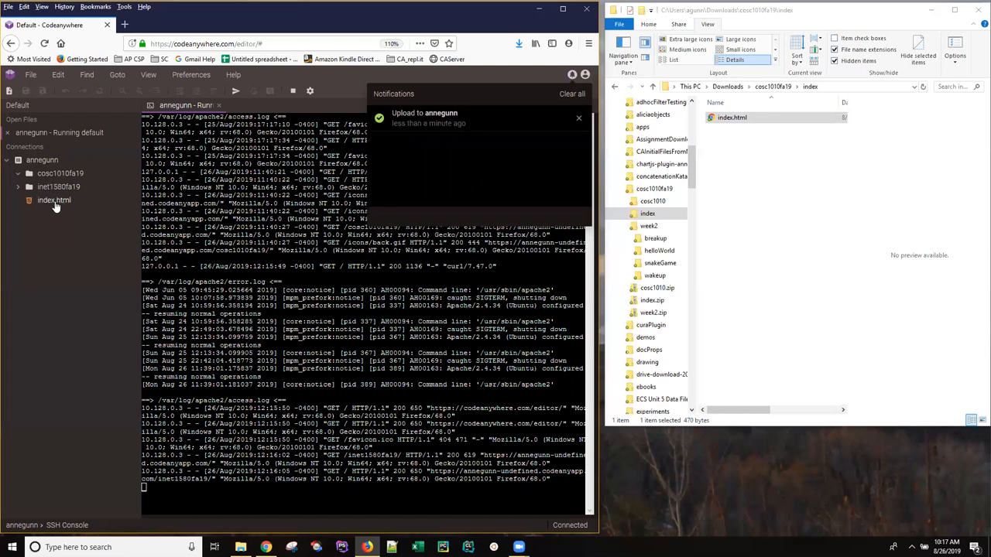
{"action": "mouse_move", "coordinate": [55, 206]}
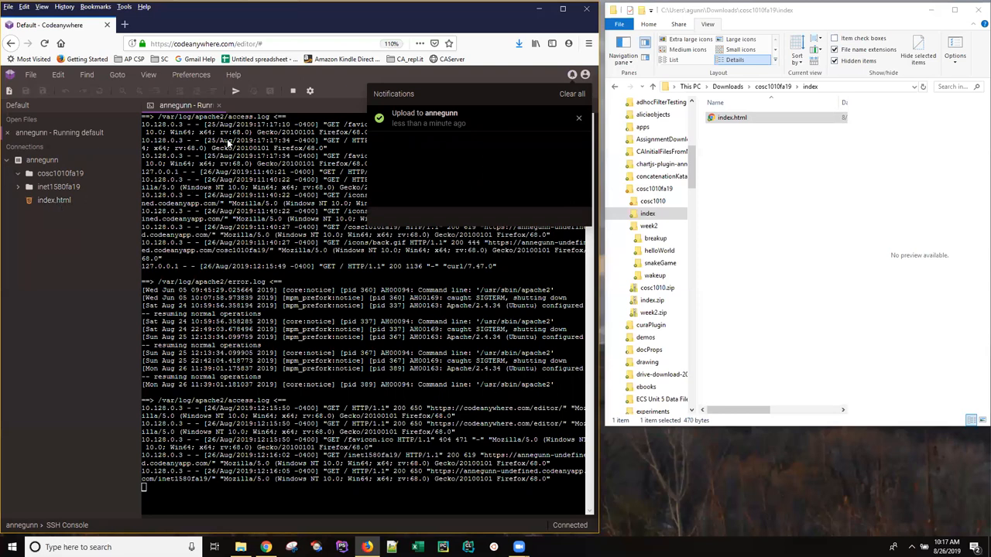
{"action": "mouse_move", "coordinate": [293, 124]}
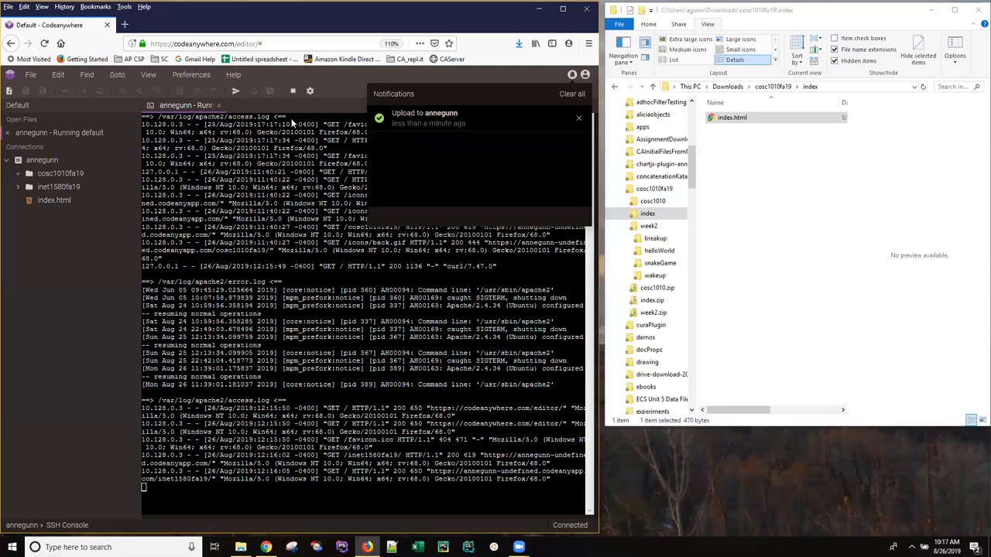
{"action": "mouse_move", "coordinate": [215, 175]}
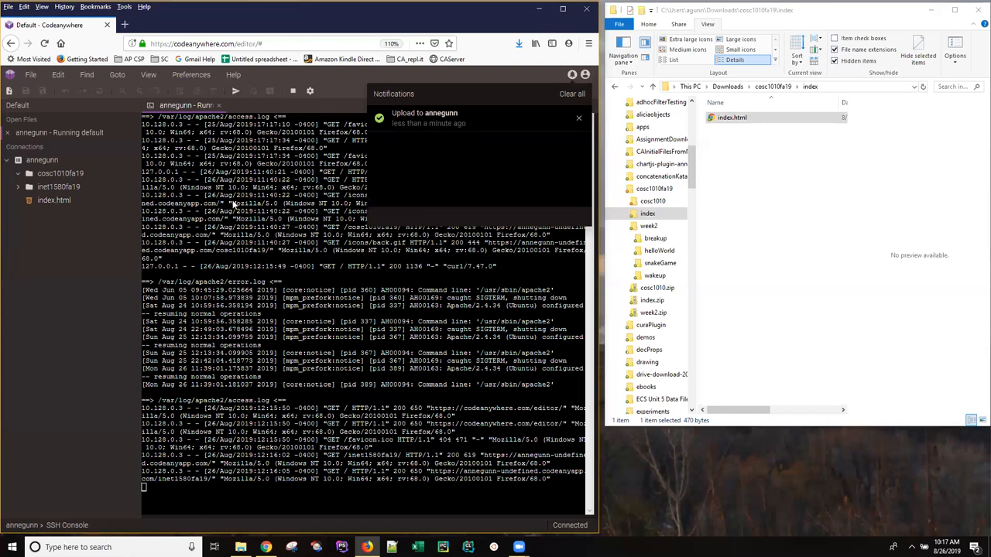
{"action": "mouse_move", "coordinate": [276, 146]}
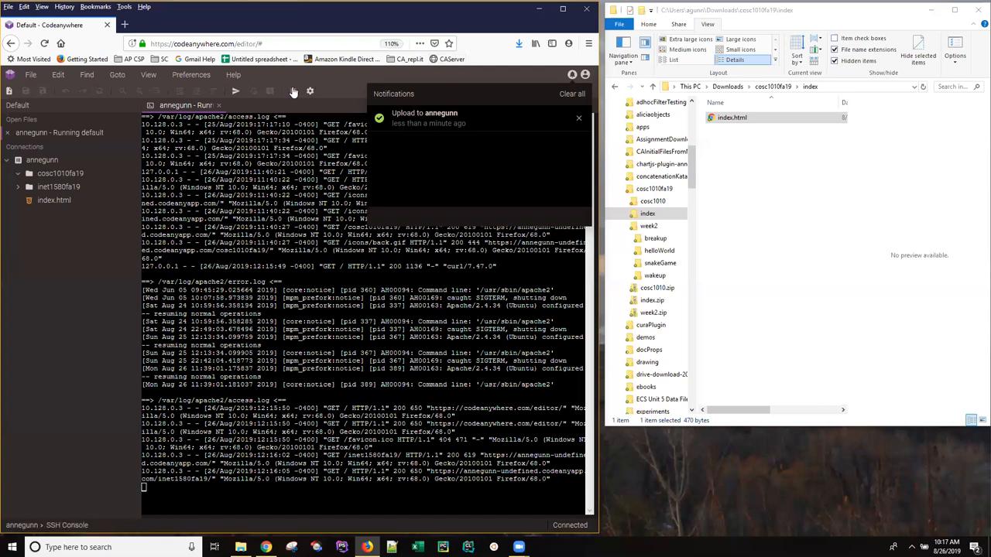
{"action": "mouse_move", "coordinate": [451, 59]}
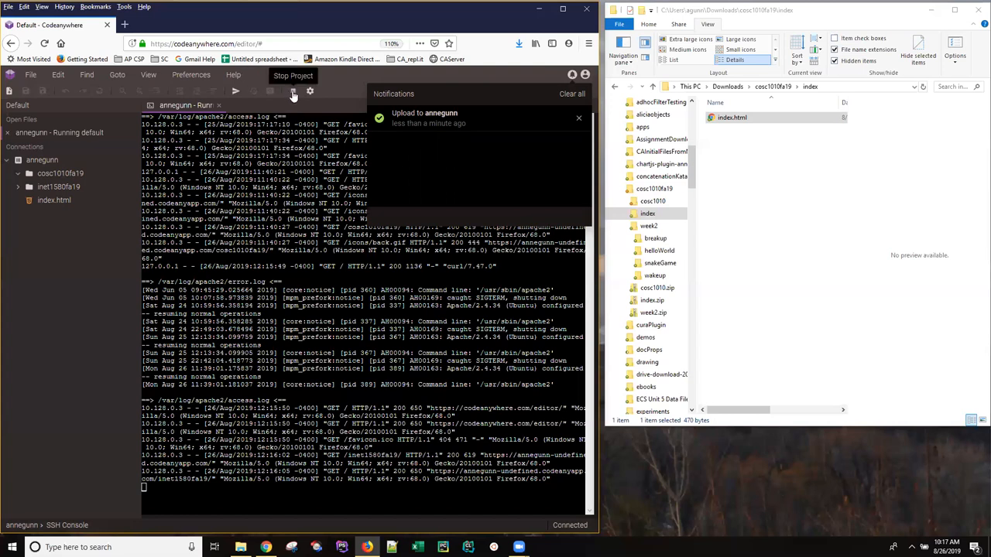
{"action": "mouse_move", "coordinate": [285, 124]}
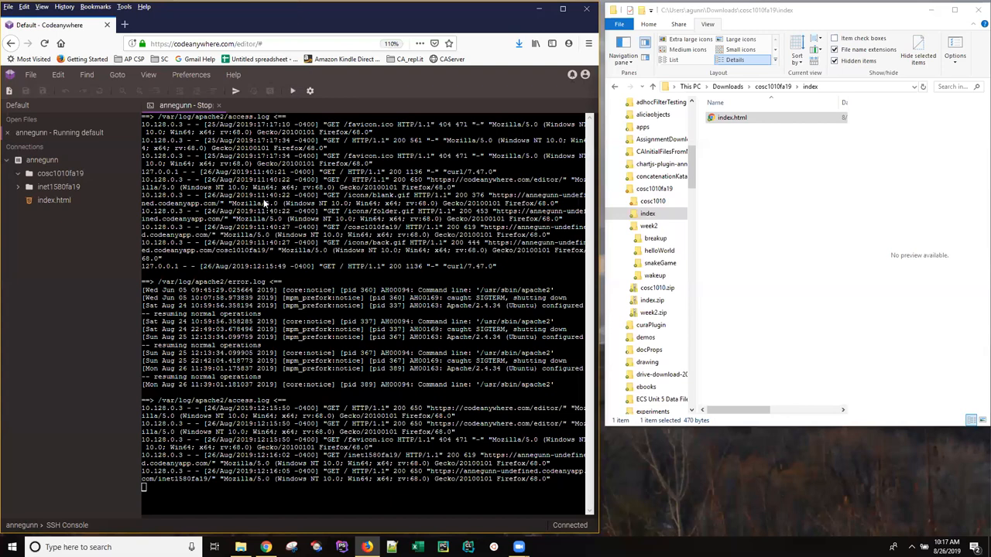
{"action": "mouse_move", "coordinate": [293, 387]}
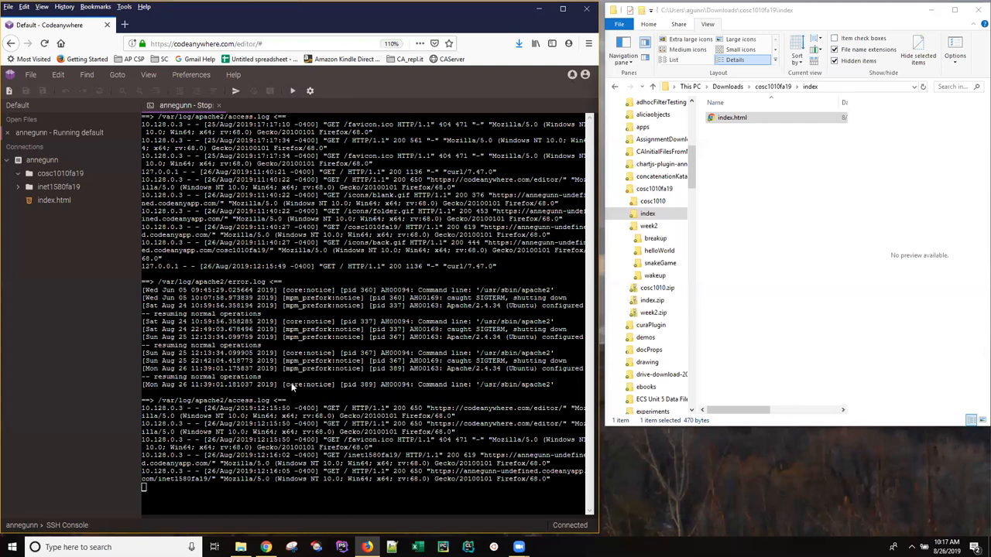
{"action": "mouse_move", "coordinate": [233, 115]}
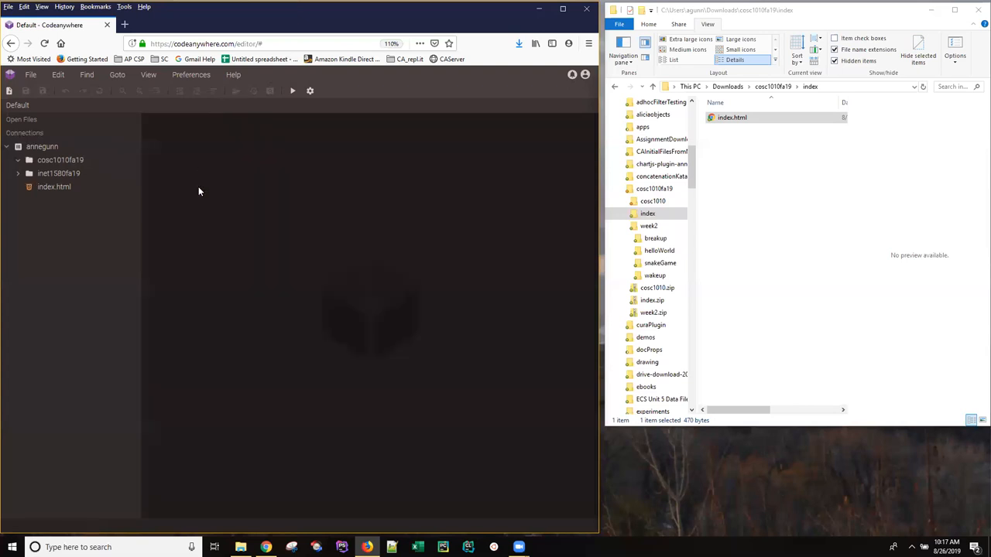
{"action": "mouse_move", "coordinate": [88, 193]}
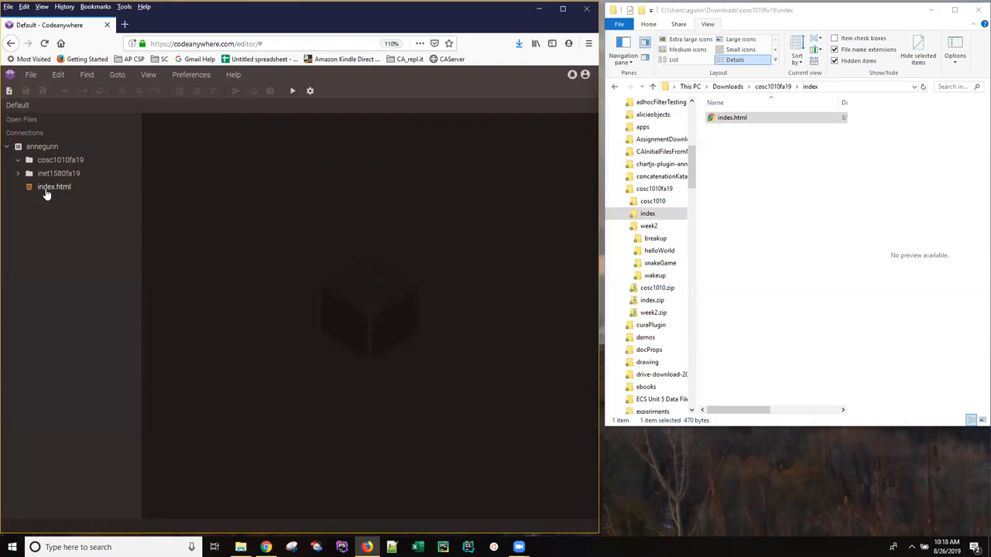
{"action": "mouse_move", "coordinate": [48, 192]}
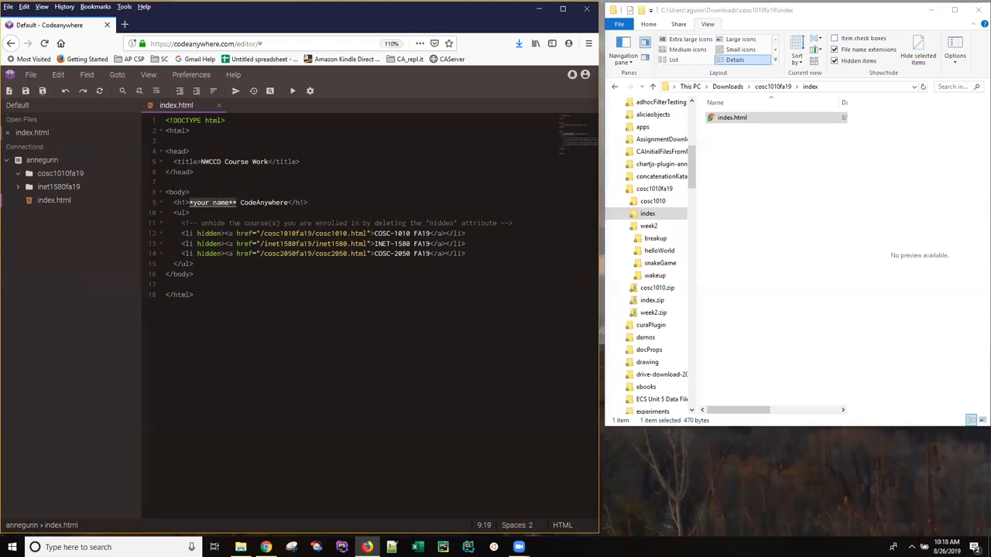
- Type 'Clayt' over the heading's name placeholder and go to the COSC-1010 hidden attribute
{"action": "type", "text": "Clayton"}
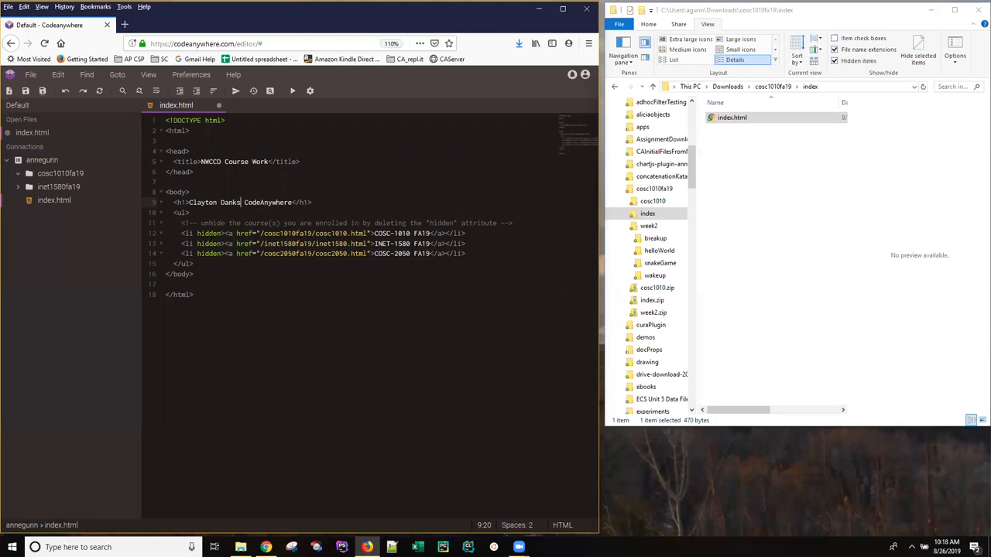
{"action": "left_click", "coordinate": [192, 233]}
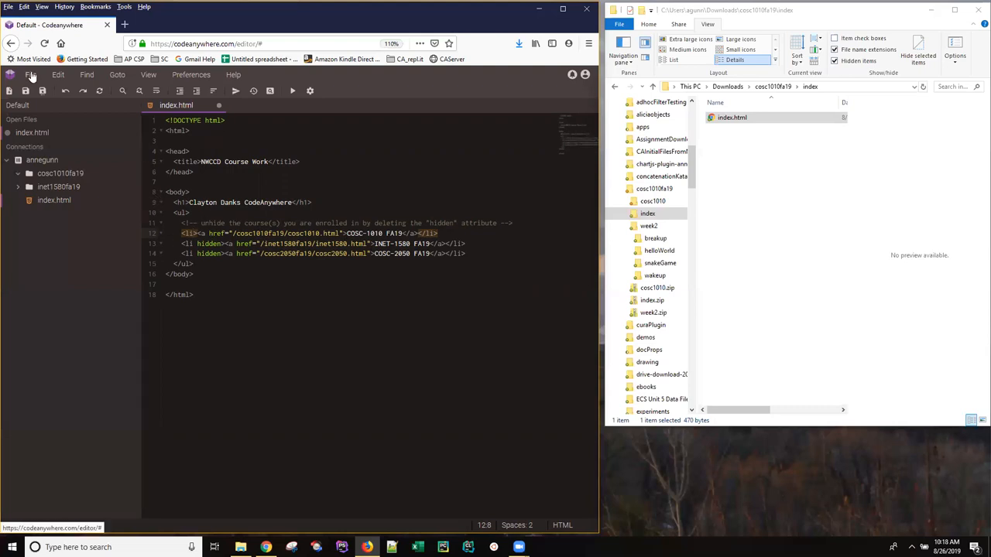
- Save the edited index.html with File > Save
{"action": "left_click", "coordinate": [30, 75]}
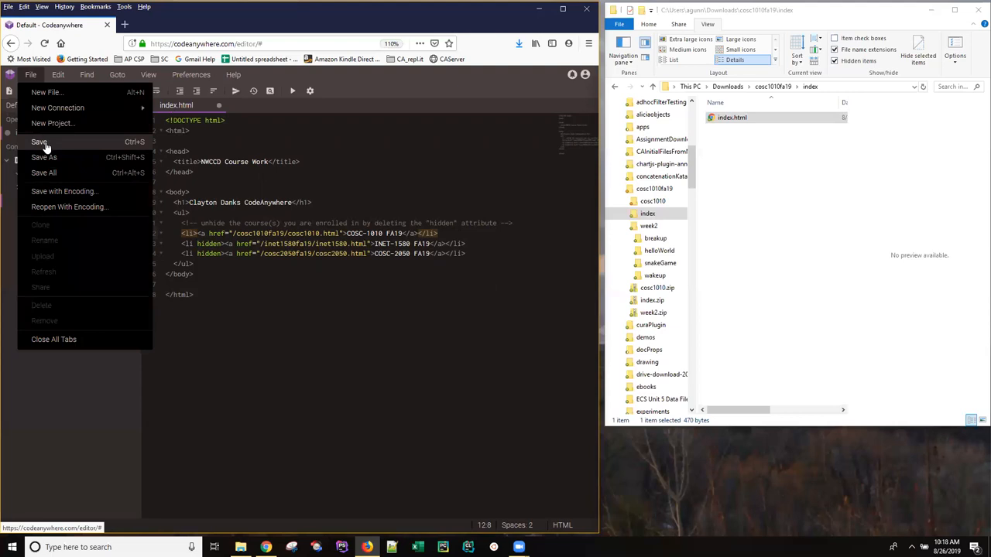
{"action": "left_click", "coordinate": [39, 142]}
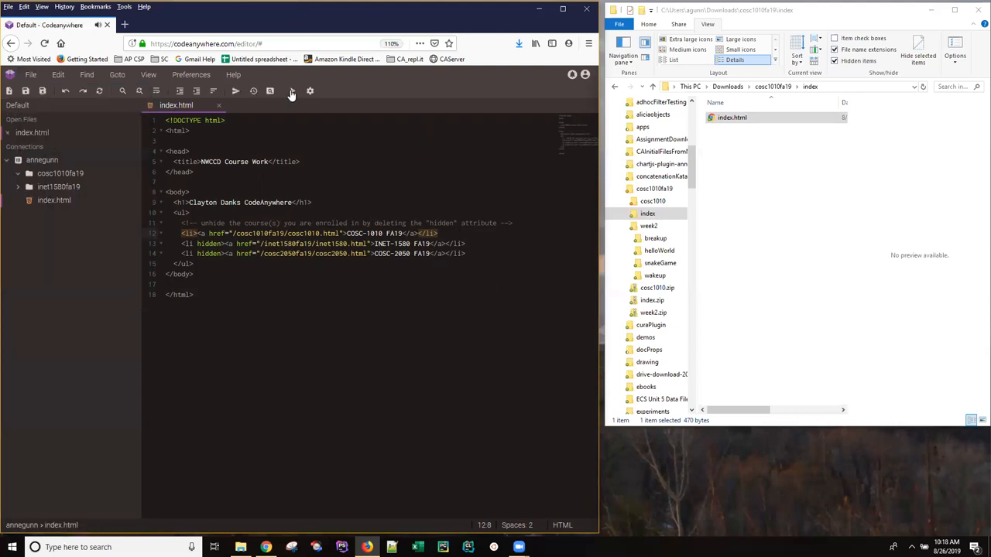
{"action": "mouse_move", "coordinate": [293, 91]}
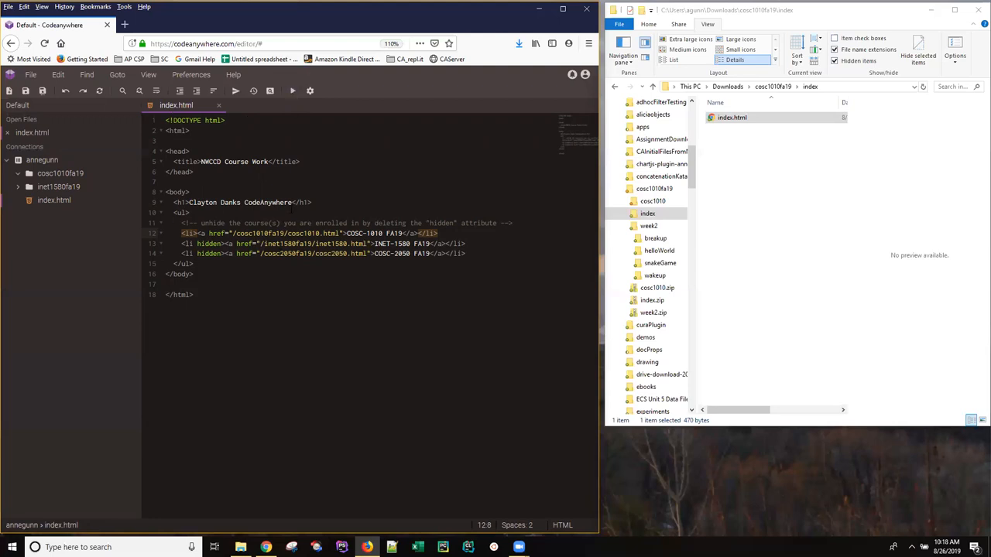
{"action": "mouse_move", "coordinate": [292, 91]}
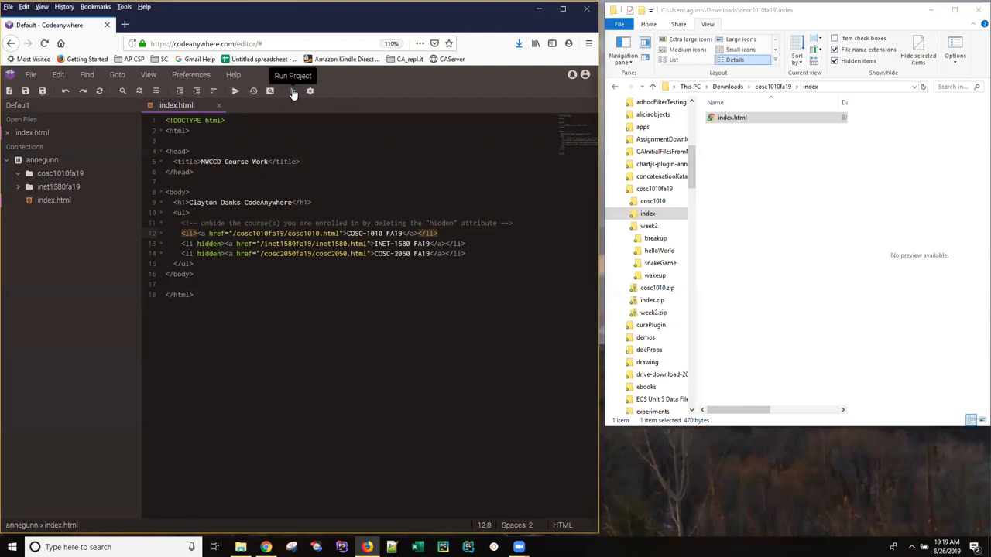
- Run the project to preview the course page and select the name in its heading
{"action": "left_click", "coordinate": [293, 75]}
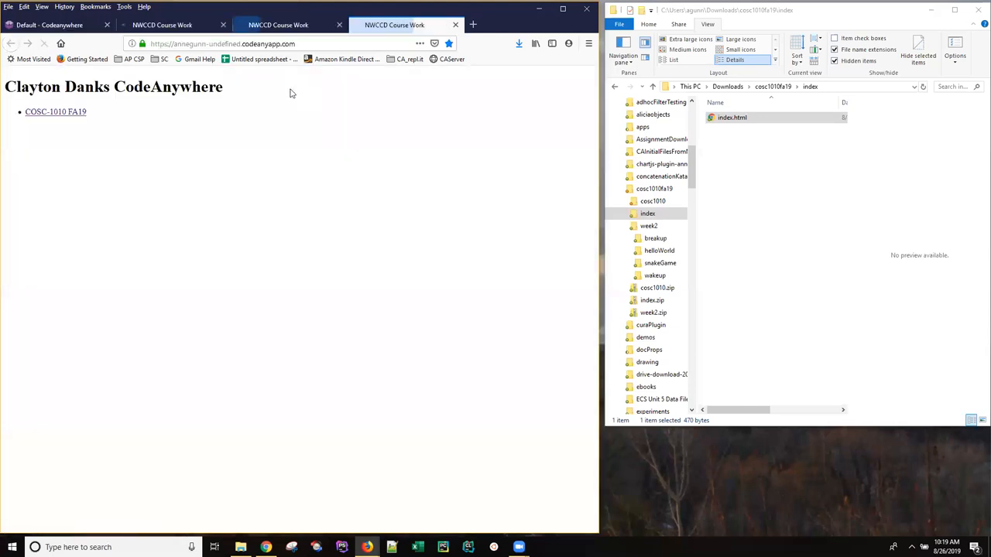
{"action": "left_click", "coordinate": [279, 24]}
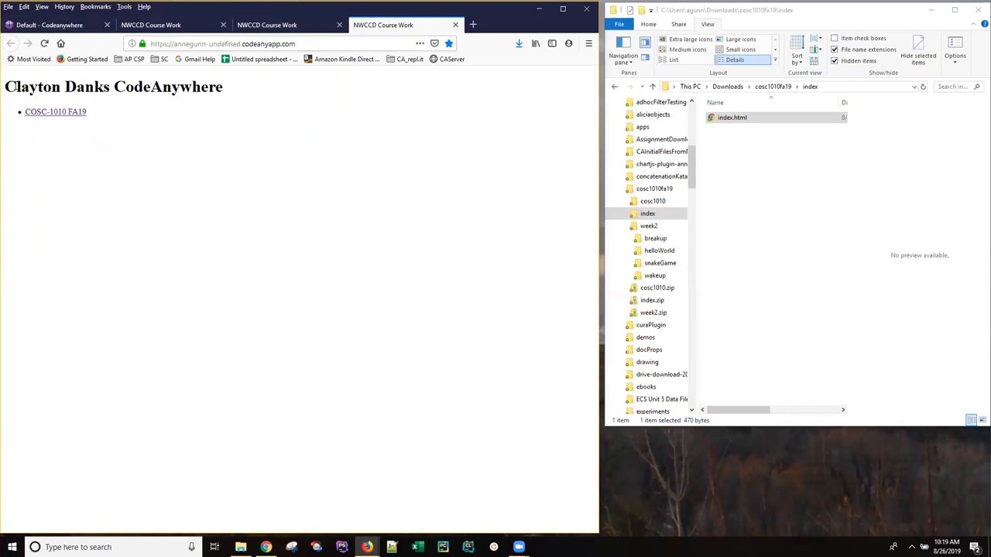
{"action": "double_click", "coordinate": [58, 86]}
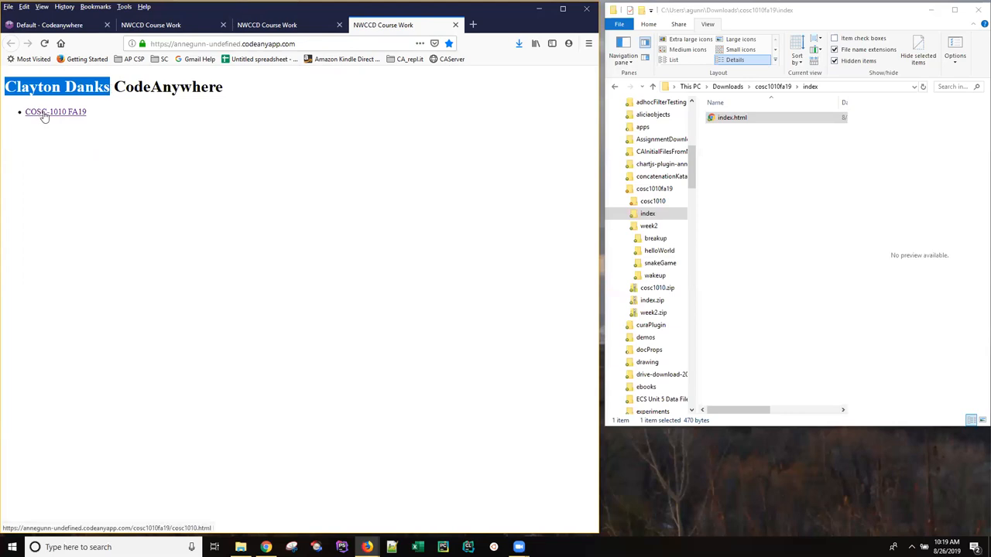
{"action": "mouse_move", "coordinate": [48, 118]}
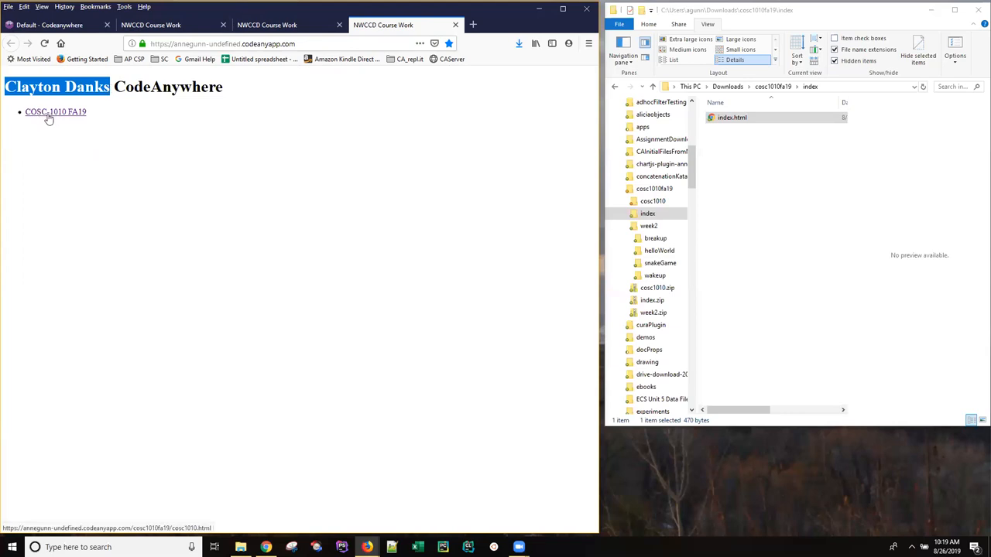
- Follow the COSC-1010 FA19 link, get Not Found, and go back to the course list
{"action": "left_click", "coordinate": [55, 111]}
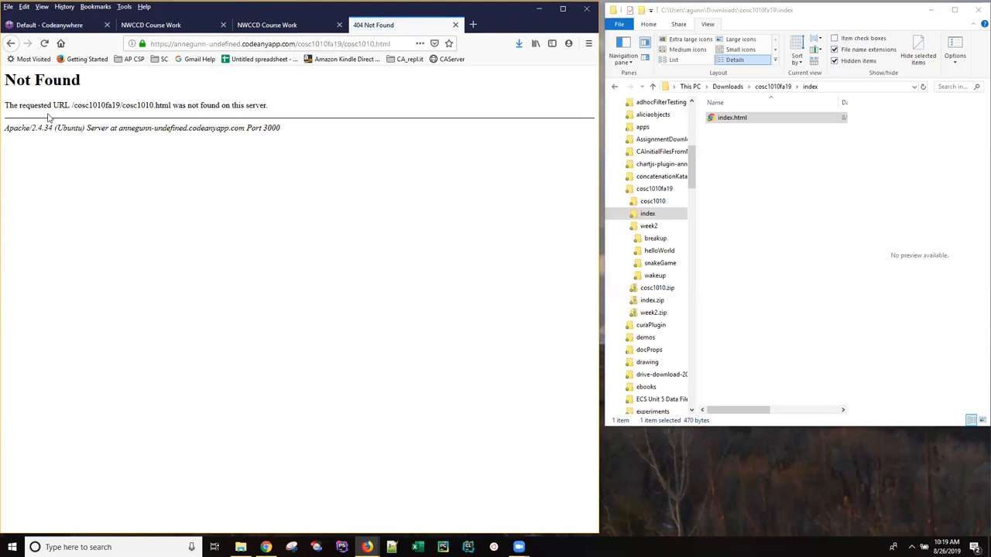
{"action": "mouse_move", "coordinate": [167, 108]}
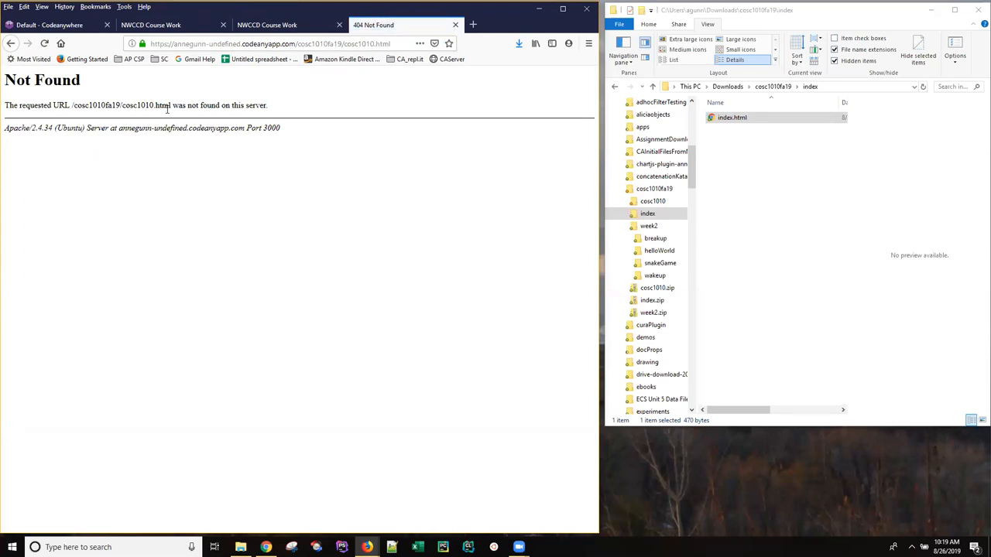
{"action": "mouse_move", "coordinate": [145, 67]}
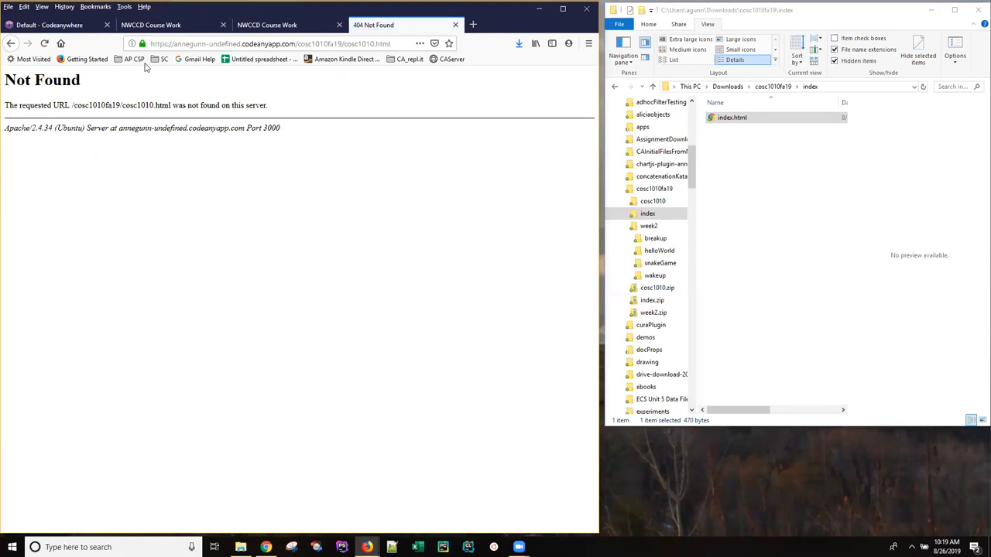
{"action": "left_click", "coordinate": [11, 43]}
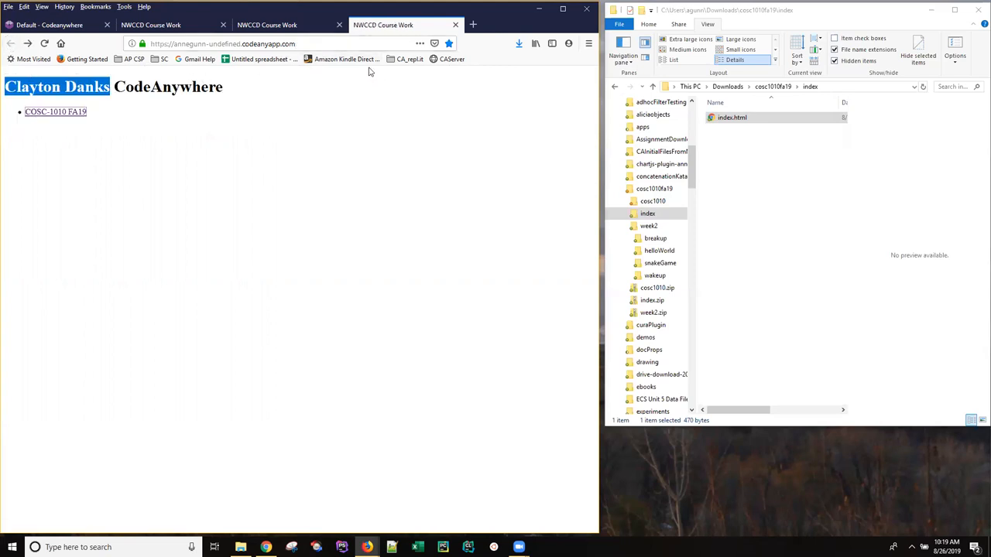
{"action": "mouse_move", "coordinate": [448, 43]}
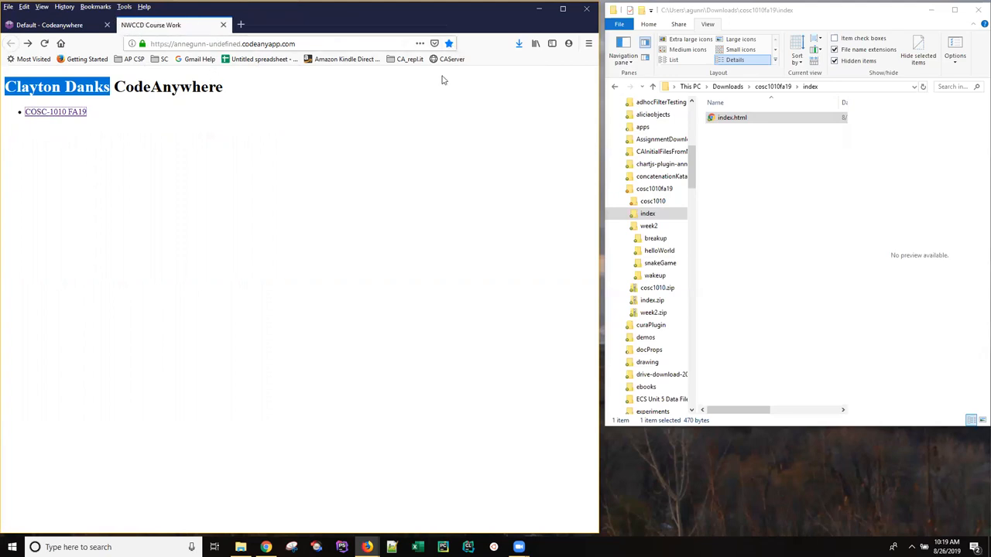
{"action": "mouse_move", "coordinate": [448, 59]}
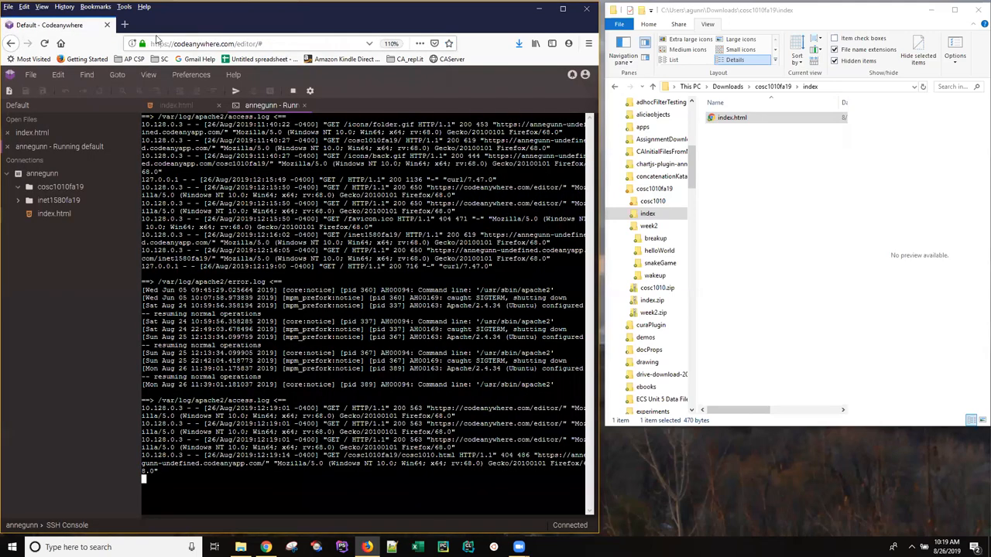
{"action": "mouse_move", "coordinate": [294, 94]}
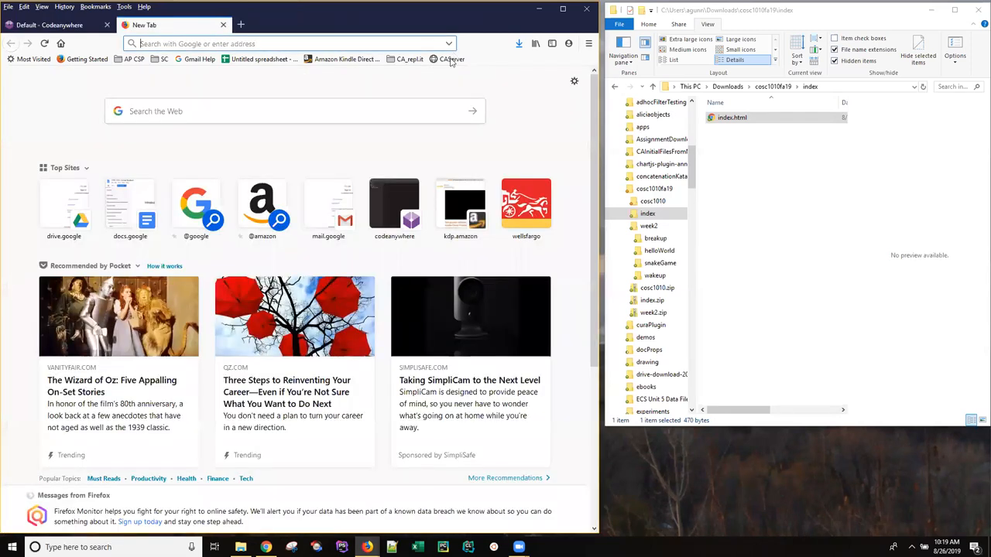
- Reload the served course page via the CAServer bookmark, then return to index.html in the editor
{"action": "left_click", "coordinate": [451, 59]}
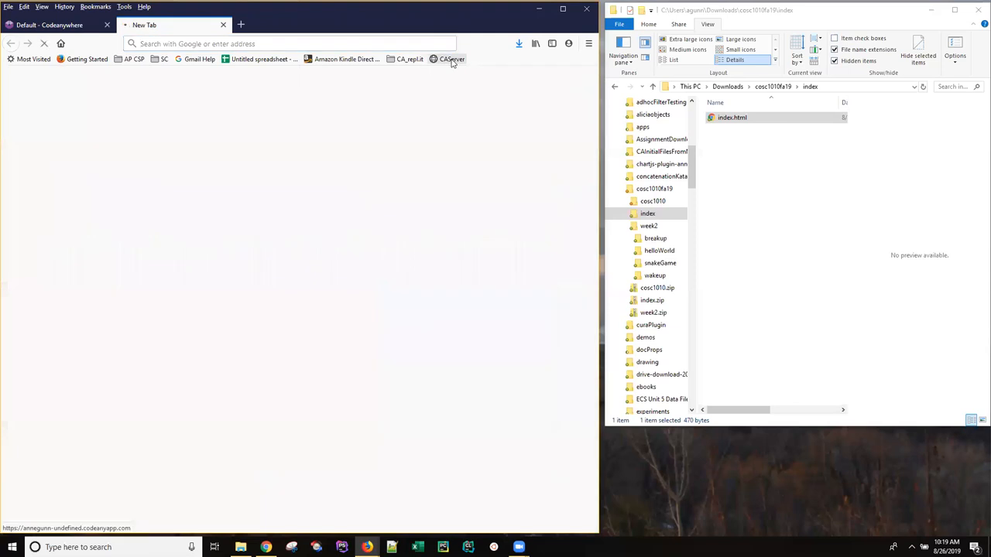
{"action": "left_click", "coordinate": [451, 59]}
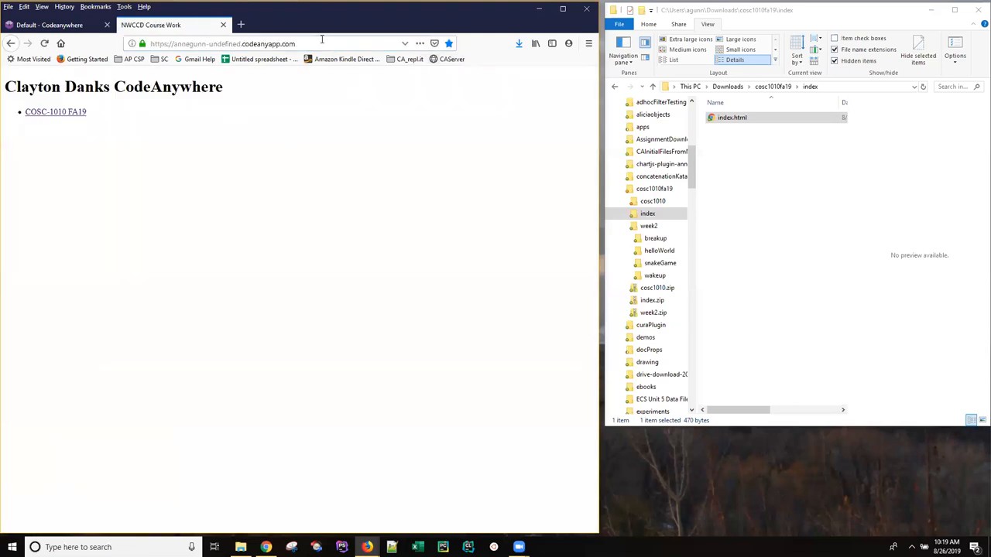
{"action": "left_click", "coordinate": [51, 25]}
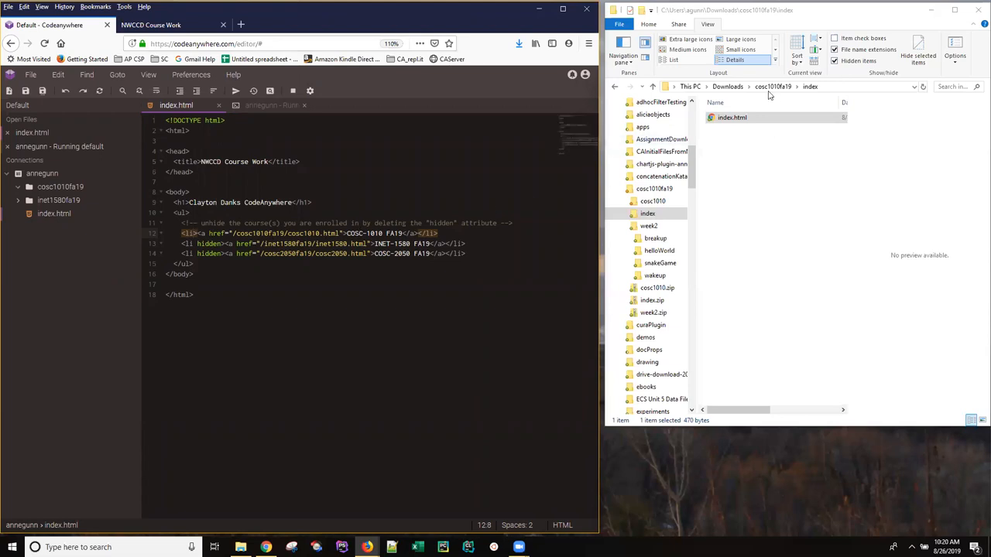
- Upload cosc1010.html from File Explorer into the cosc1010fa19 folder
{"action": "left_click", "coordinate": [773, 86]}
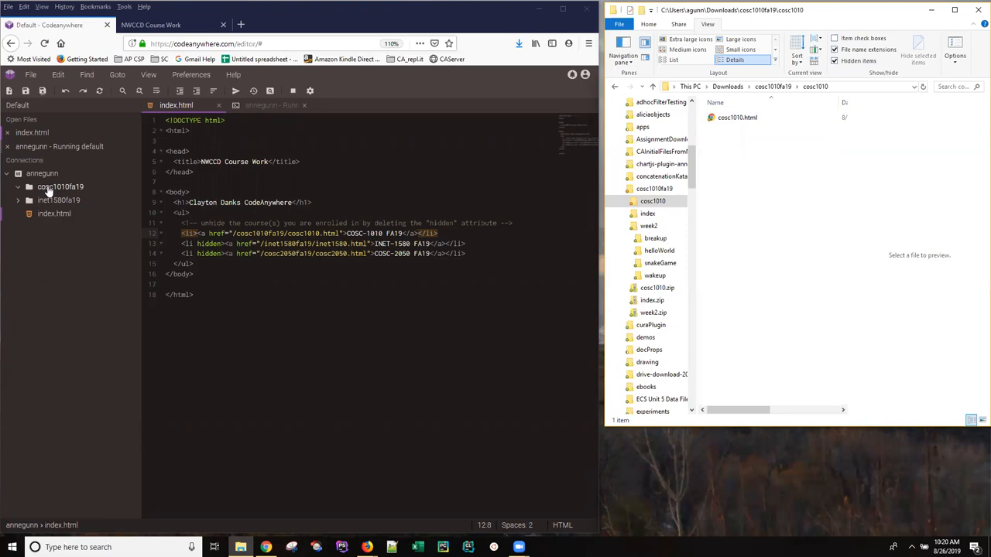
{"action": "right_click", "coordinate": [60, 186]}
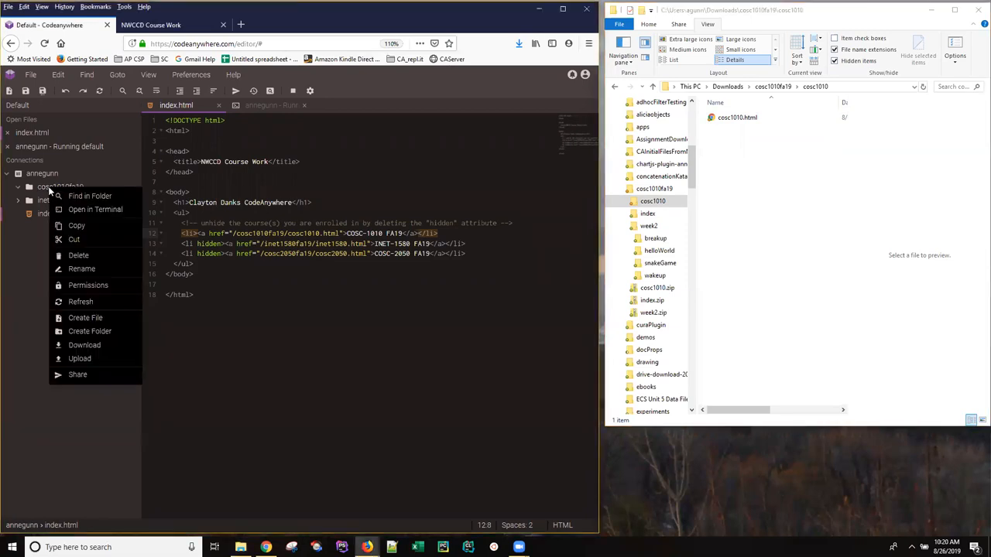
{"action": "mouse_move", "coordinate": [79, 358]}
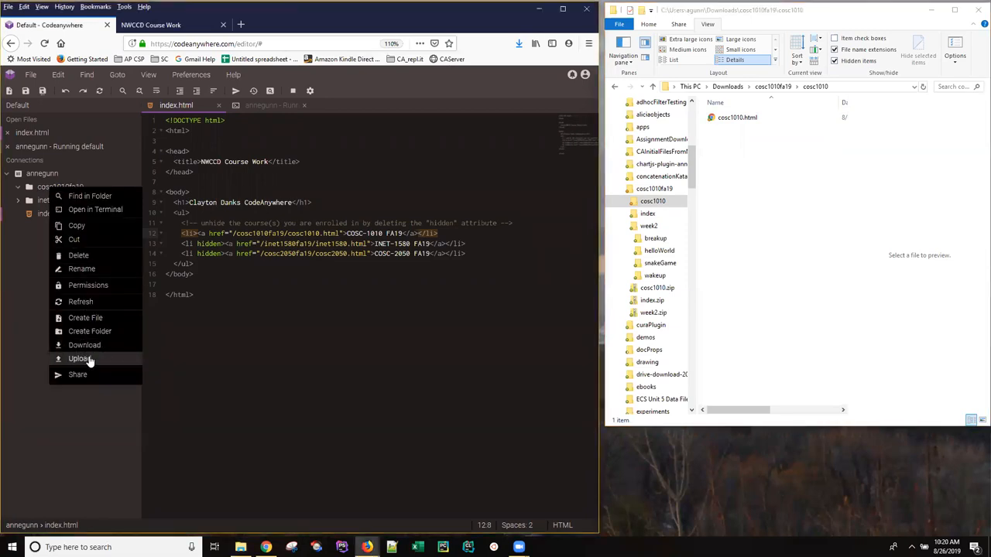
{"action": "left_click", "coordinate": [80, 358]}
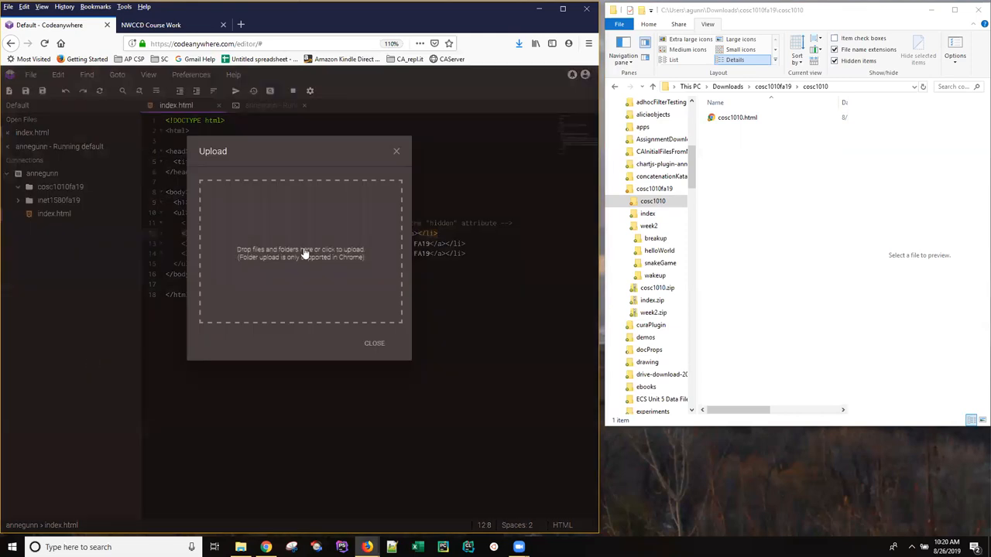
{"action": "left_click", "coordinate": [737, 117]}
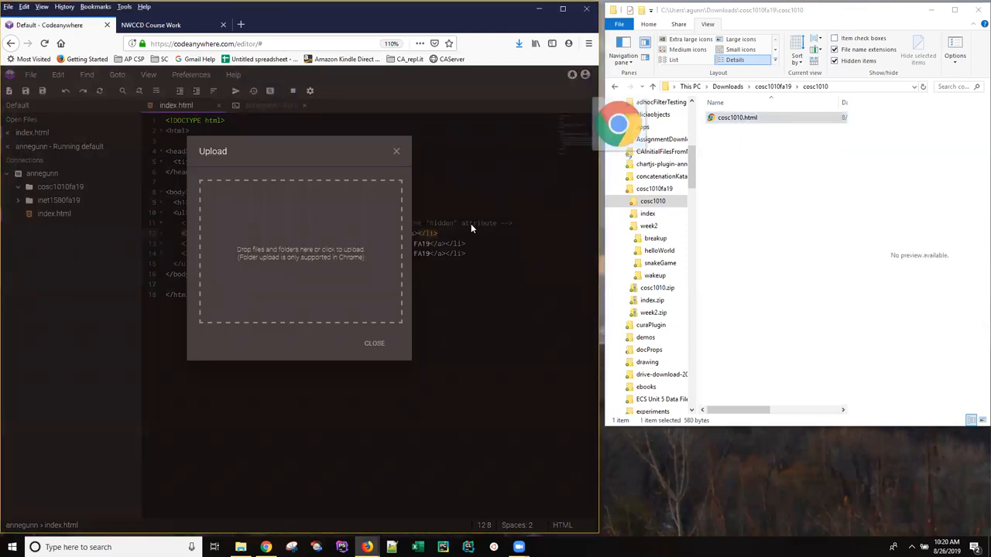
{"action": "left_click", "coordinate": [374, 343]}
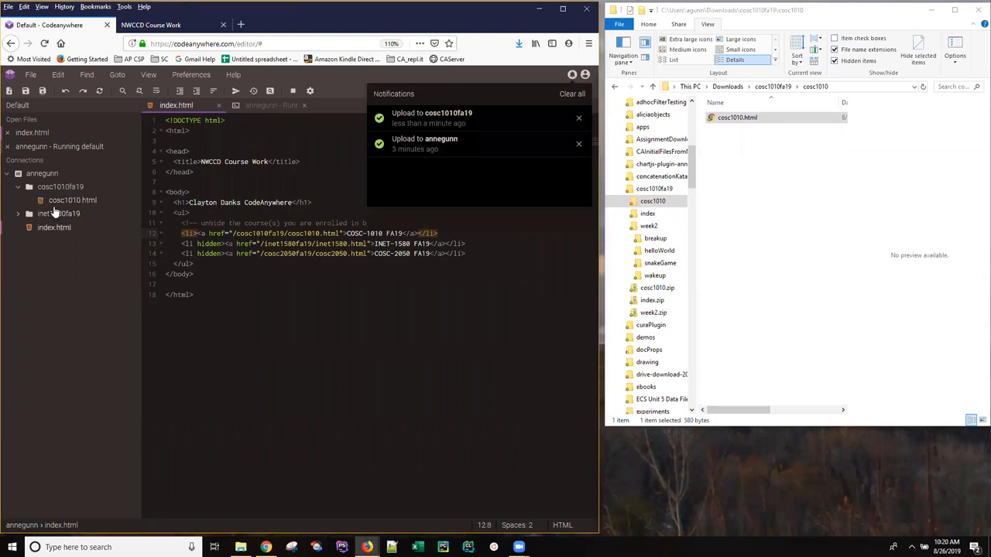
{"action": "mouse_move", "coordinate": [49, 230]}
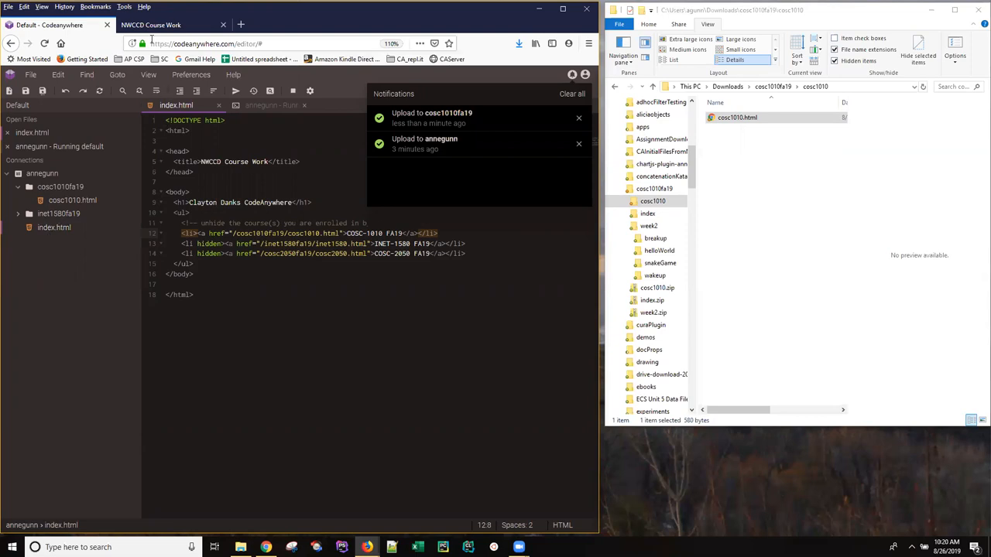
- Follow the COSC-1010 FA19 link on the NWCCD Course Work page to reach cosc1010.html
{"action": "left_click", "coordinate": [44, 44]}
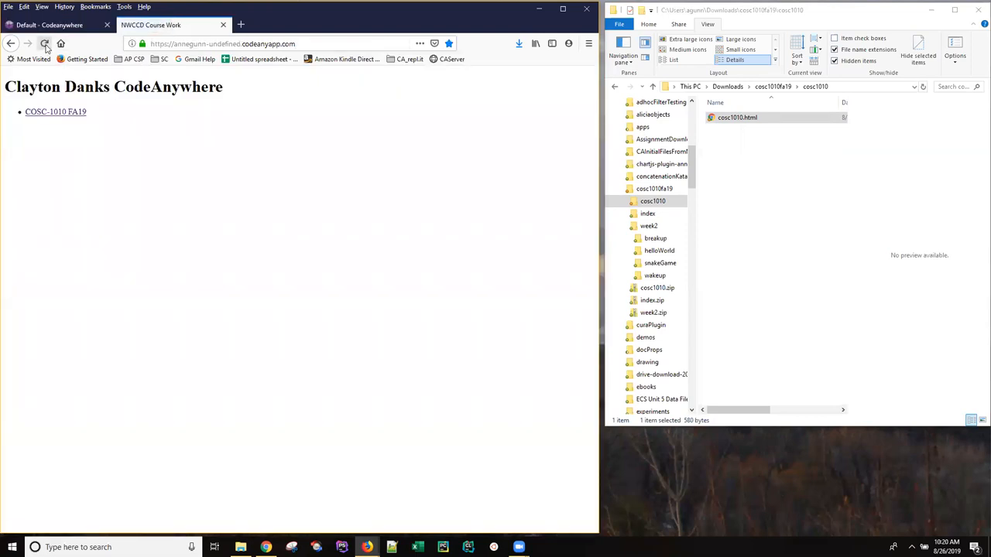
{"action": "mouse_move", "coordinate": [45, 43]}
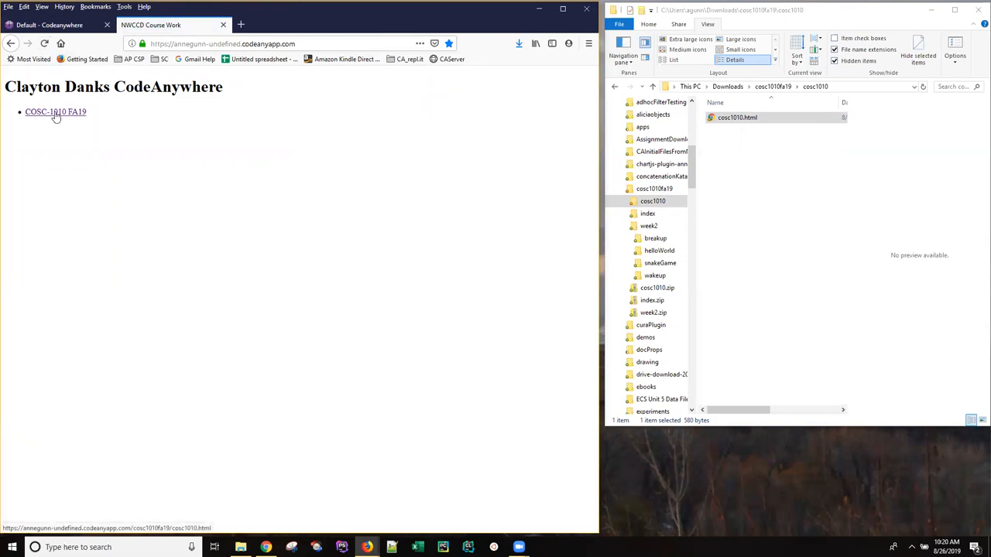
{"action": "left_click", "coordinate": [55, 111]}
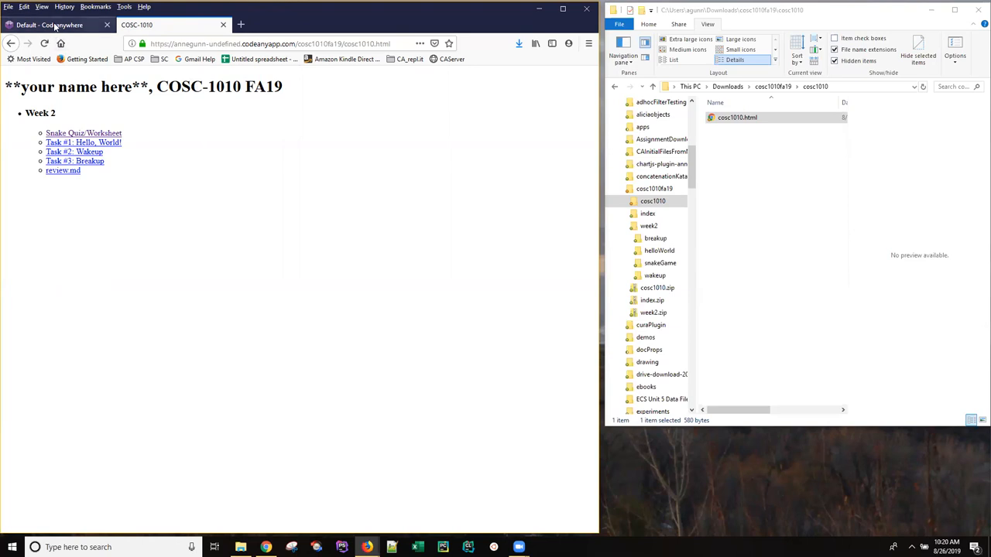
- Return to the Default - Codeanywhere tab to view cosc1010.html's source
{"action": "left_click", "coordinate": [50, 25]}
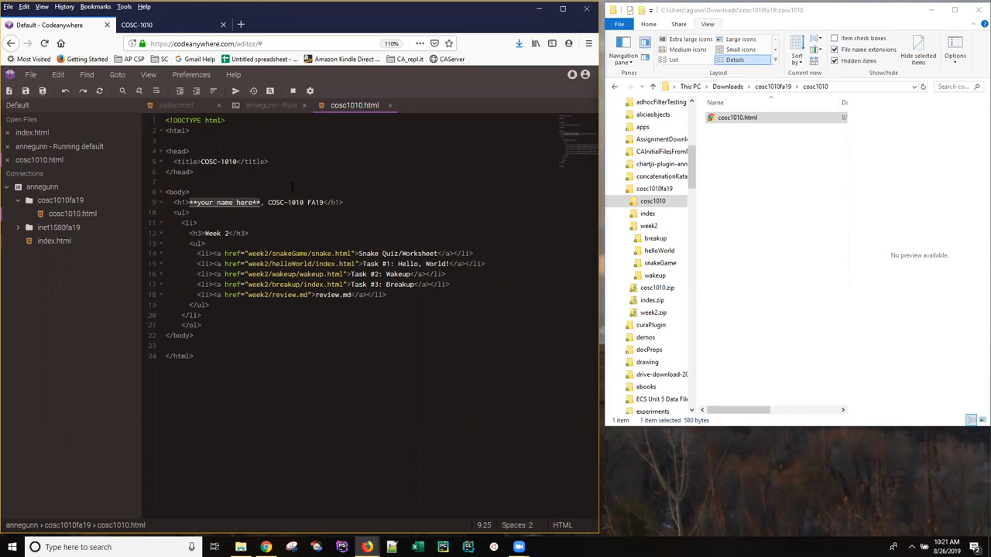
{"action": "mouse_move", "coordinate": [89, 163]}
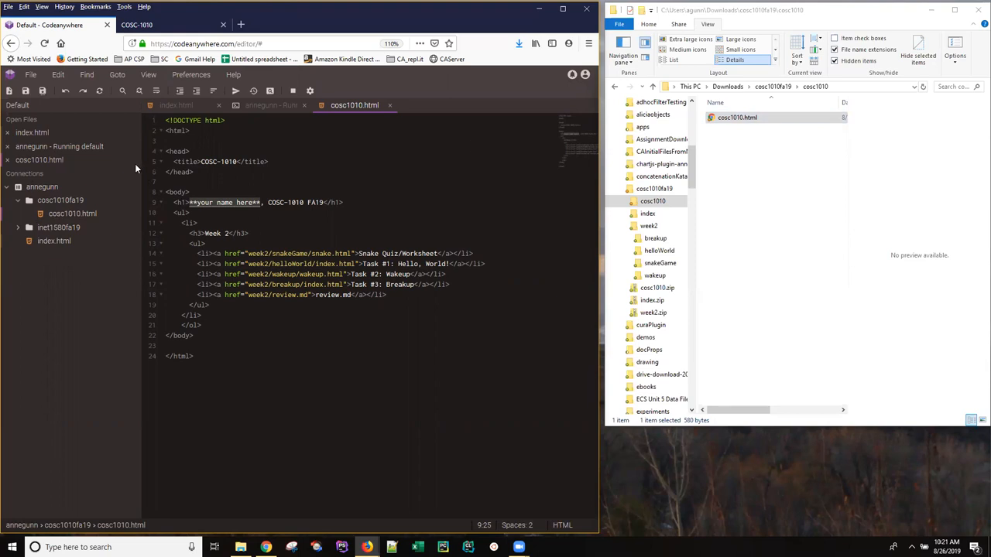
{"action": "mouse_move", "coordinate": [45, 200]}
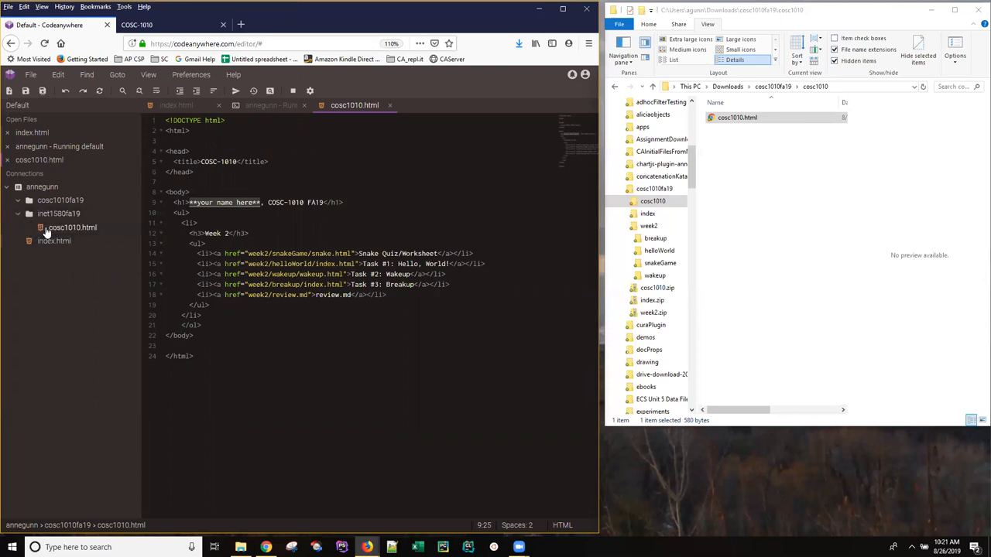
{"action": "mouse_move", "coordinate": [93, 234]}
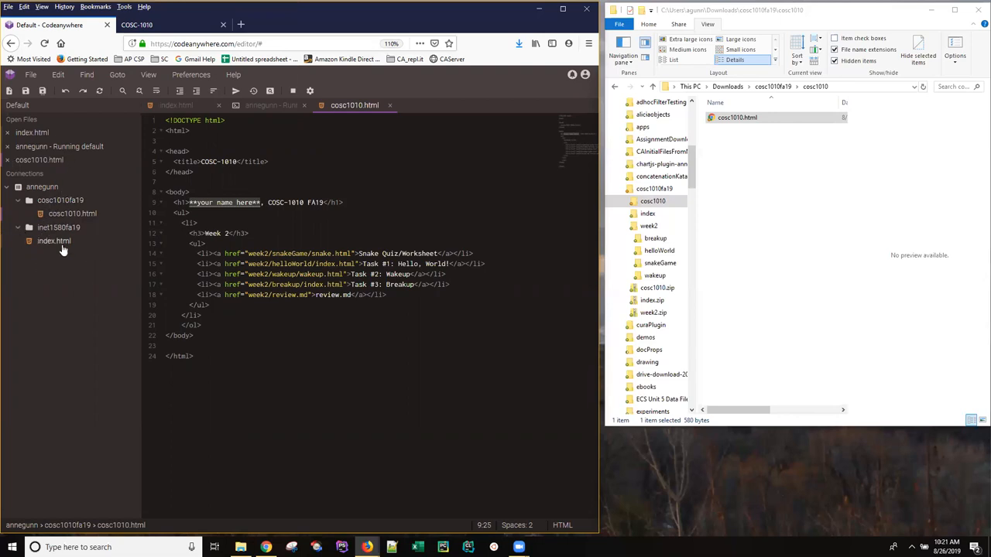
{"action": "mouse_move", "coordinate": [73, 217]}
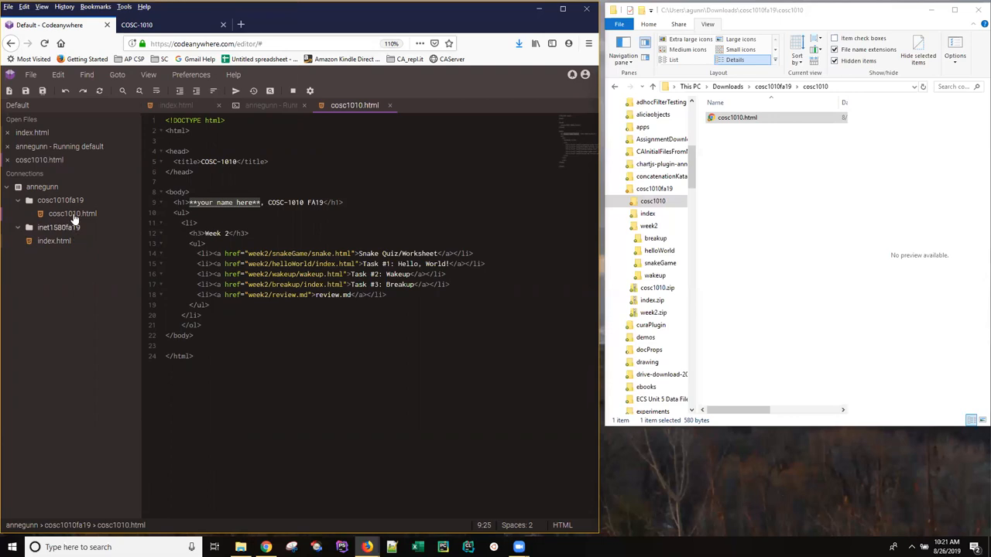
{"action": "mouse_move", "coordinate": [70, 217]}
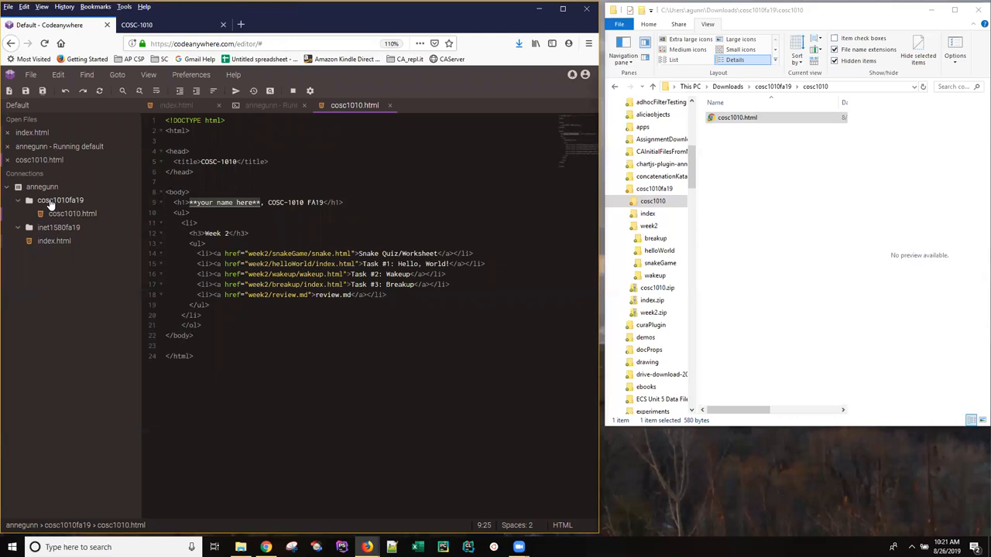
- Close every open editor tab, including the console, leaving Open Files empty
{"action": "right_click", "coordinate": [60, 200]}
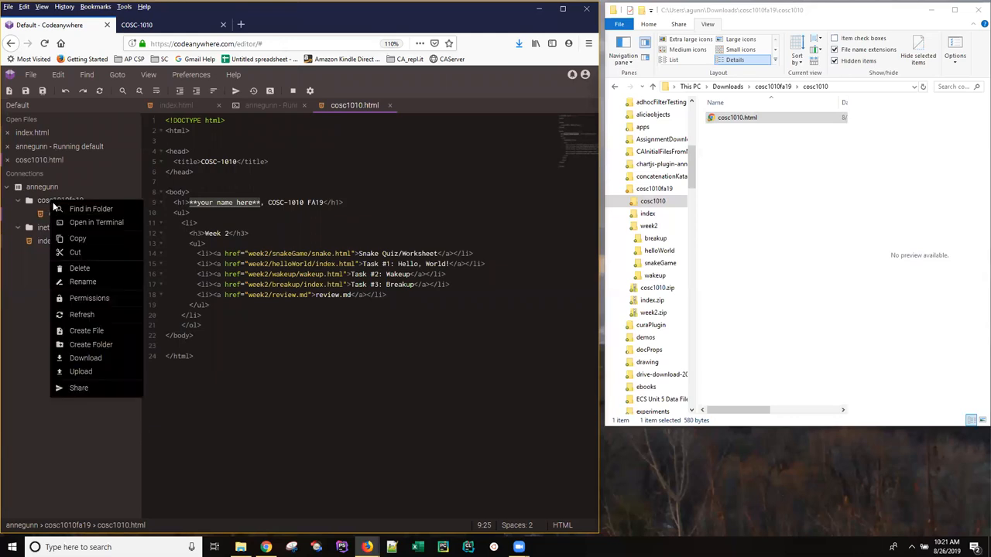
{"action": "mouse_move", "coordinate": [50, 205]}
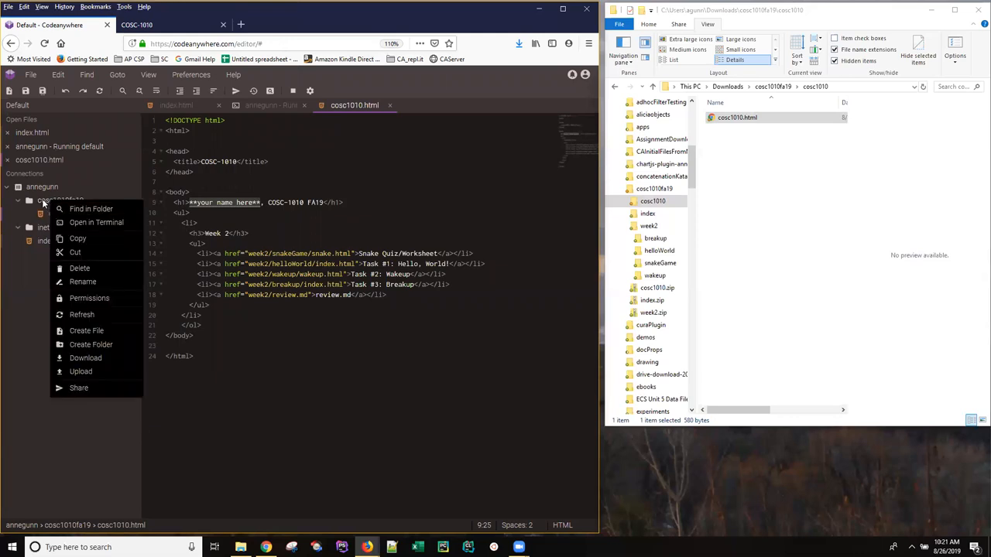
{"action": "left_click", "coordinate": [61, 200]}
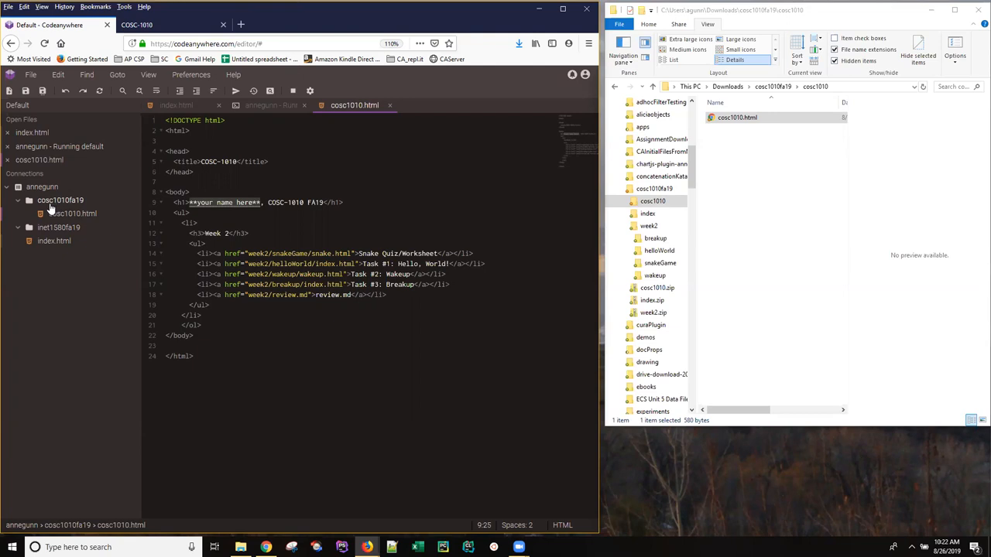
{"action": "right_click", "coordinate": [61, 199]}
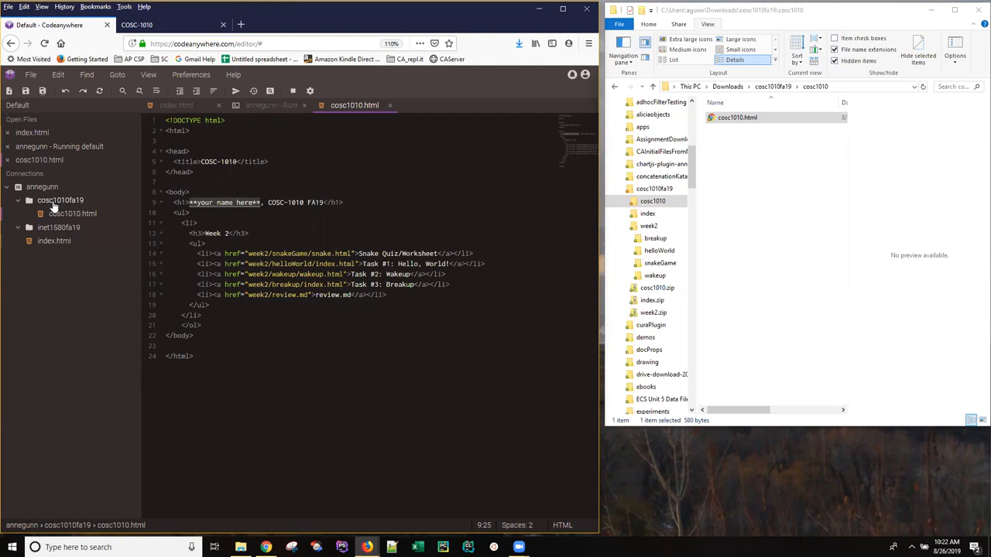
{"action": "right_click", "coordinate": [60, 200]}
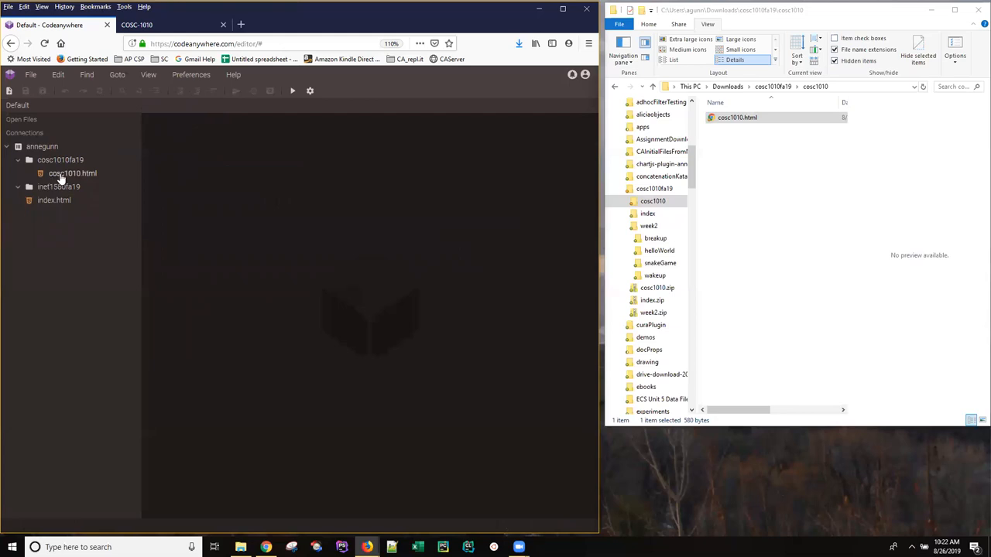
- Rename the cosc1010fa19 folder to Cosc1010fa19 and expand it to show cosc1010.html
{"action": "right_click", "coordinate": [61, 159]}
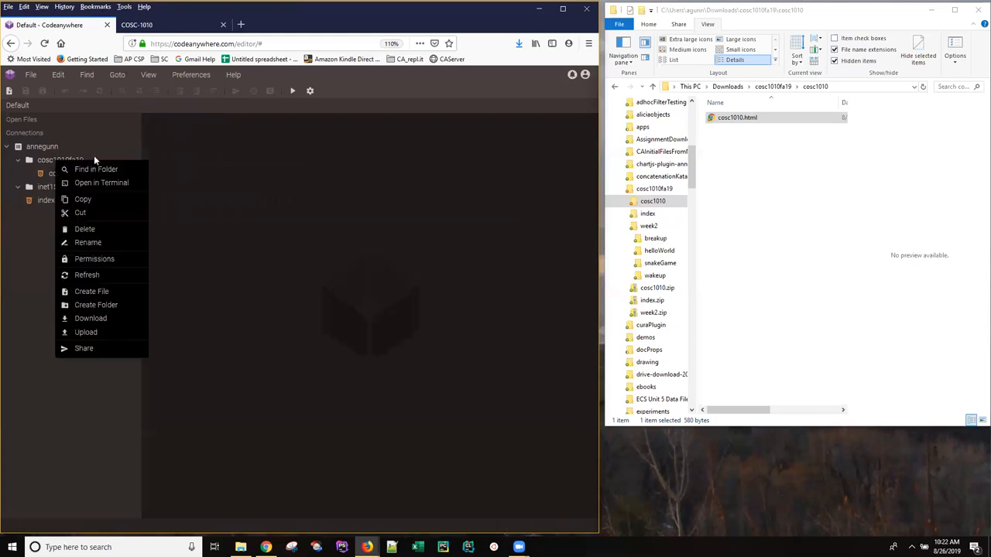
{"action": "mouse_move", "coordinate": [87, 243]}
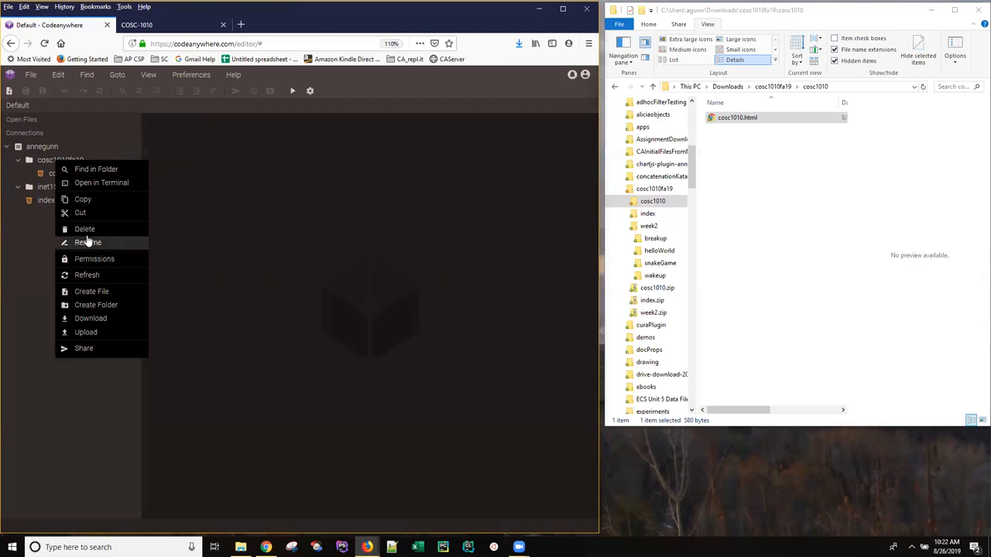
{"action": "left_click", "coordinate": [88, 242]}
{"action": "type", "text": "C"}
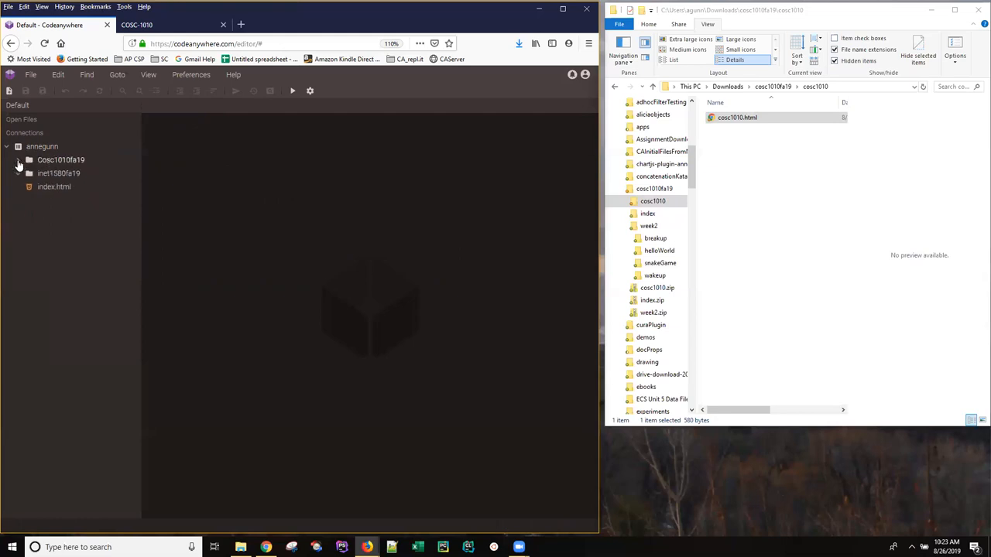
{"action": "left_click", "coordinate": [19, 160]}
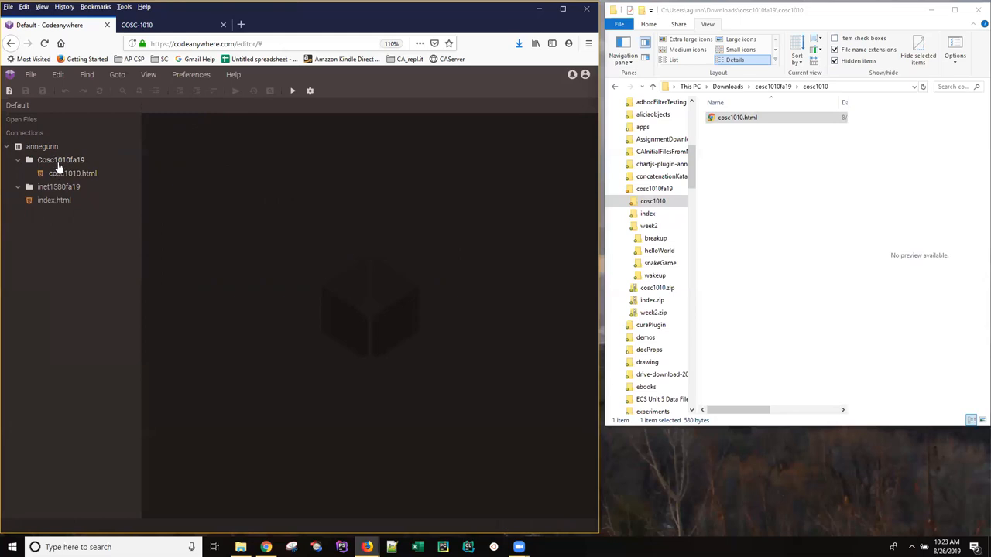
{"action": "mouse_move", "coordinate": [67, 173]}
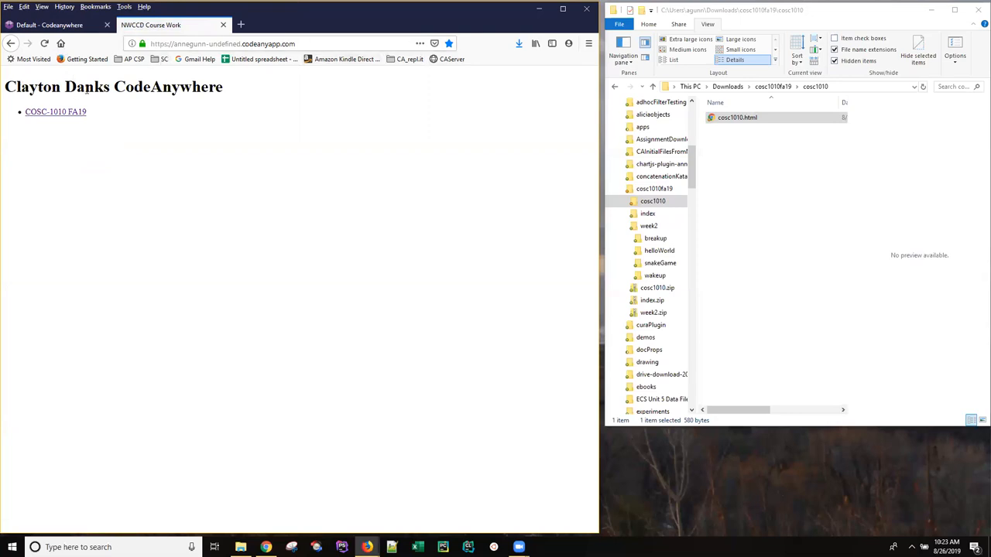
{"action": "mouse_move", "coordinate": [48, 116]}
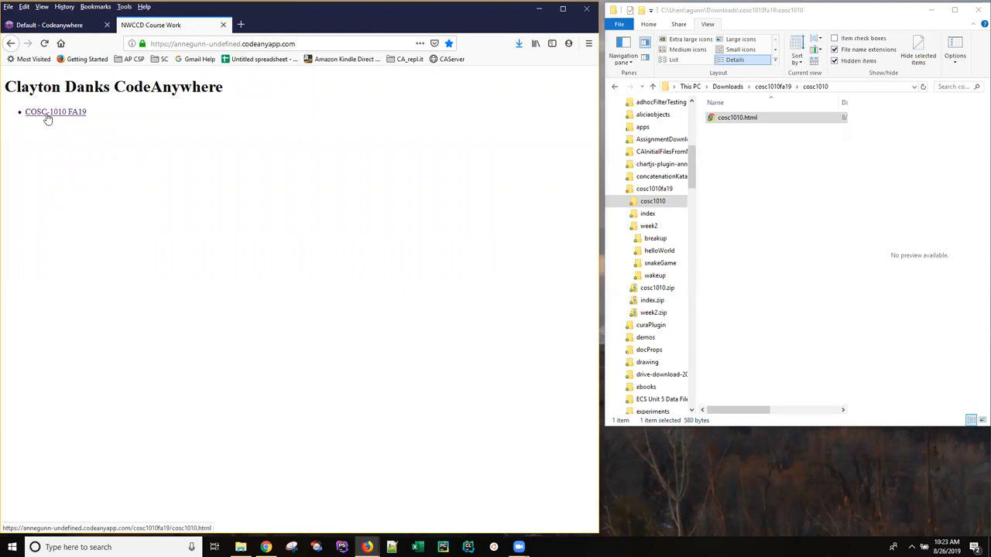
- Follow the COSC-1010 FA19 link and highlight the lowercase 'cosc' in the 404 message
{"action": "left_click", "coordinate": [55, 111]}
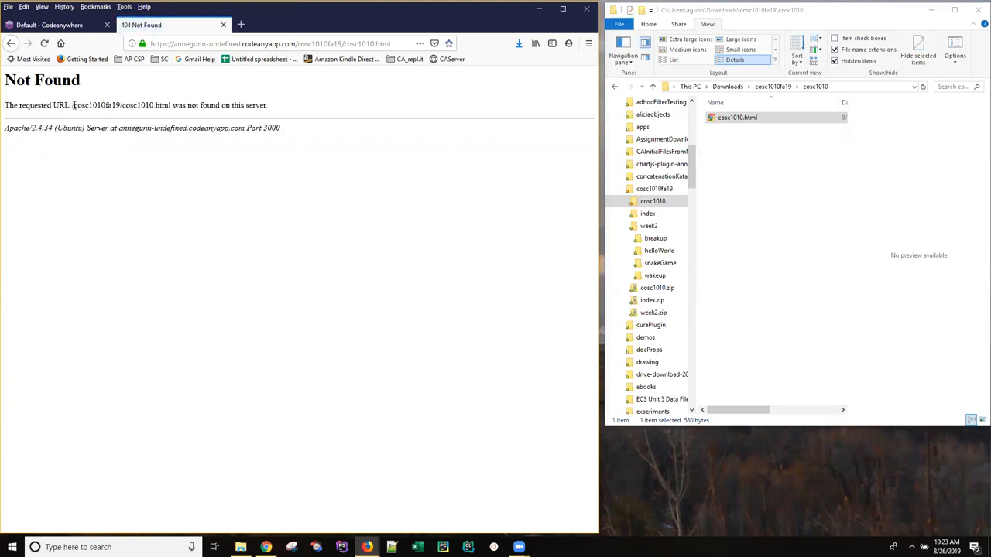
{"action": "double_click", "coordinate": [81, 105]}
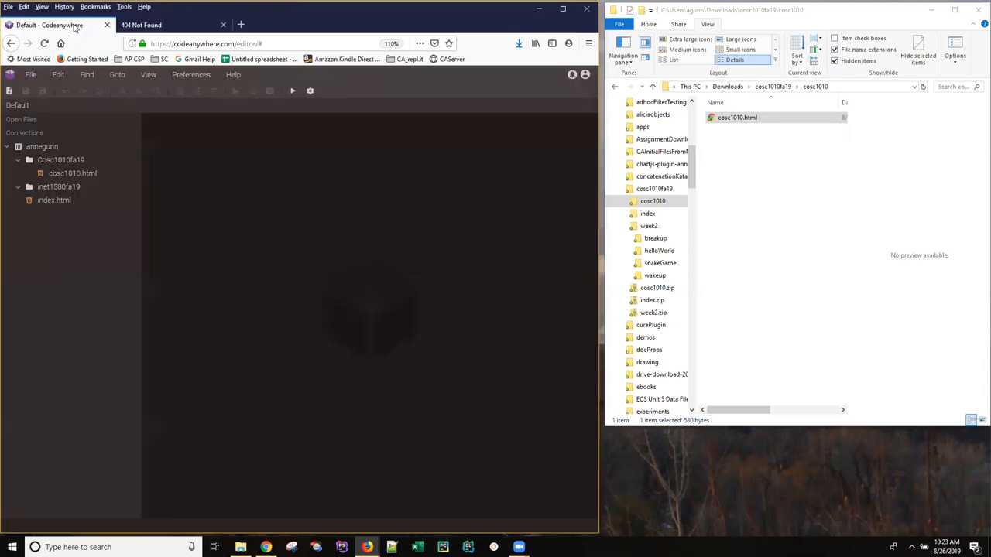
{"action": "mouse_move", "coordinate": [58, 170]}
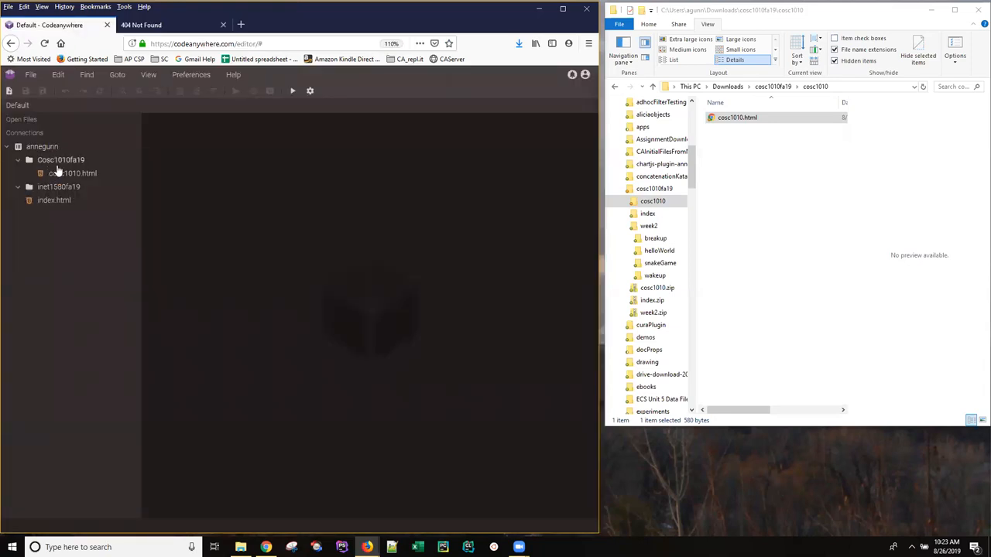
- Right-click the Cosc1010fa19 folder, then return to the 404 Not Found tab
{"action": "right_click", "coordinate": [61, 159]}
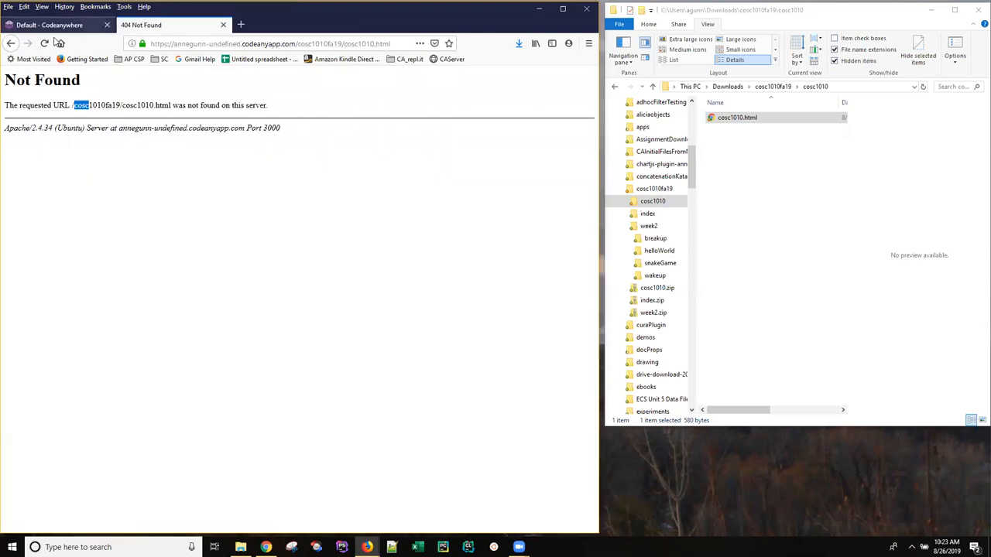
- Rename Cosc1010fa19 back to cosc1010fa19 and expand it to show cosc1010.html
{"action": "left_click", "coordinate": [44, 42]}
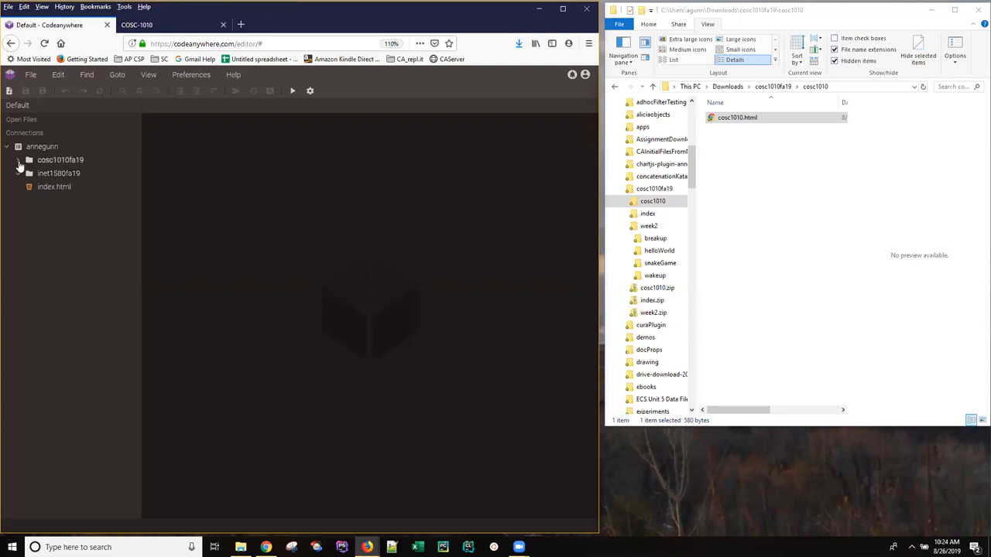
{"action": "left_click", "coordinate": [19, 160]}
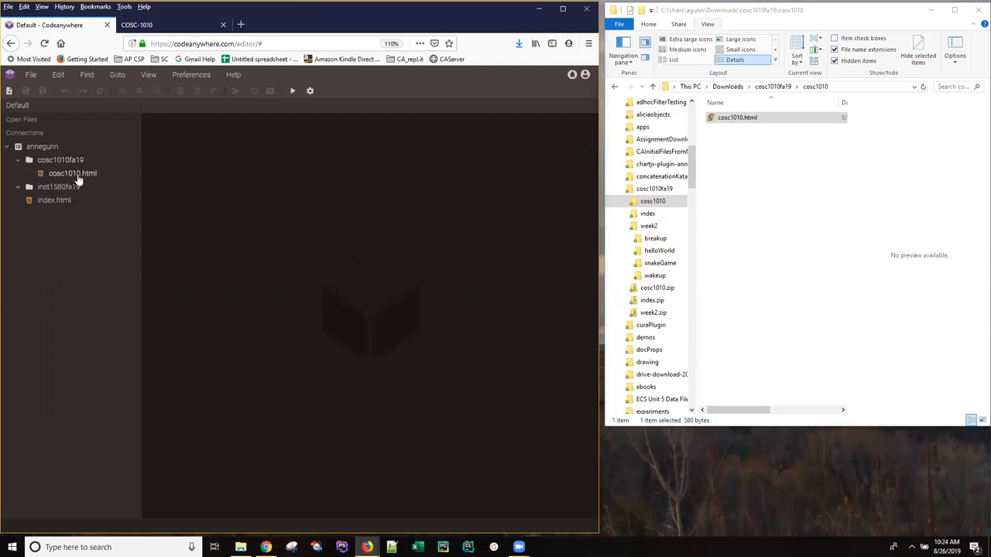